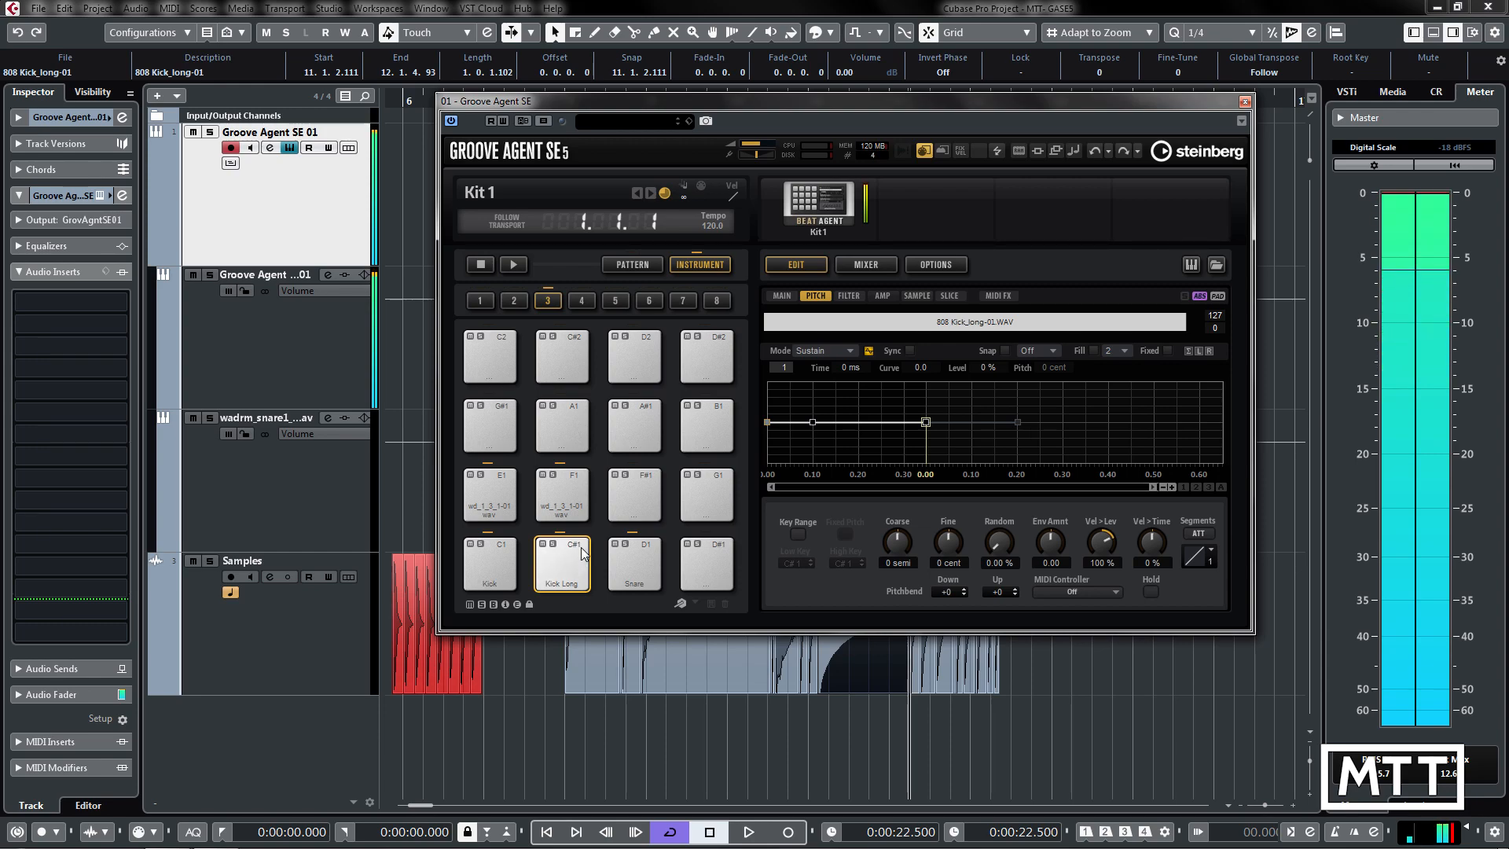
# Select the Kick Long pad and show its sample waveform page.
pyautogui.click(561, 564)
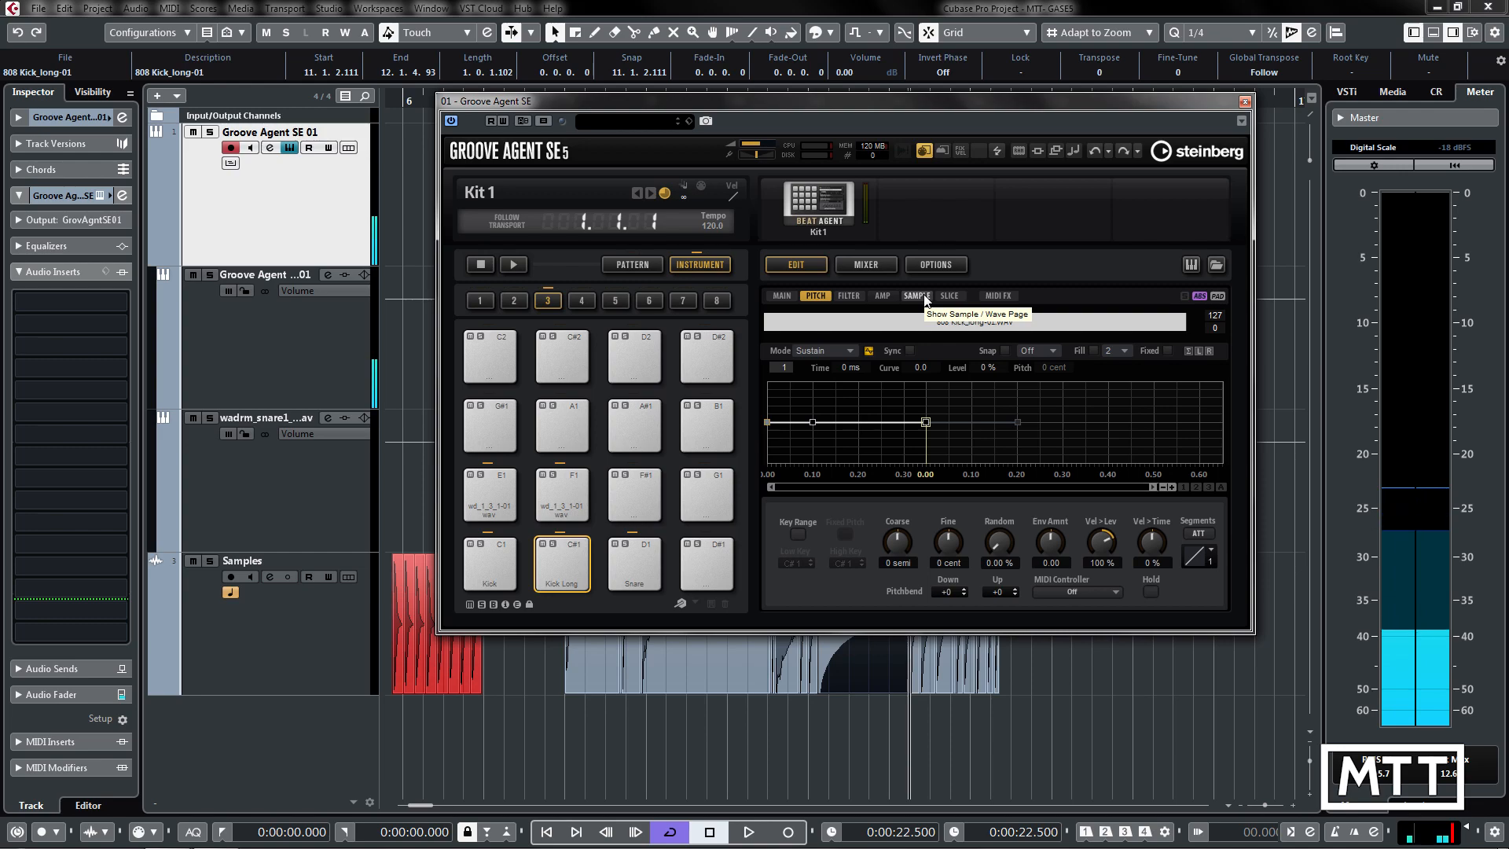
pyautogui.click(915, 295)
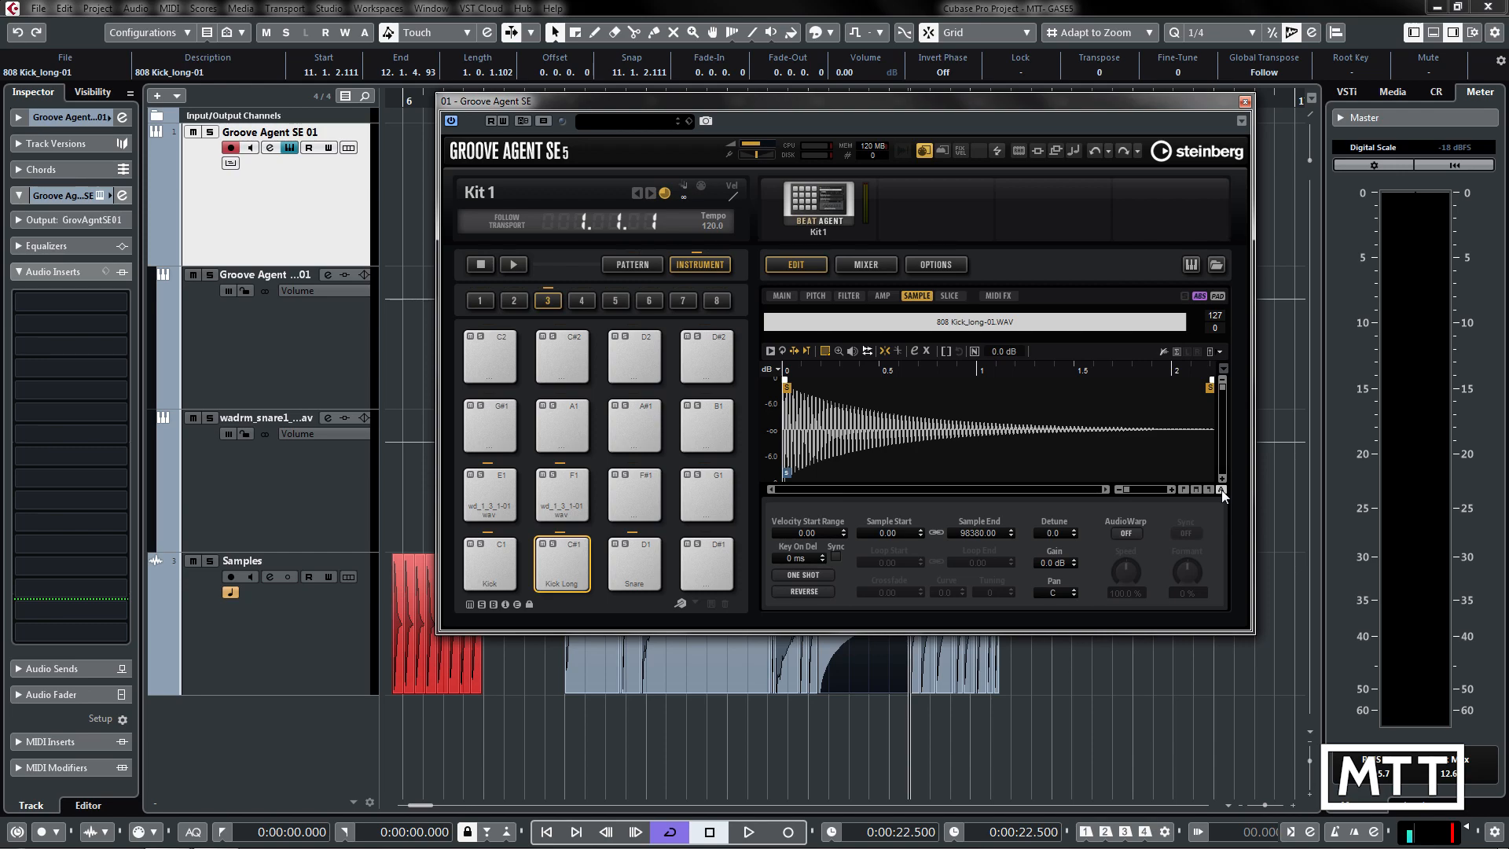
pyautogui.moveTo(785, 393)
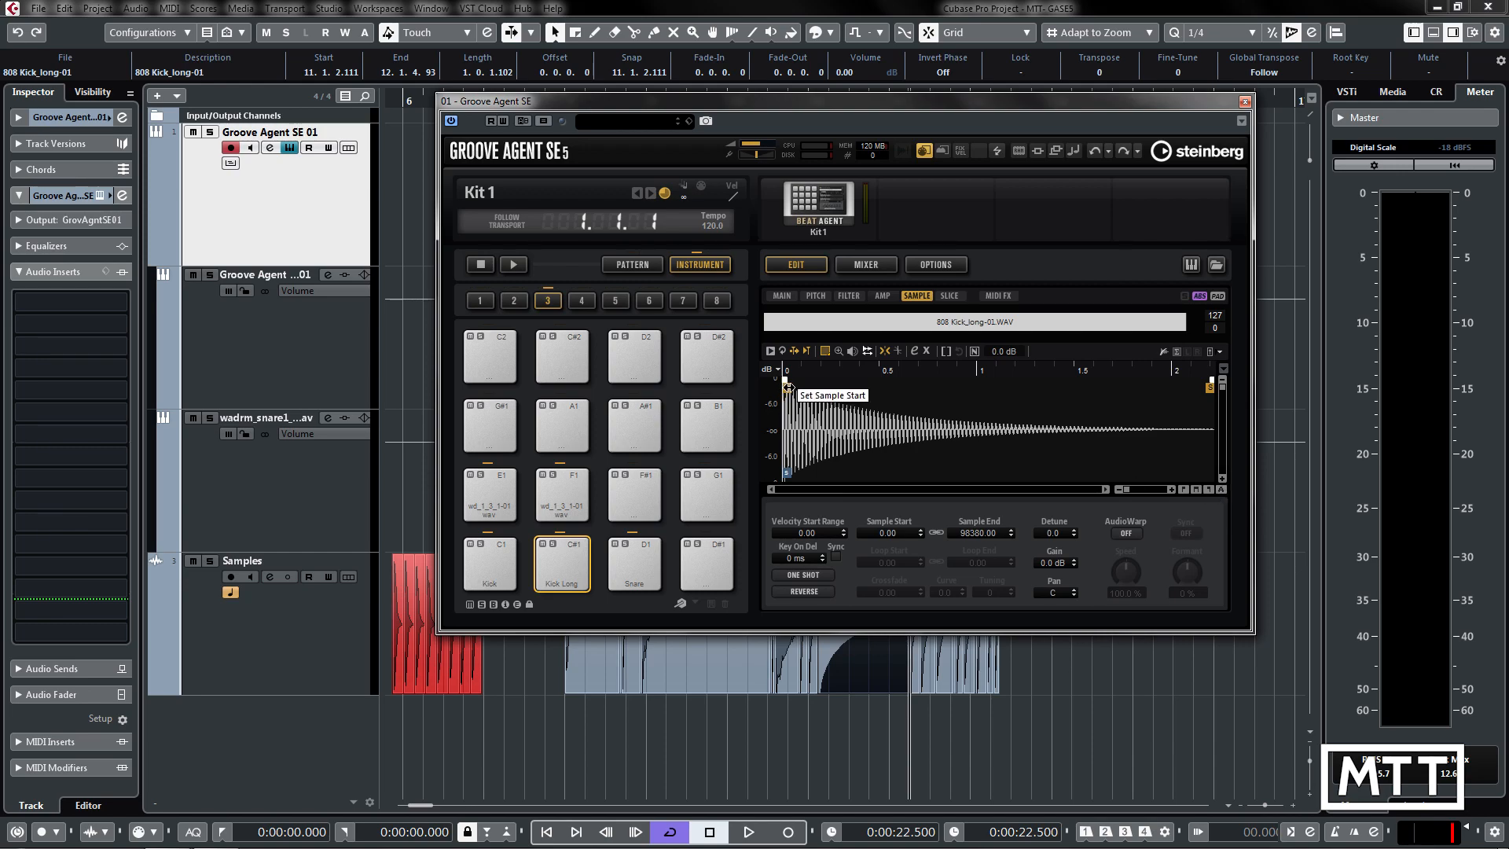
# Switch to the Snare pad and move its Sample Start to 1425, then return to Kick Long.
pyautogui.moveTo(786, 385); pyautogui.dragTo(902, 398)
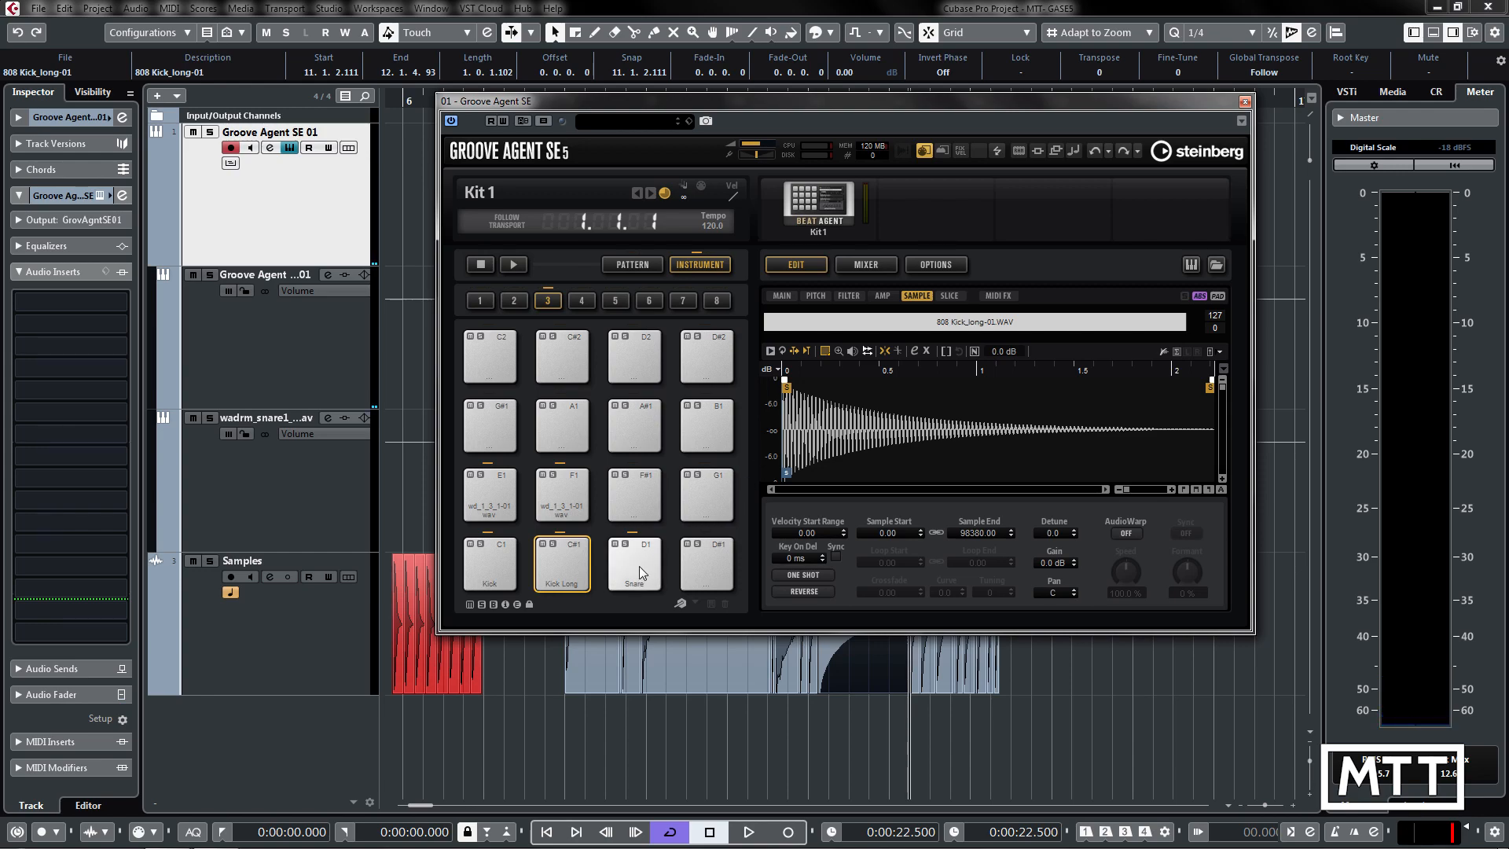
pyautogui.click(633, 563)
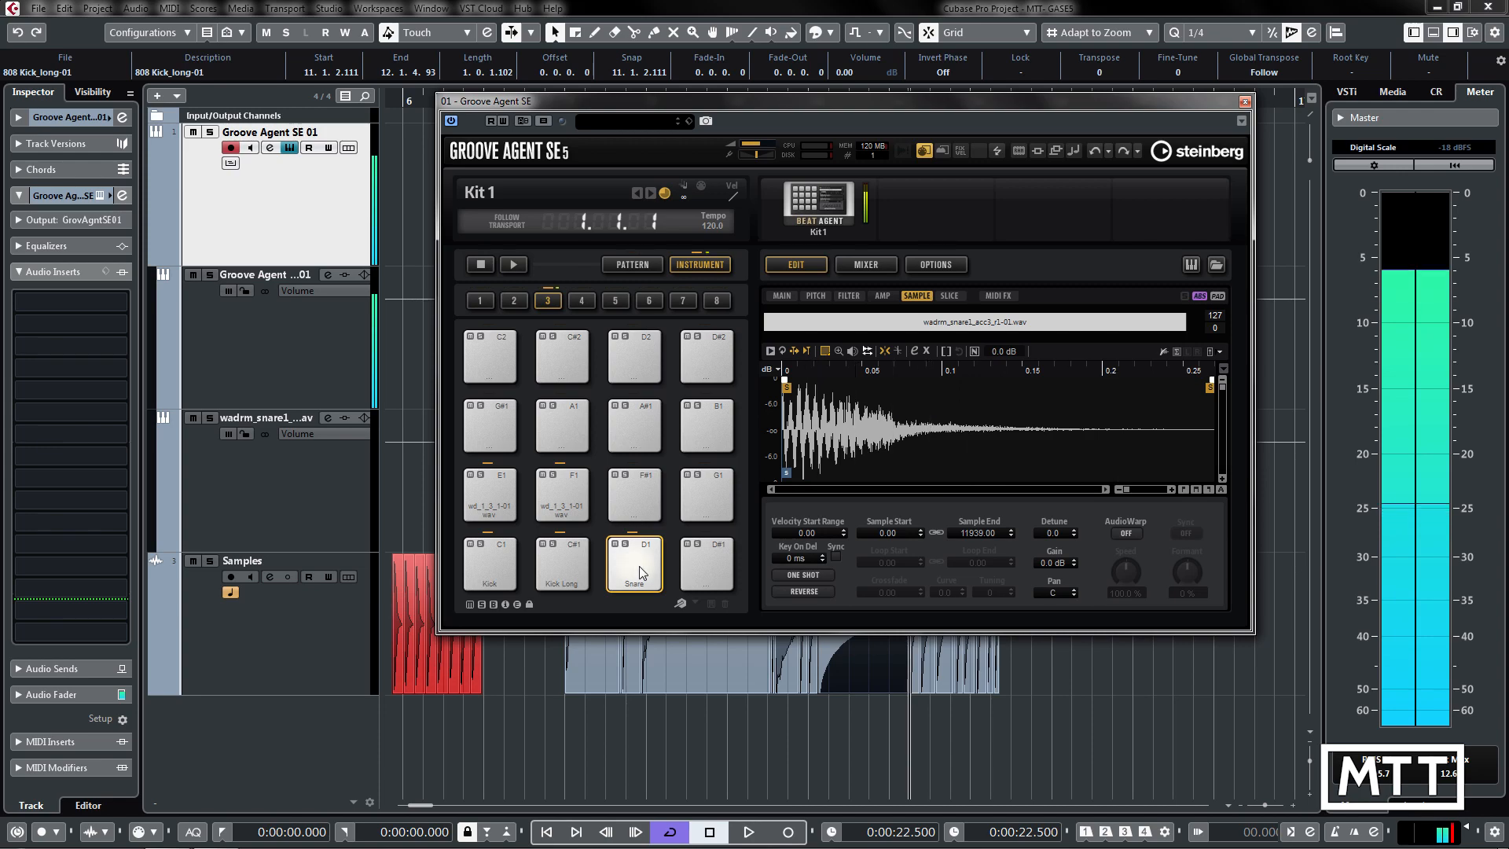
pyautogui.click(633, 563)
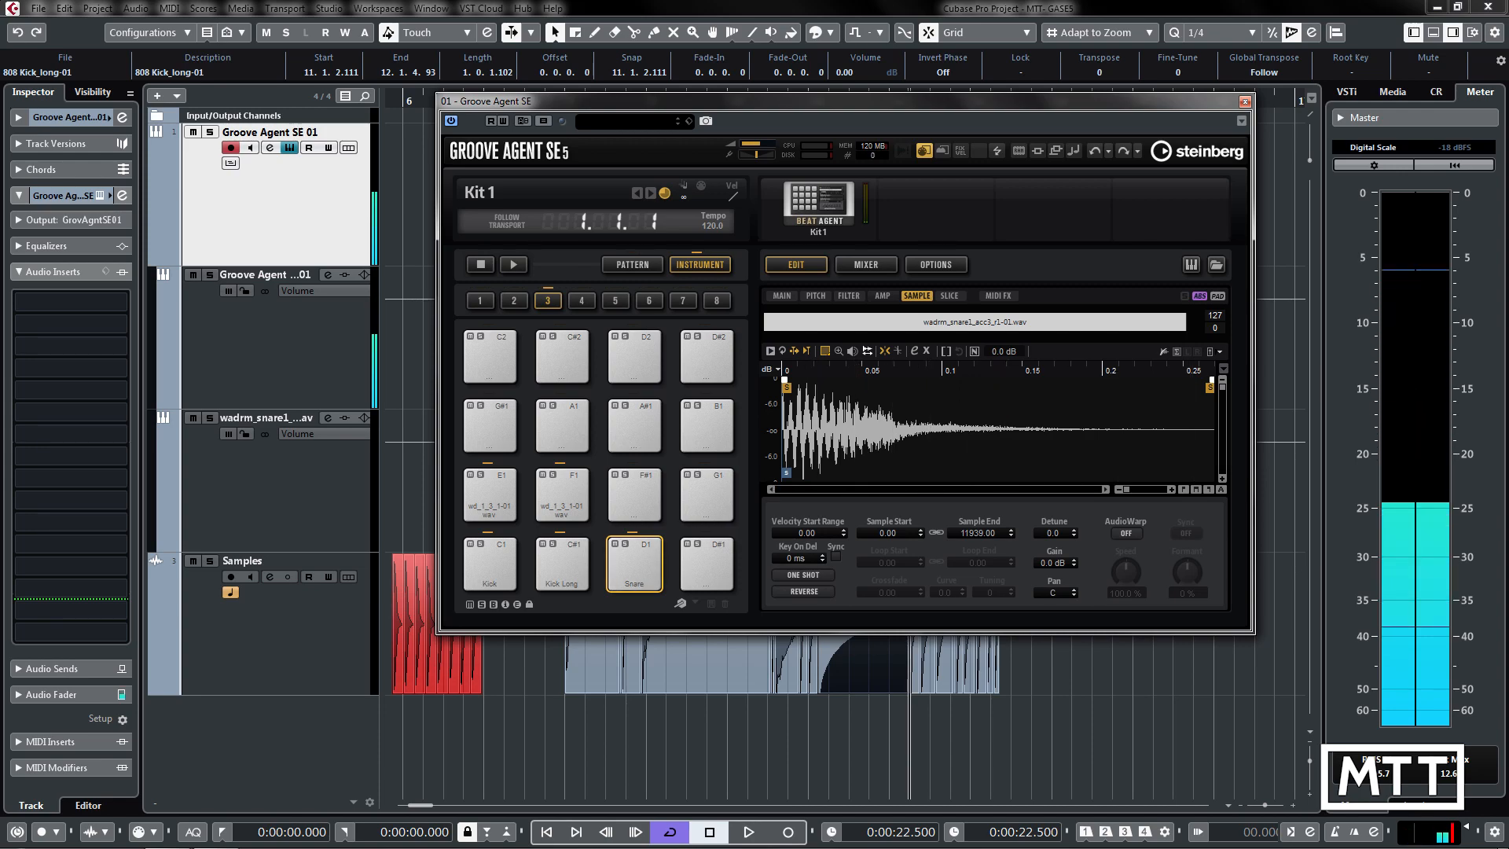
pyautogui.moveTo(786, 385); pyautogui.dragTo(838, 385)
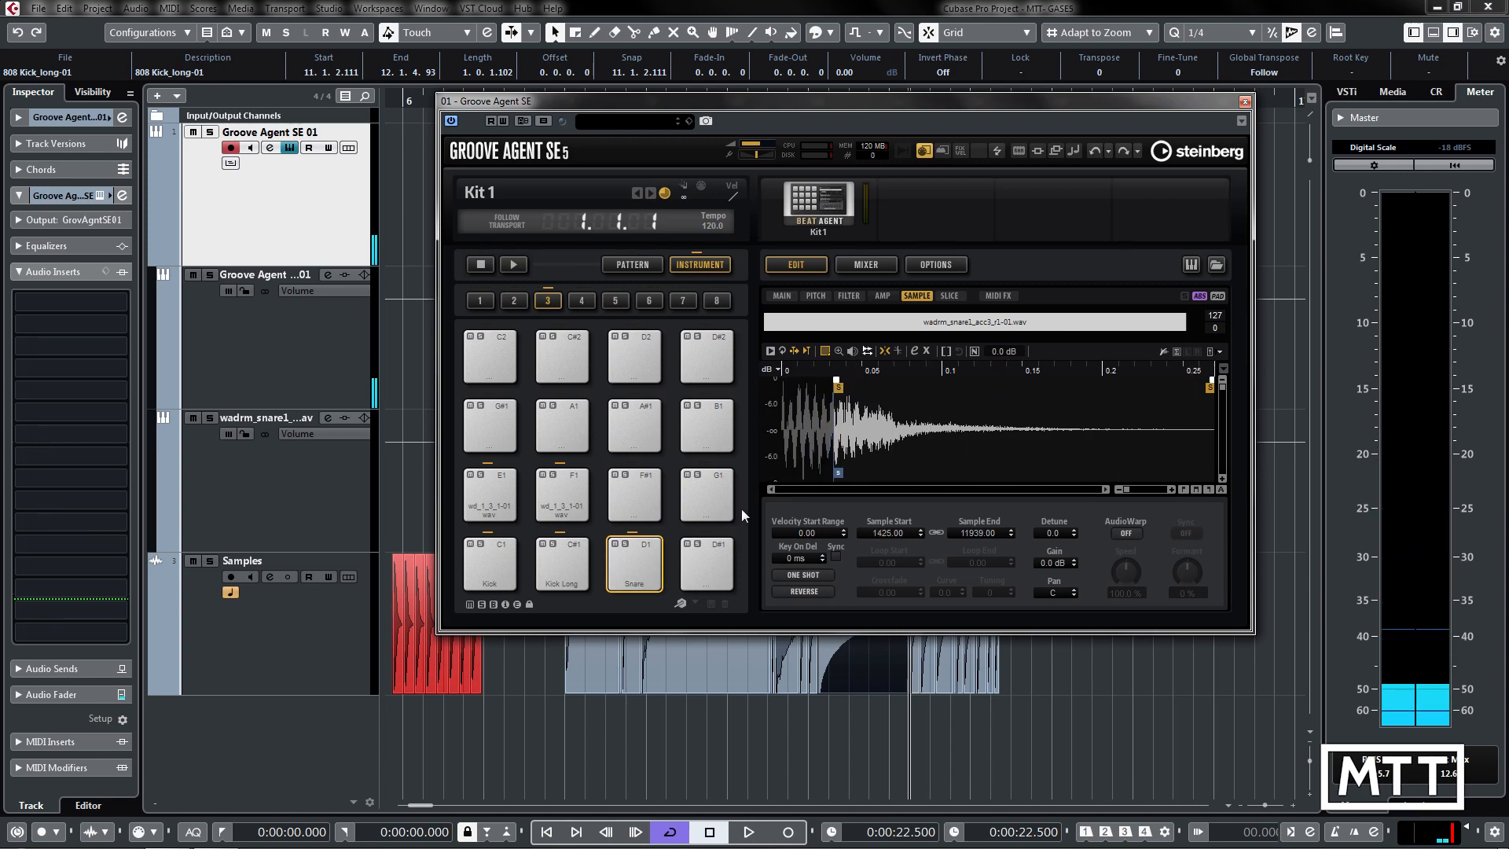
pyautogui.click(633, 564)
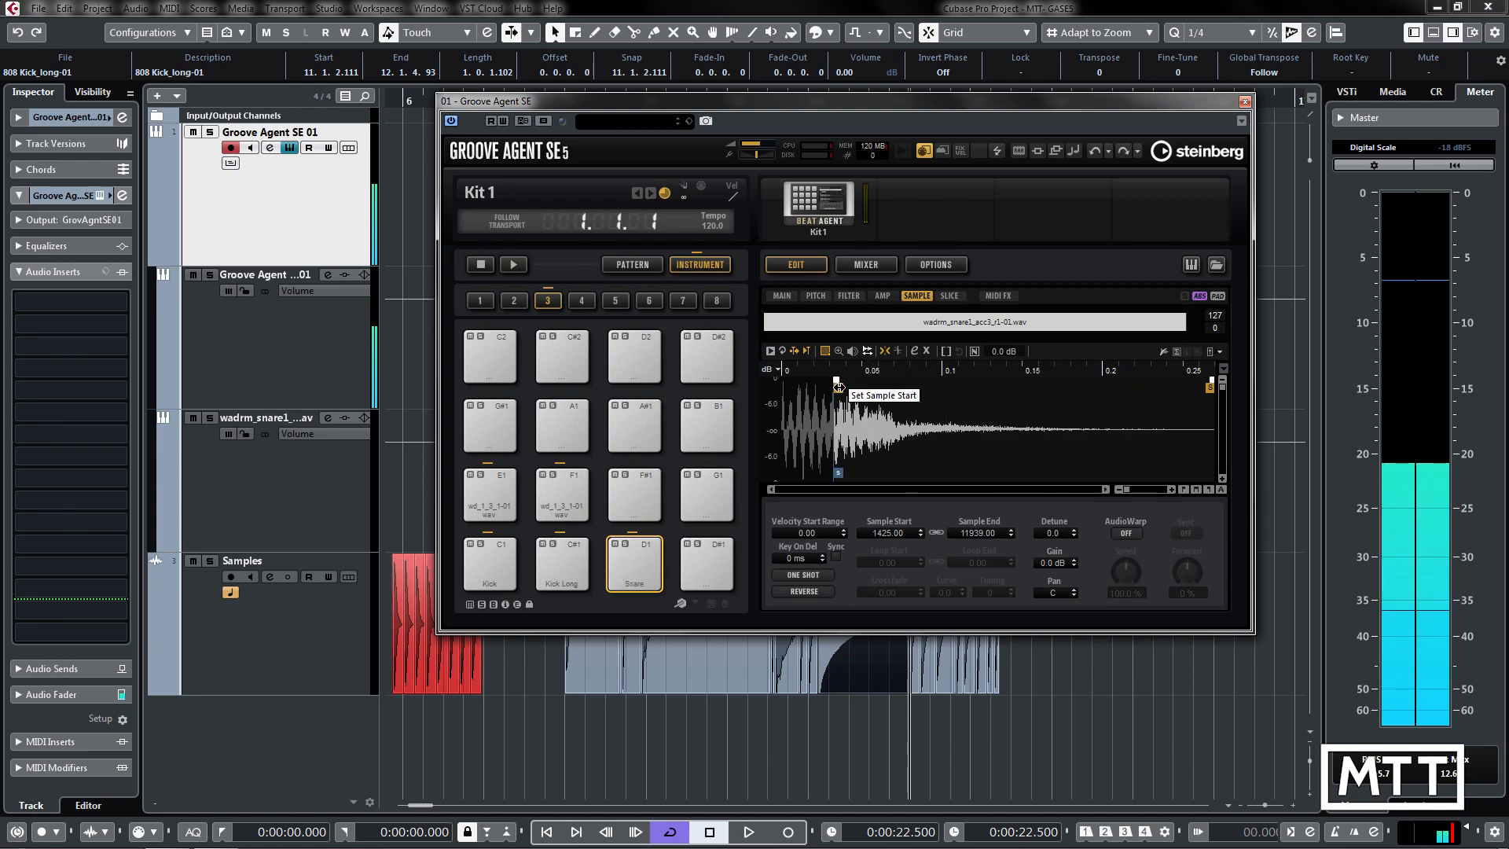
pyautogui.click(561, 564)
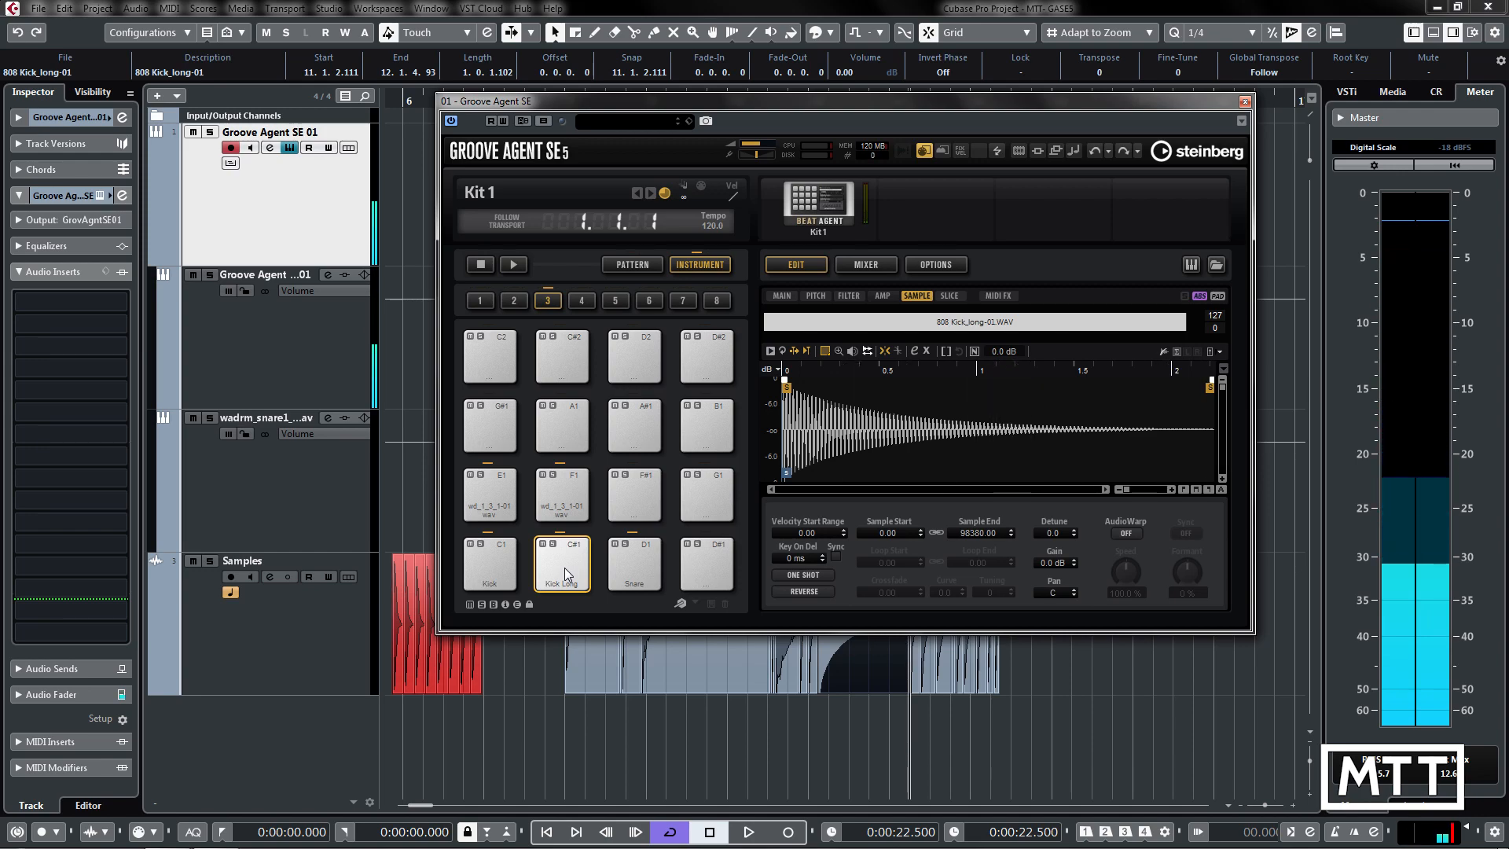
# Select the Kick Long pad again and check its Velocity Start Range, leaving it at 0.
pyautogui.click(563, 565)
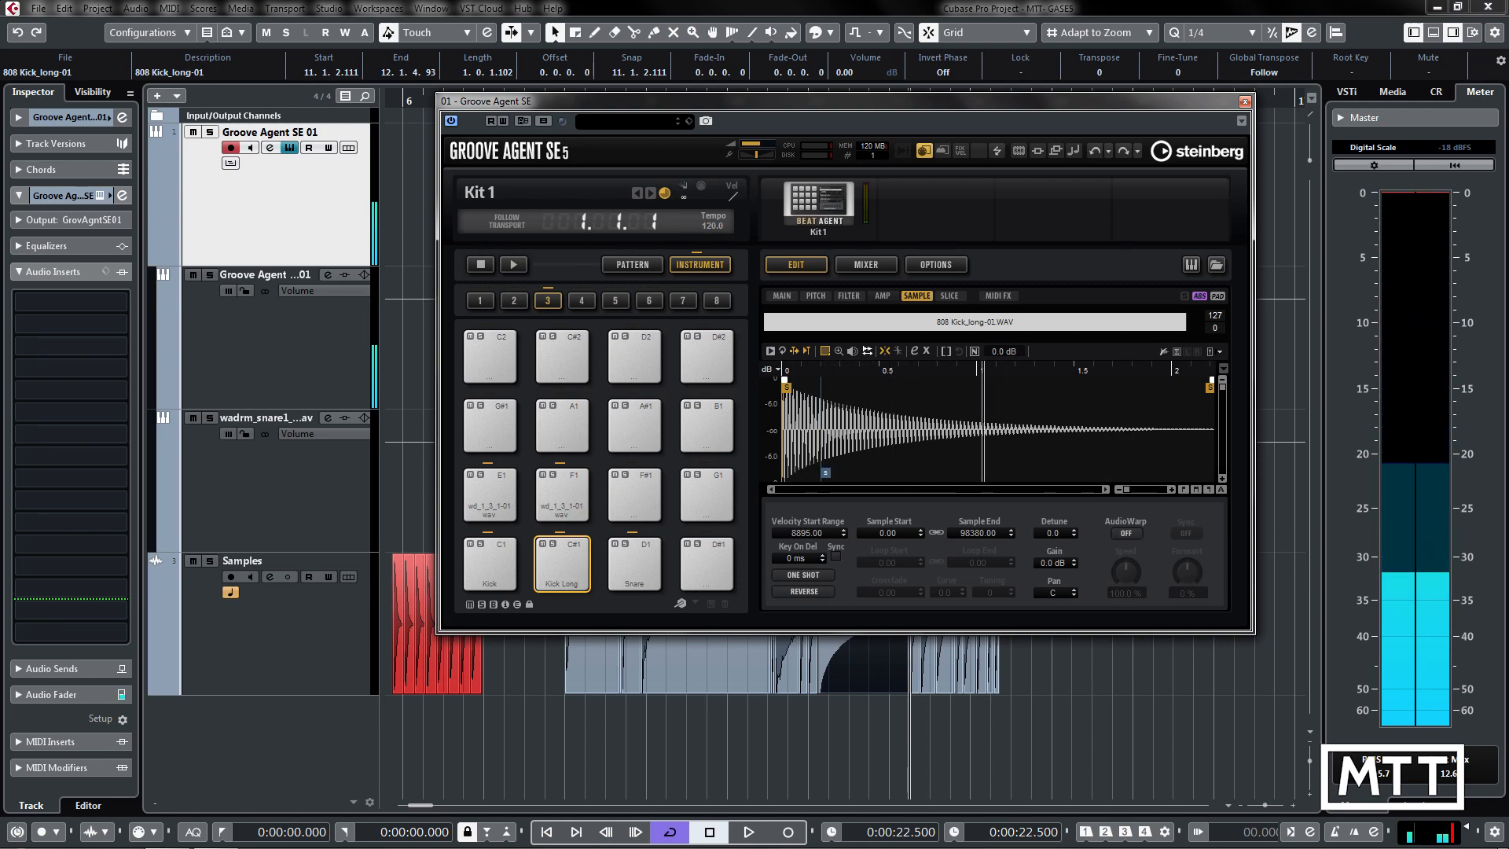
pyautogui.click(561, 566)
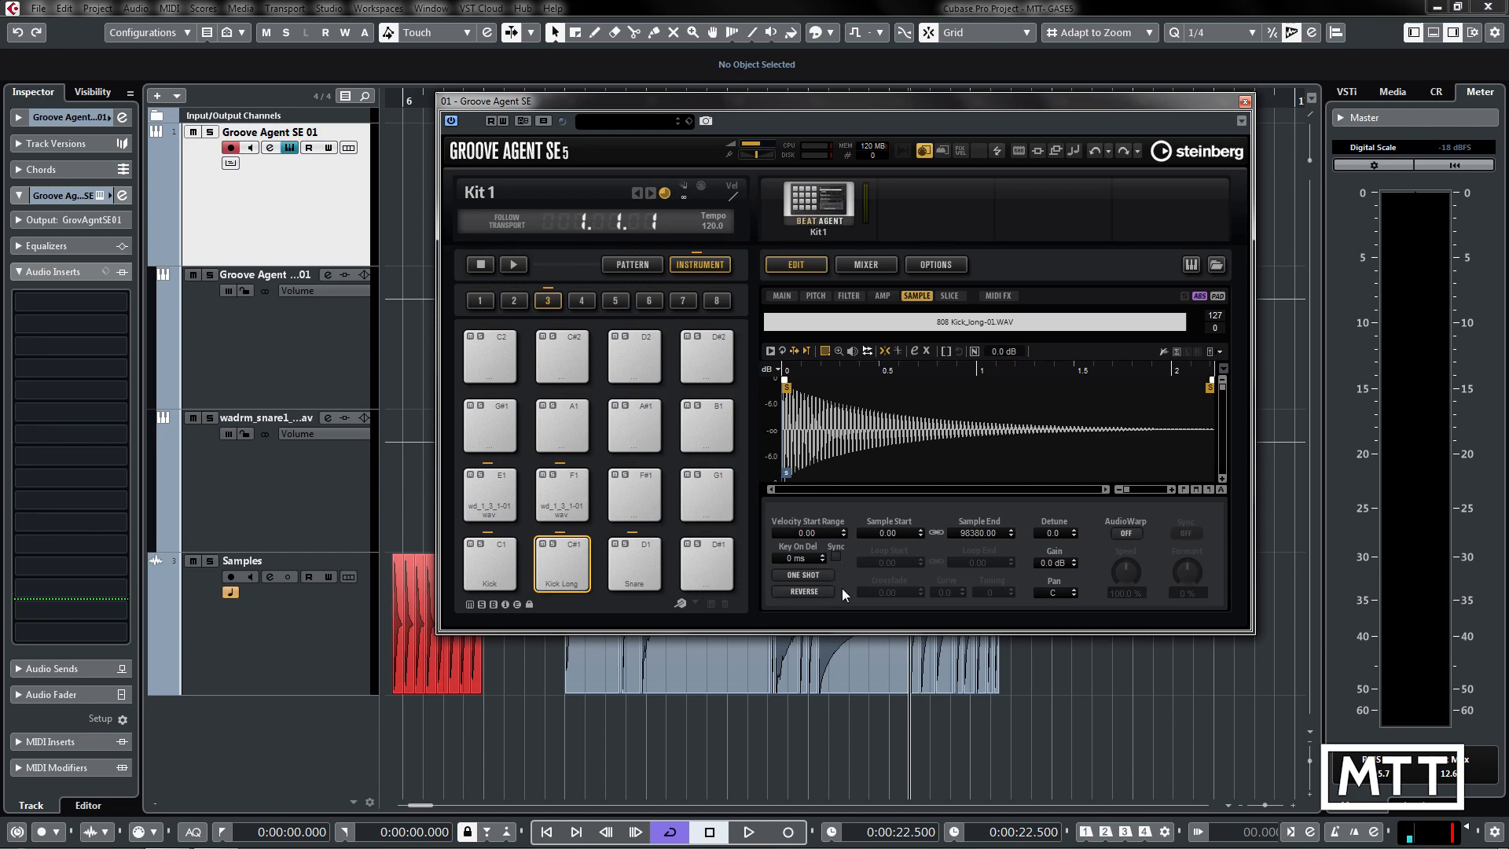
pyautogui.moveTo(805, 575)
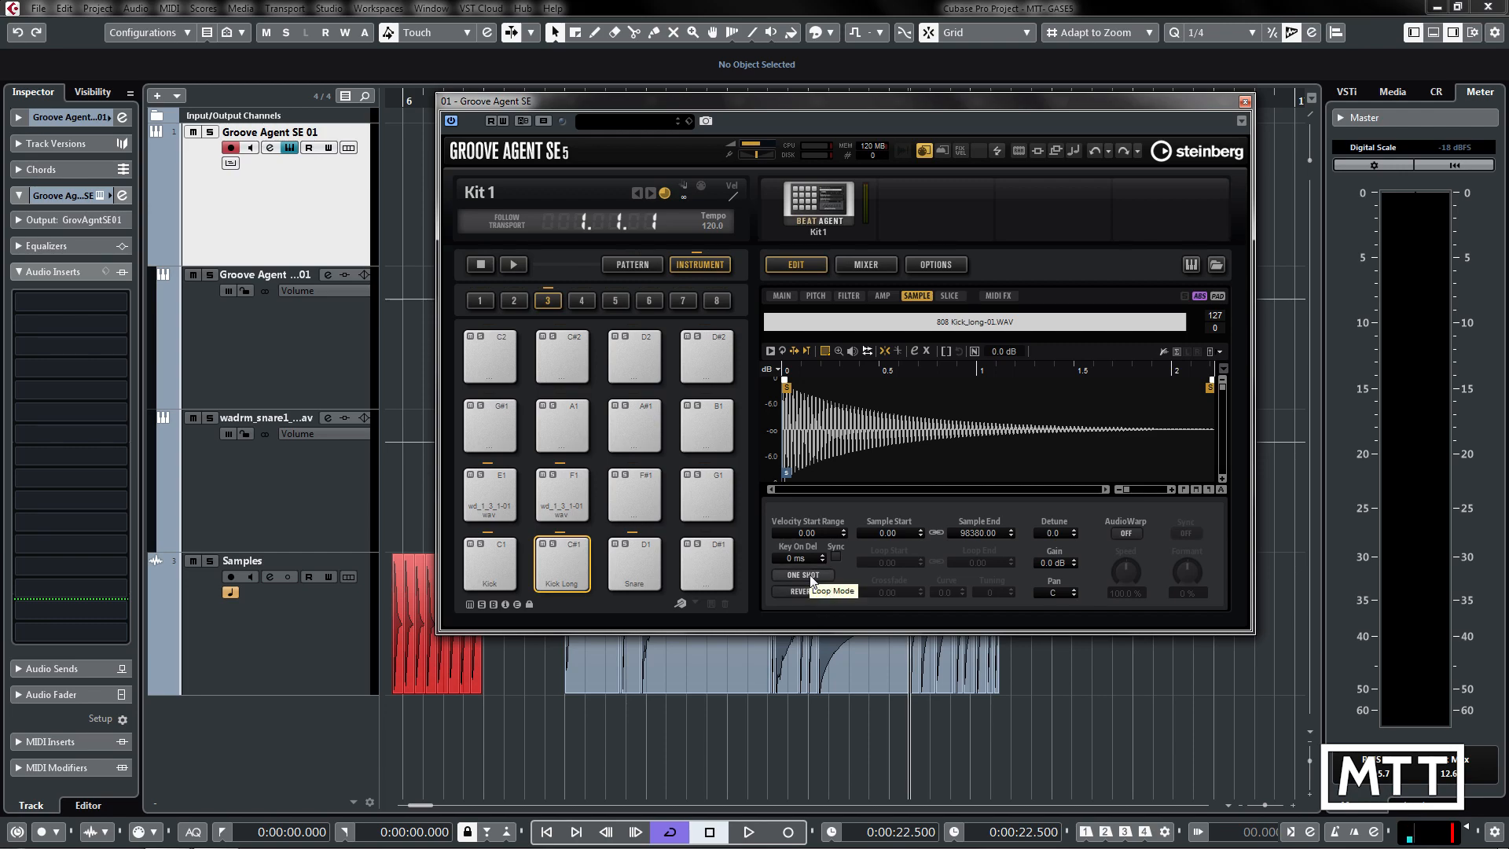
# Try Continuous and Alternate loop modes on the Kick Long sample.
pyautogui.click(802, 575)
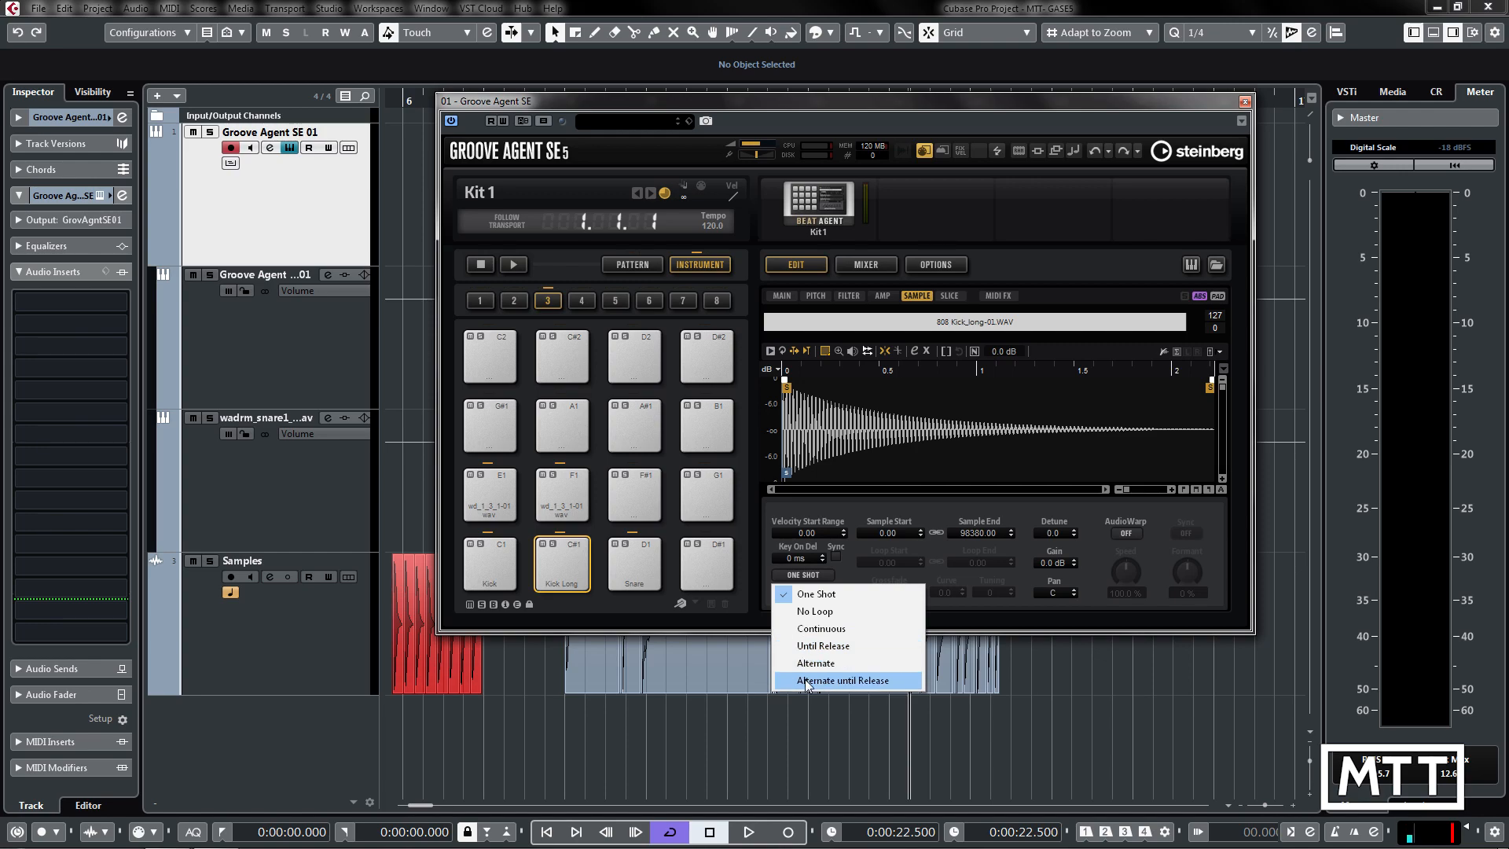
pyautogui.moveTo(840, 629)
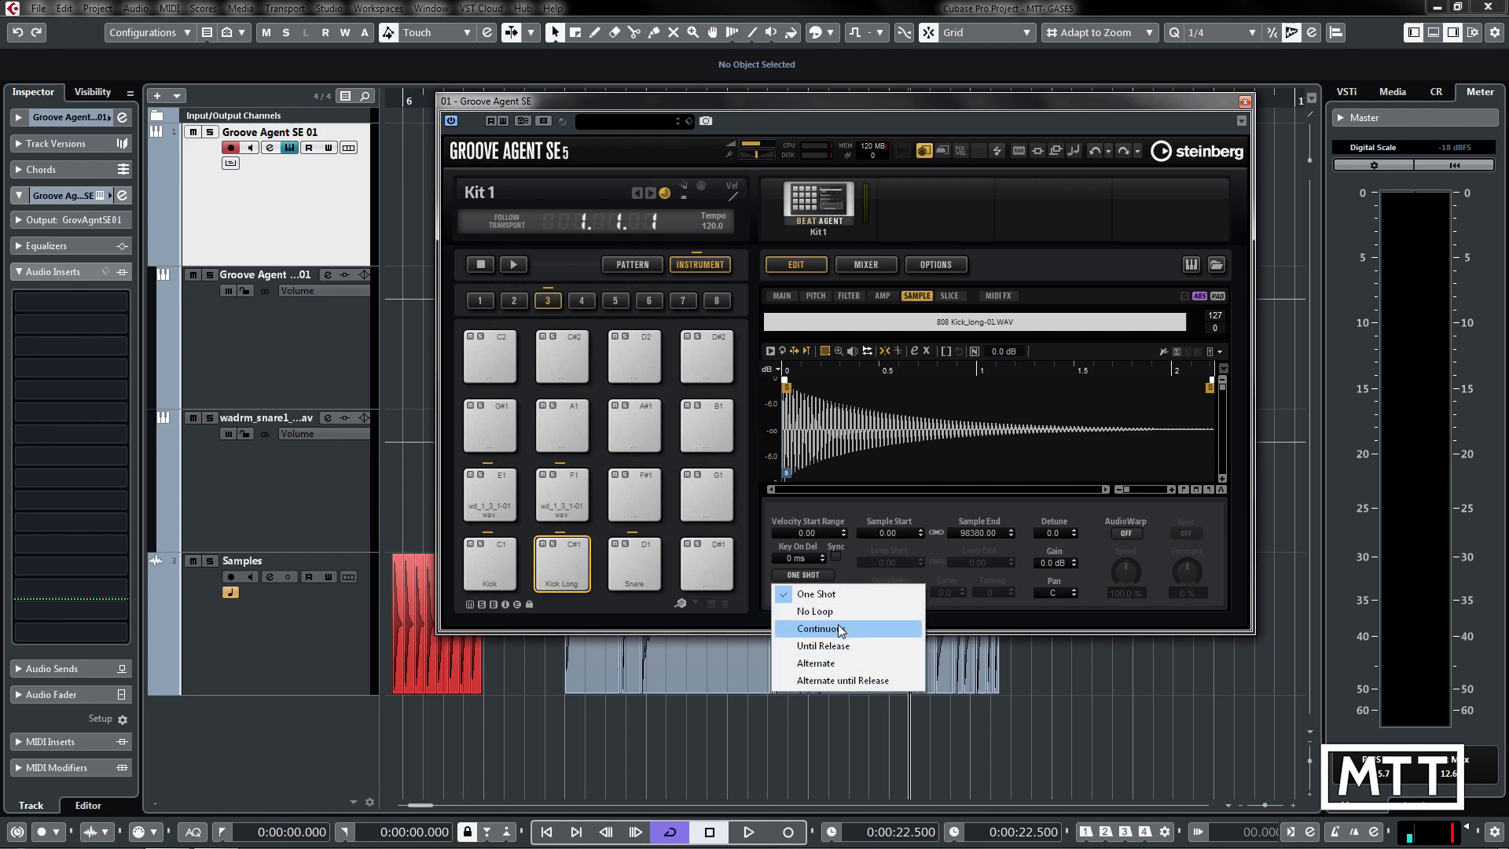
pyautogui.click(817, 627)
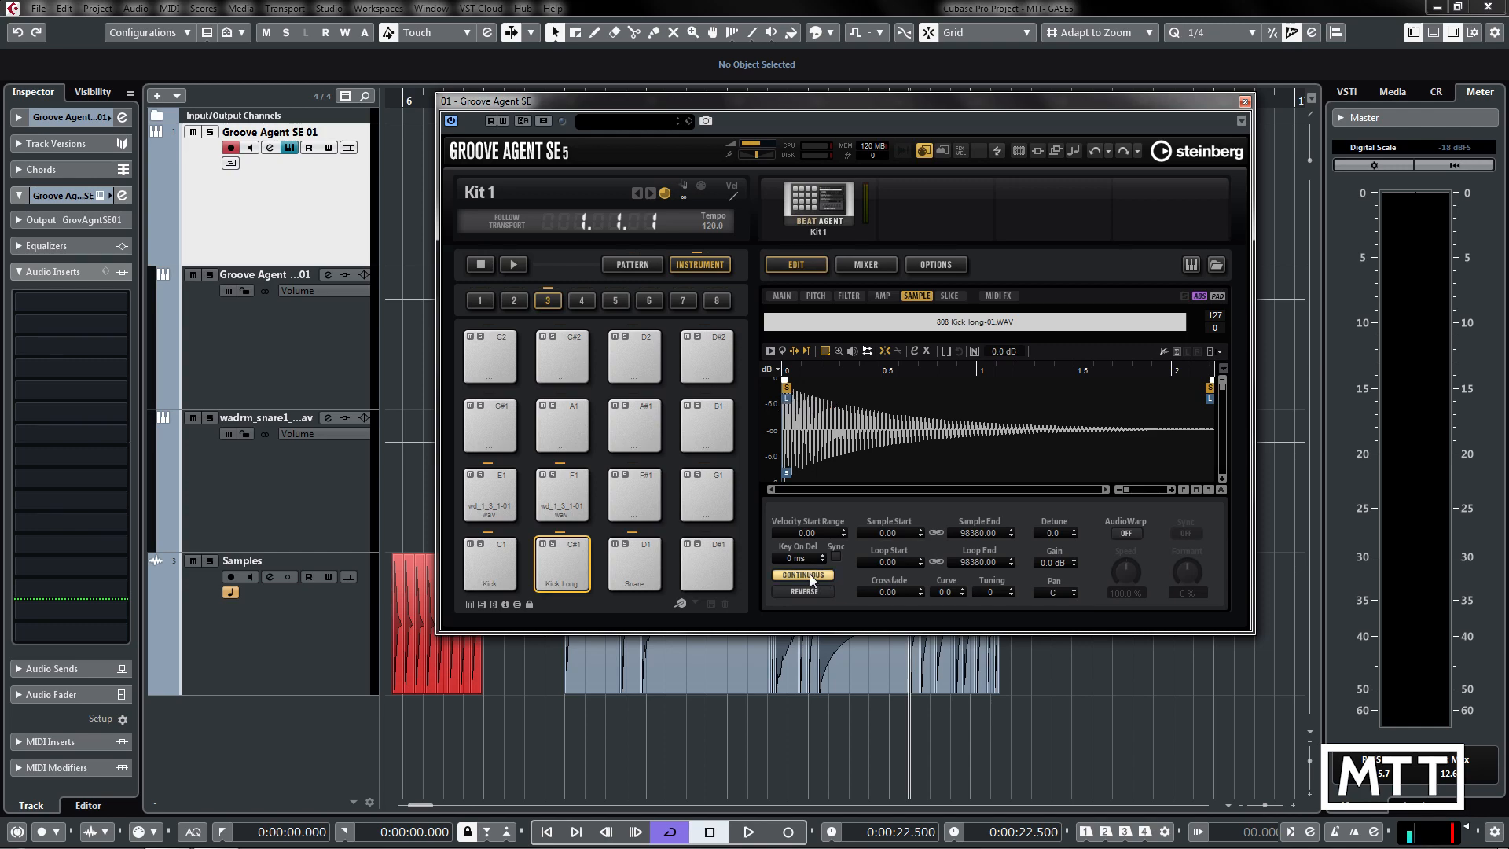
pyautogui.moveTo(803, 575)
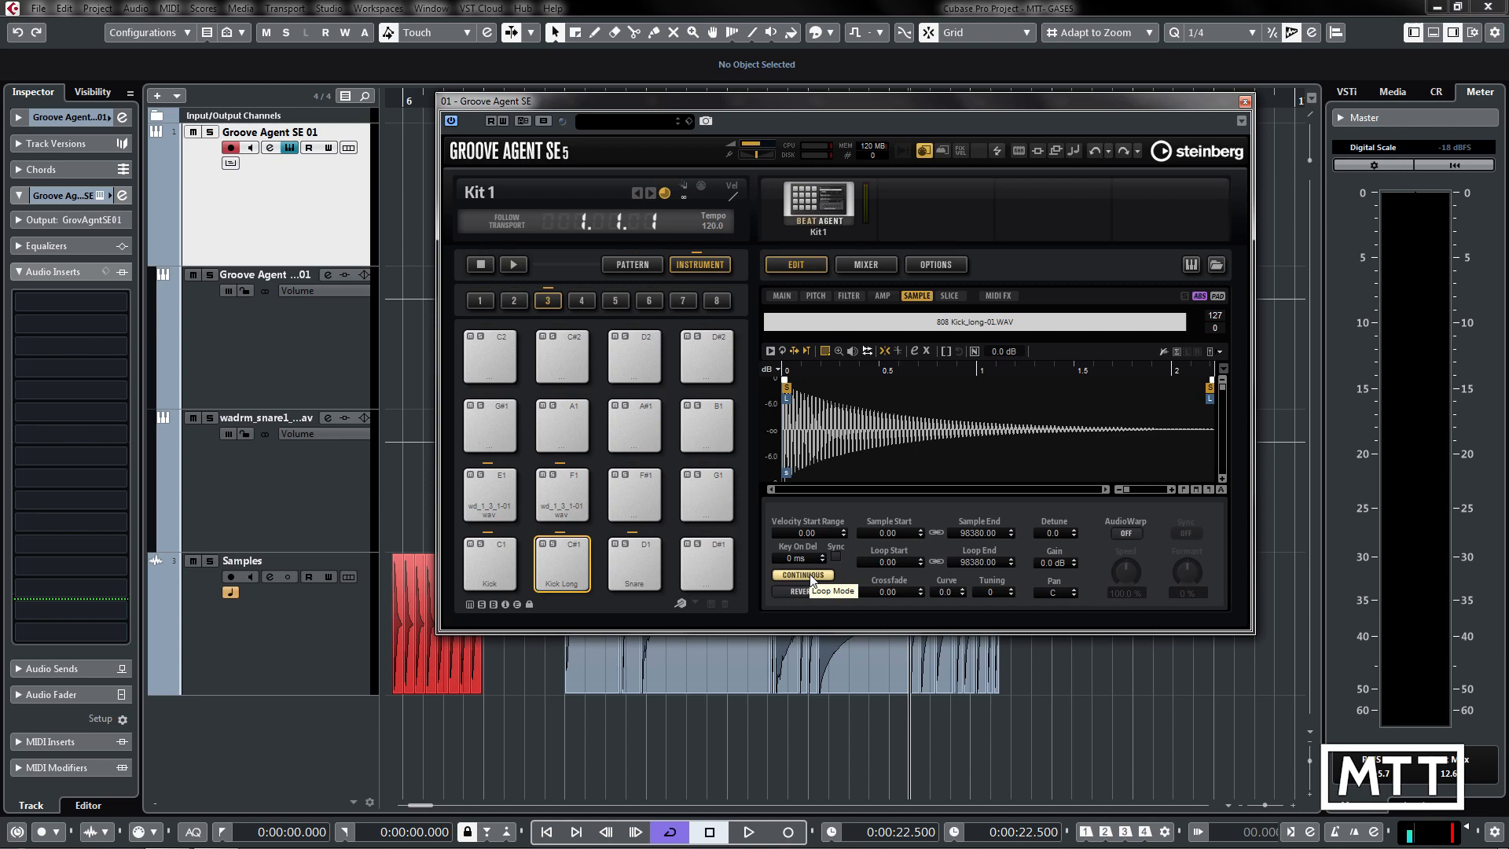
pyautogui.click(803, 575)
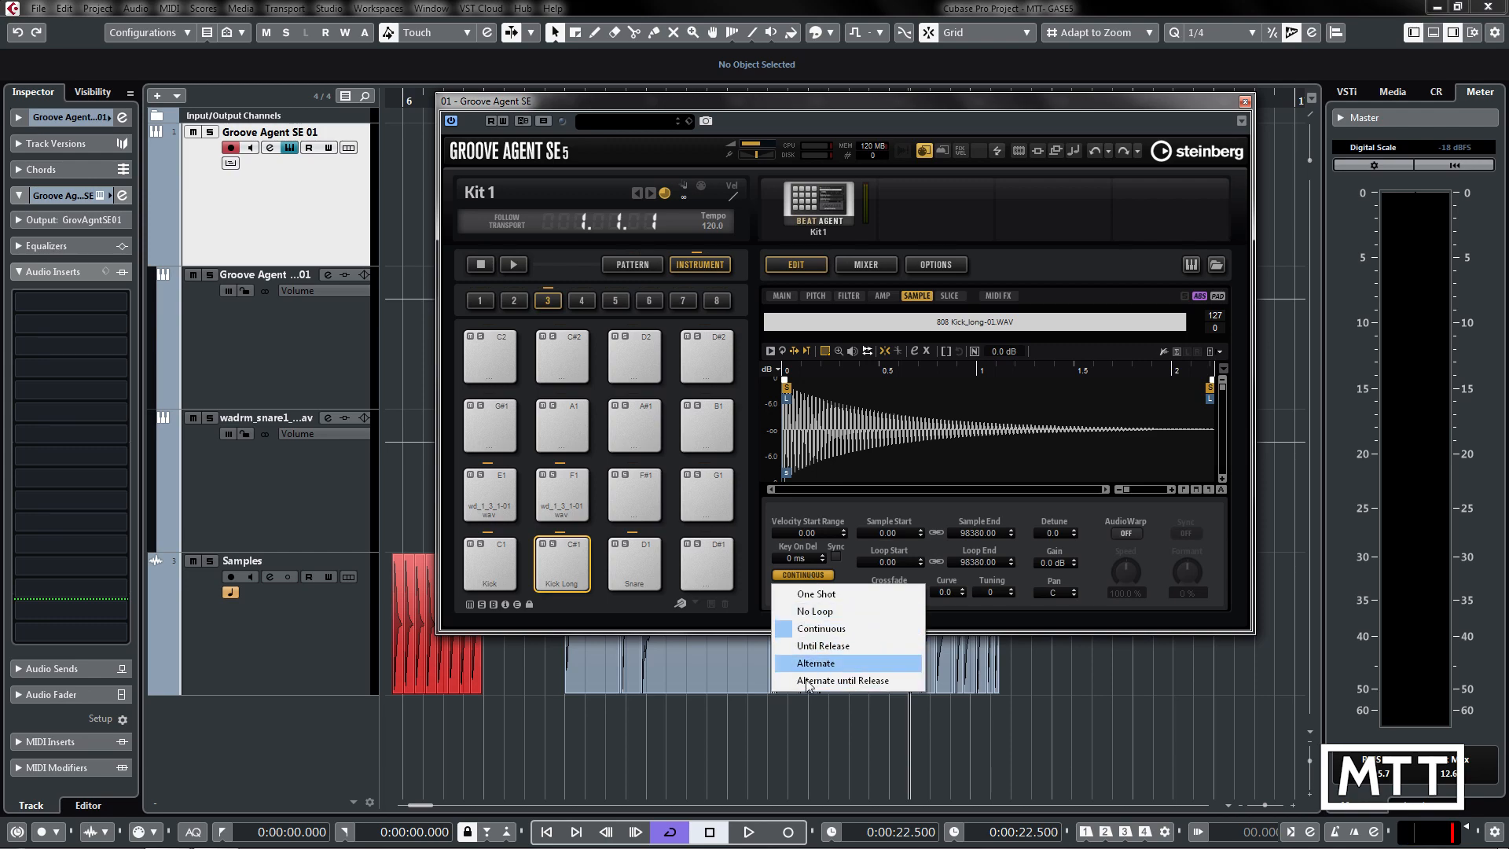
pyautogui.moveTo(842, 680)
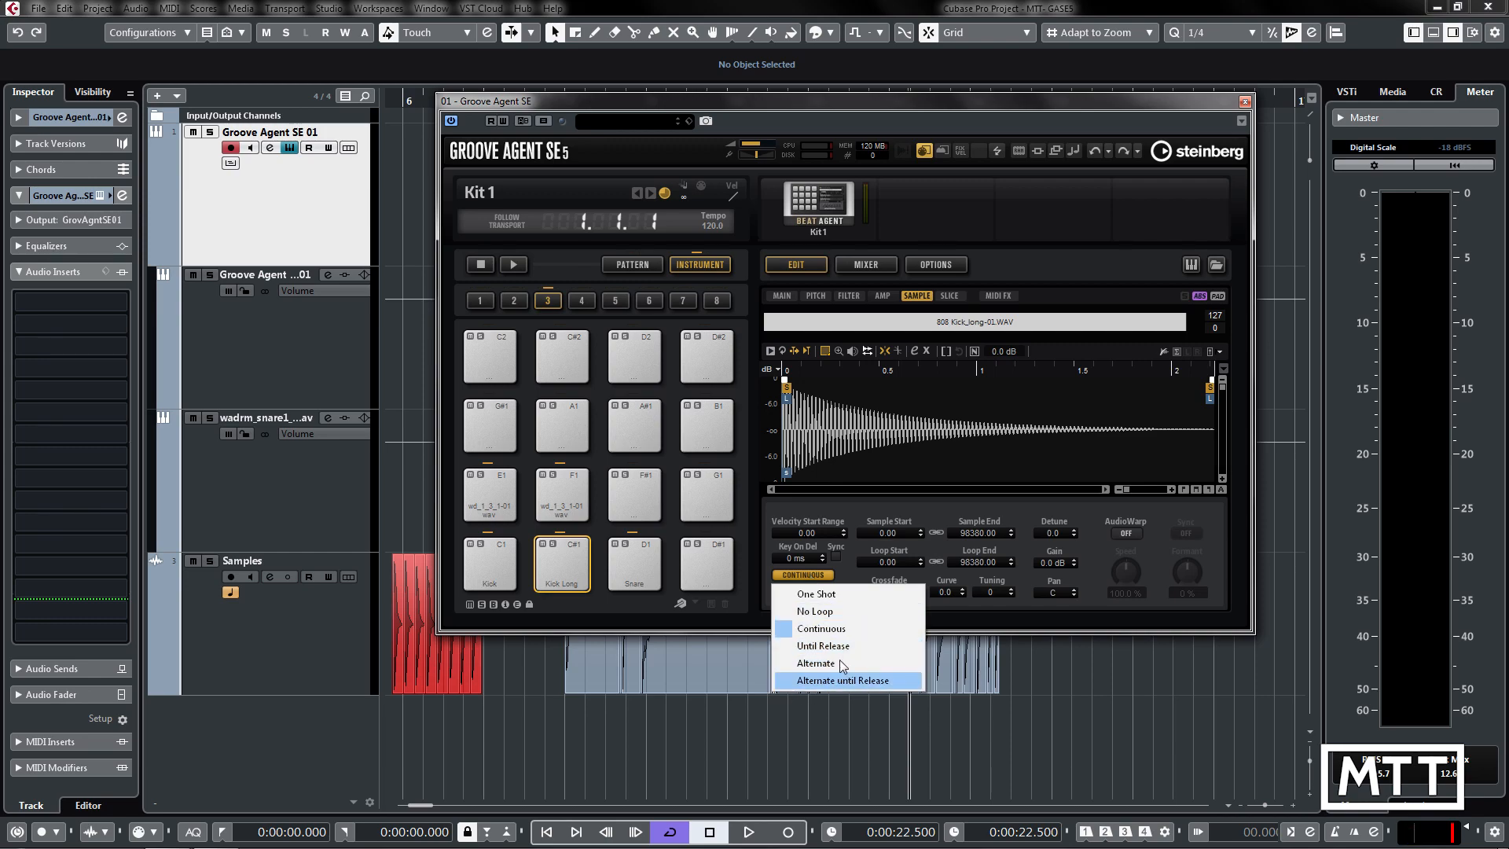
pyautogui.moveTo(816, 663)
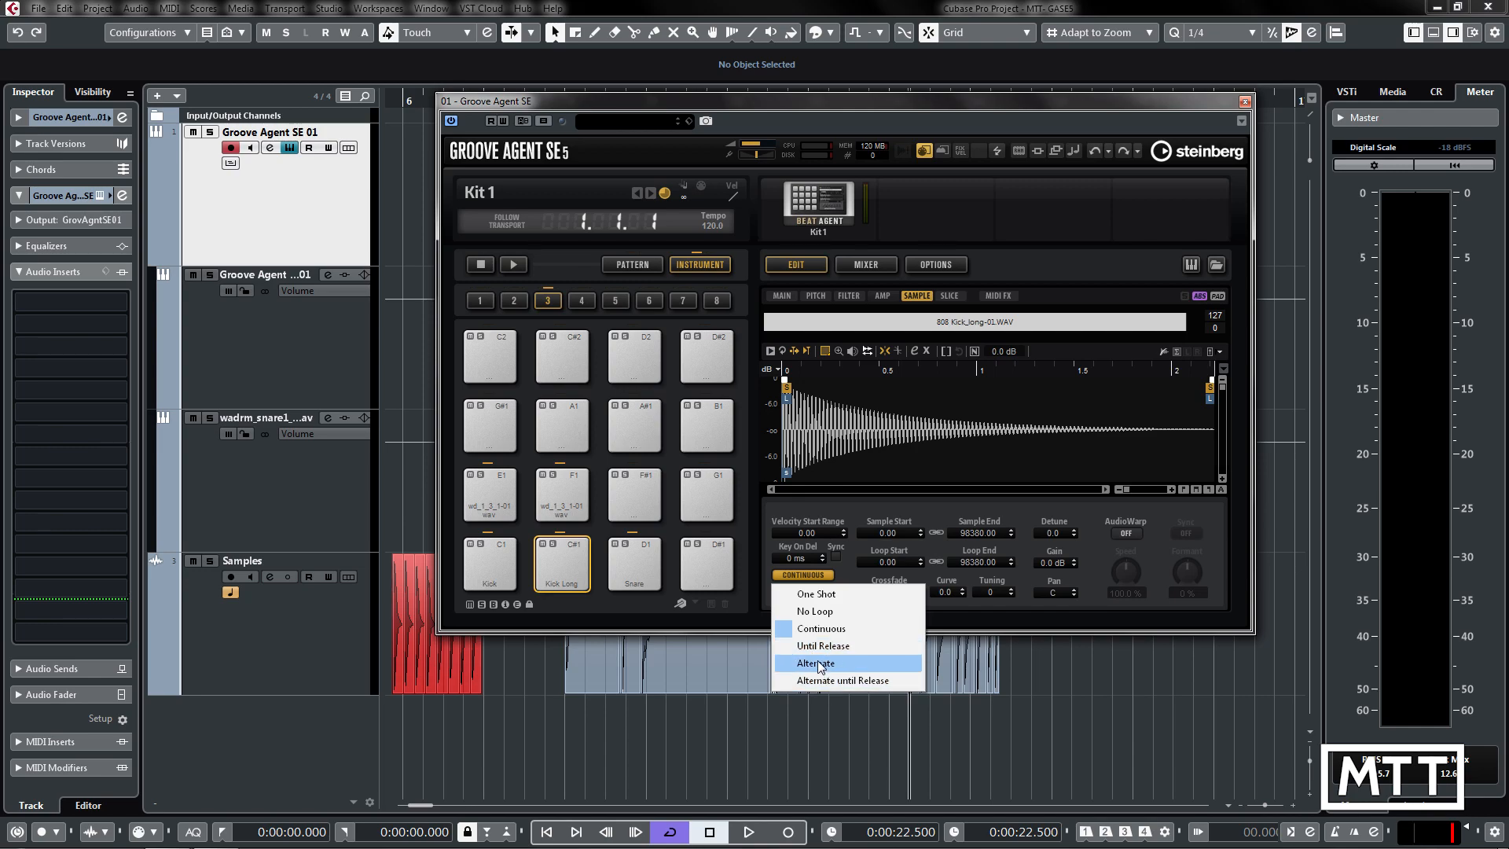
pyautogui.click(813, 663)
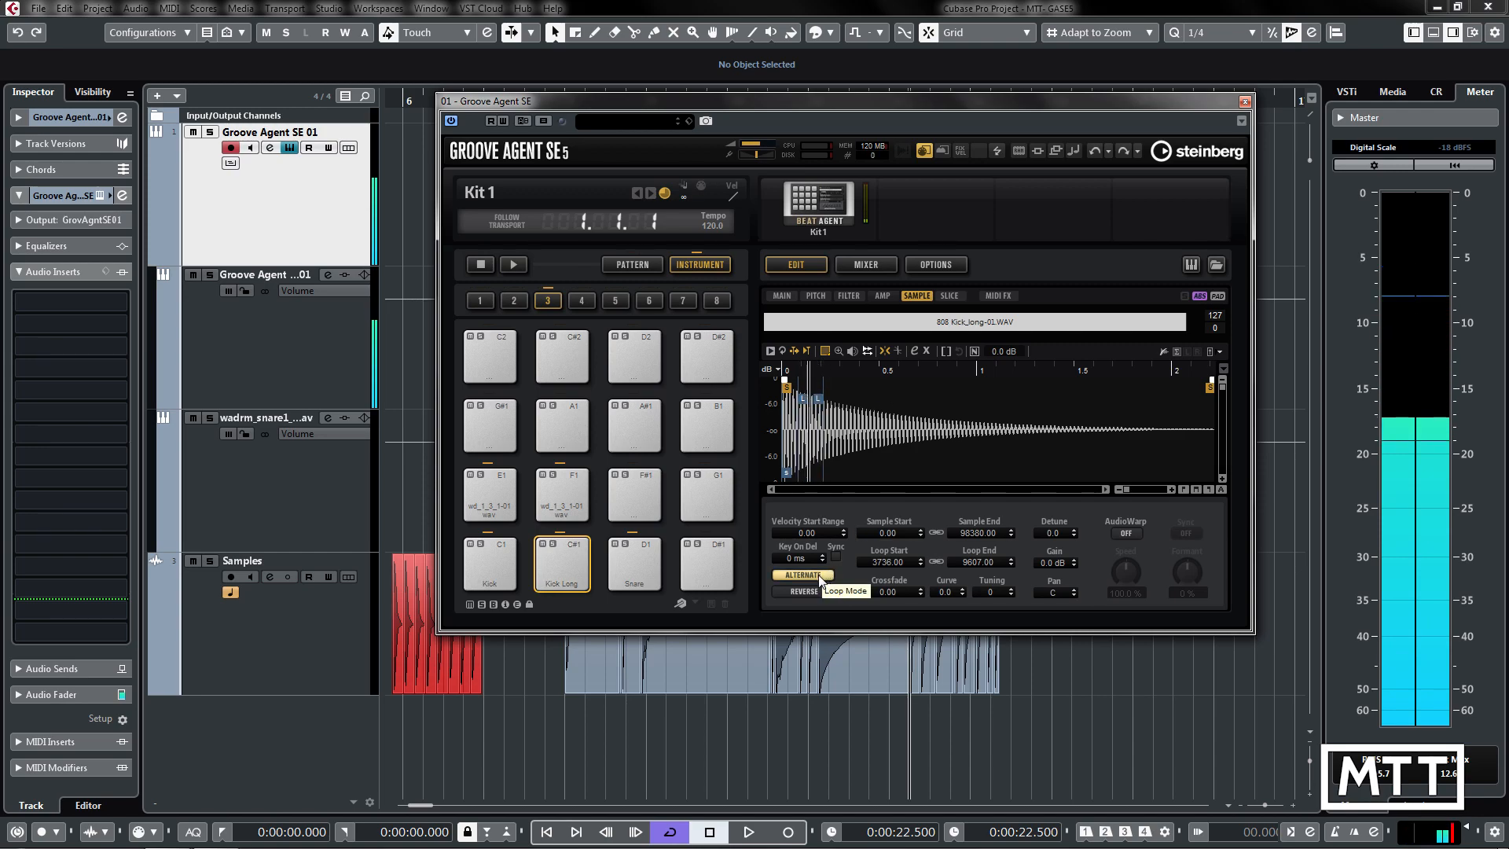
# Set the Kick Long loop mode back to Continuous (loop 3736–9607).
pyautogui.click(801, 575)
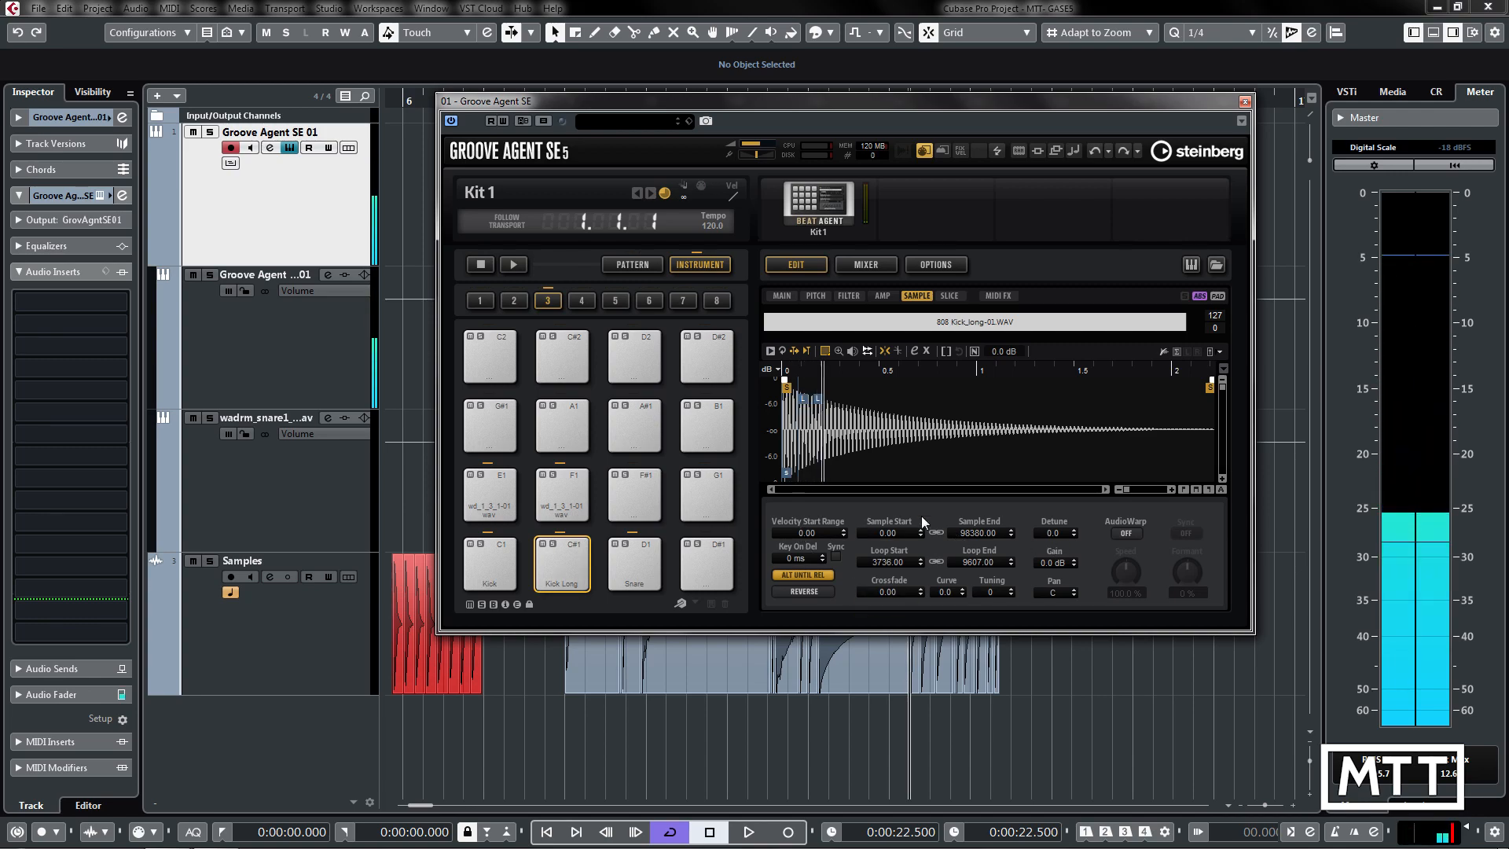
pyautogui.click(801, 575)
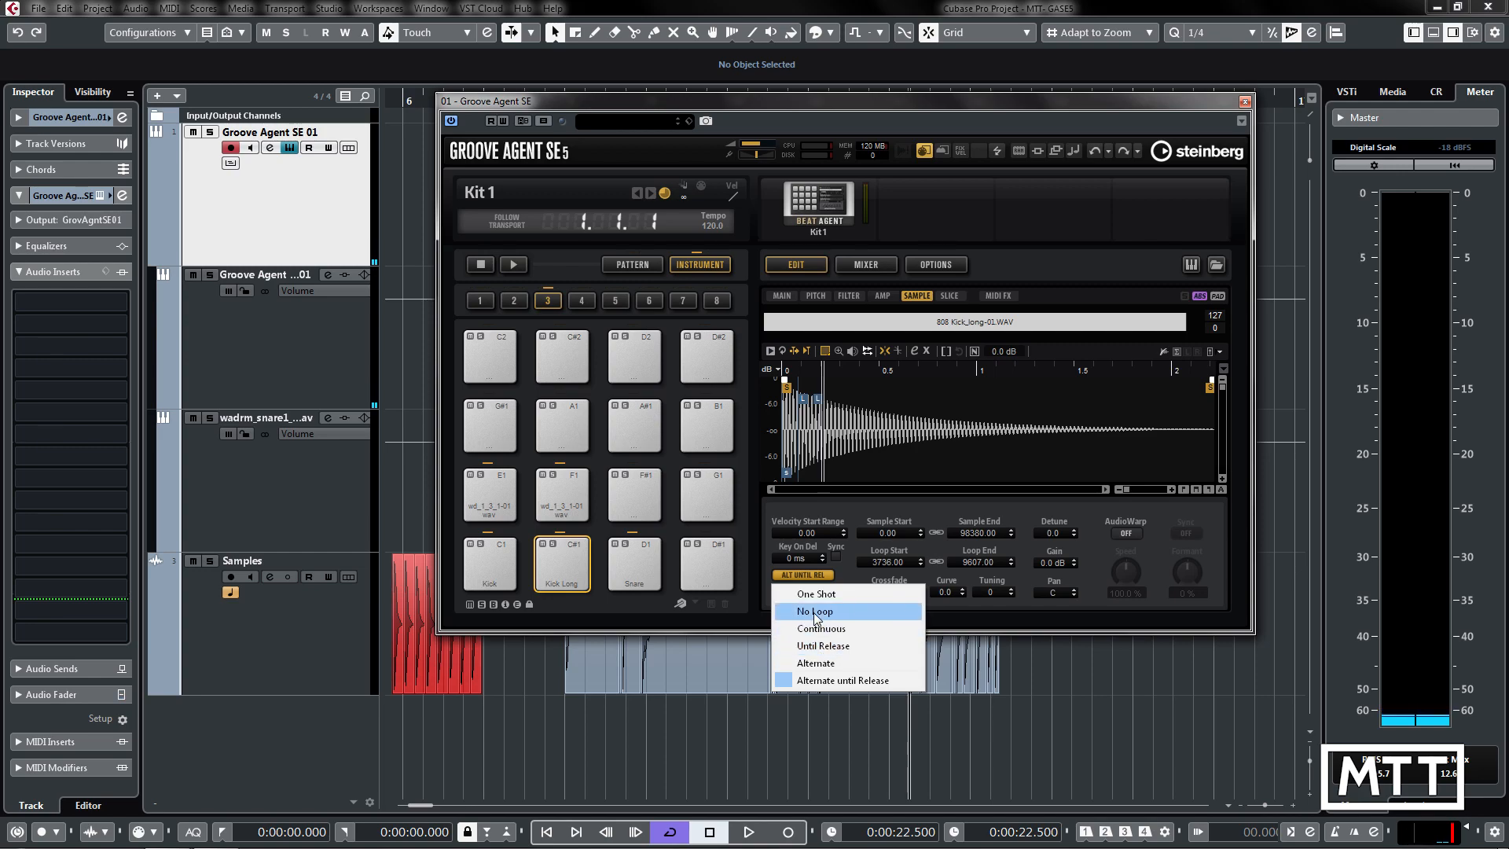
pyautogui.click(820, 628)
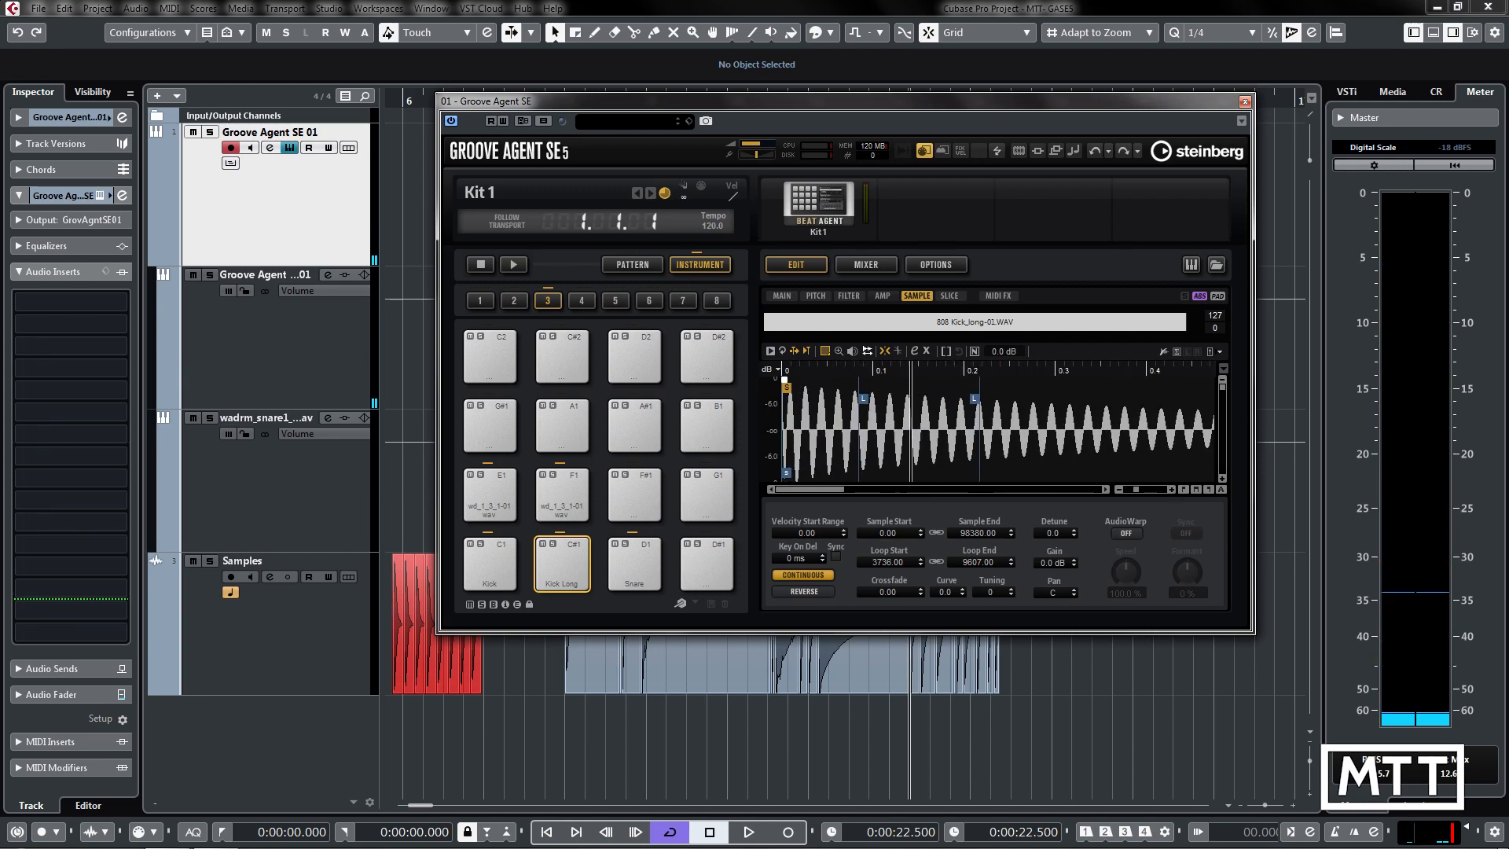
# Narrow the Kick Long loop to one waveform cycle, start 1751 and end 2532.
pyautogui.moveTo(866, 398); pyautogui.dragTo(821, 397)
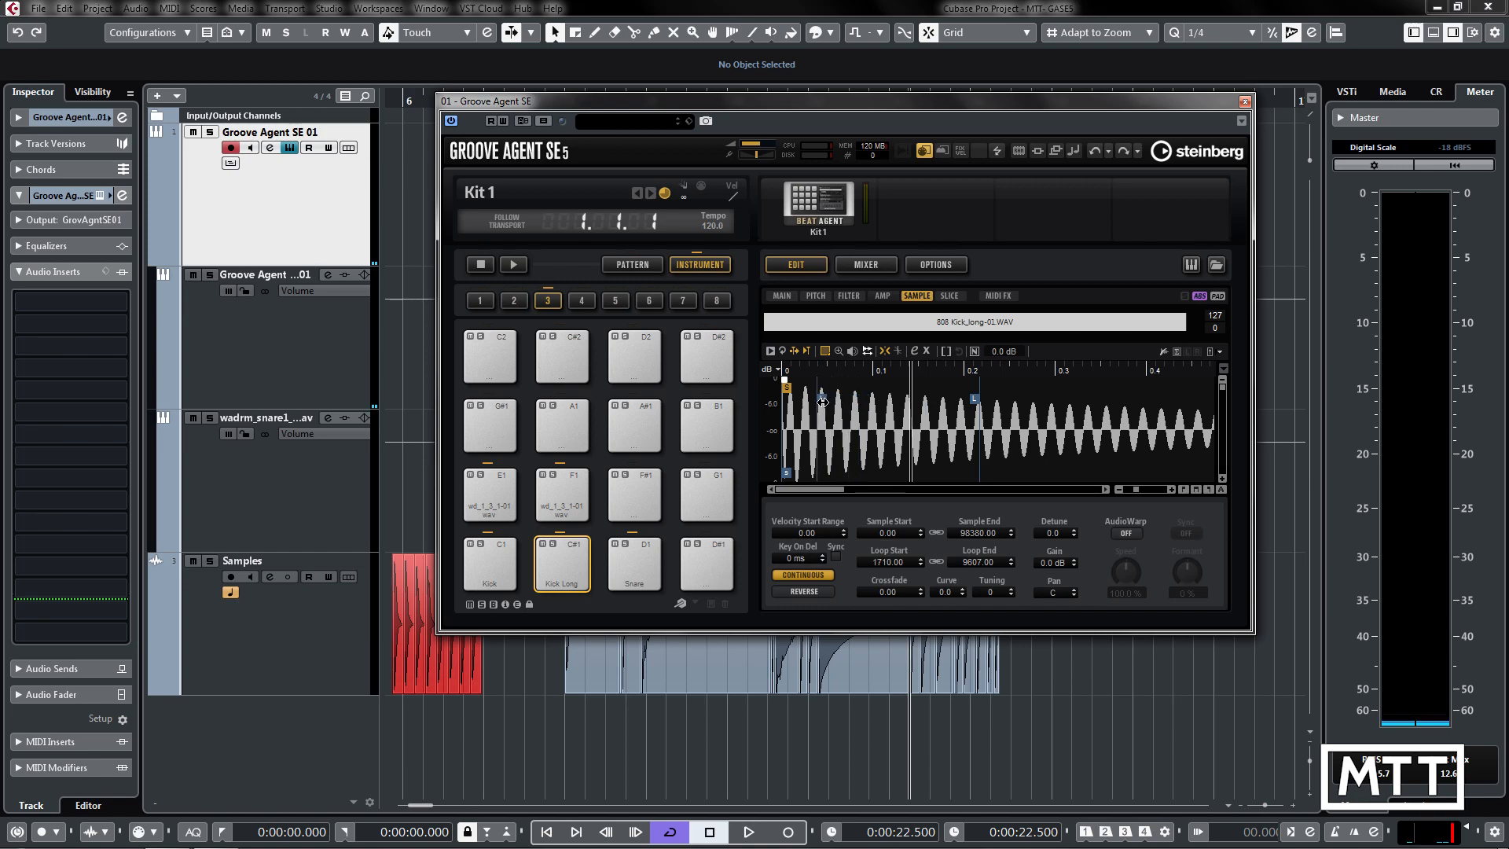
pyautogui.moveTo(838, 396); pyautogui.dragTo(820, 396)
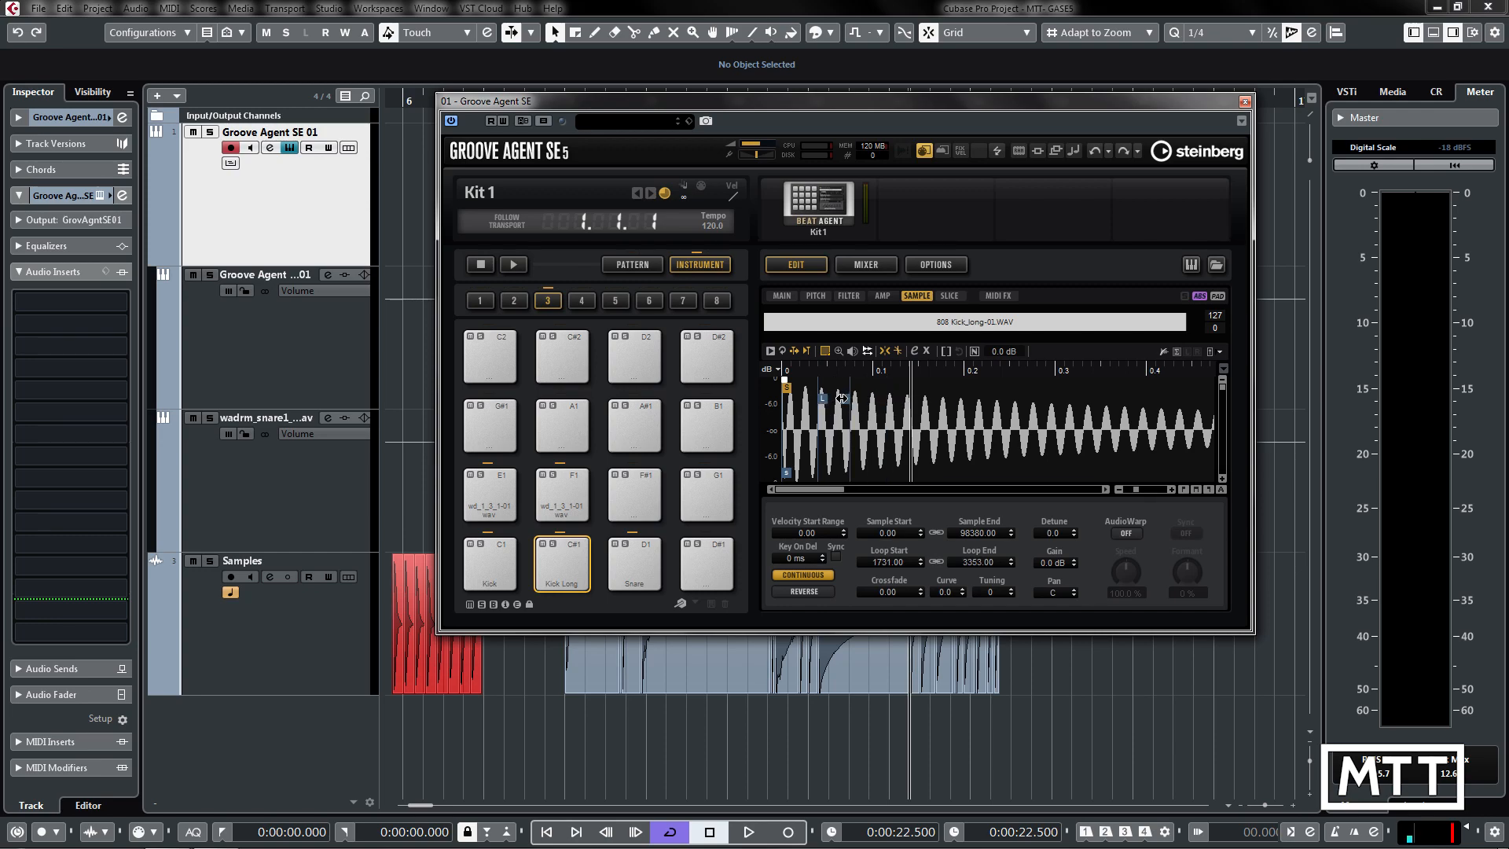
pyautogui.moveTo(852, 396); pyautogui.dragTo(825, 396)
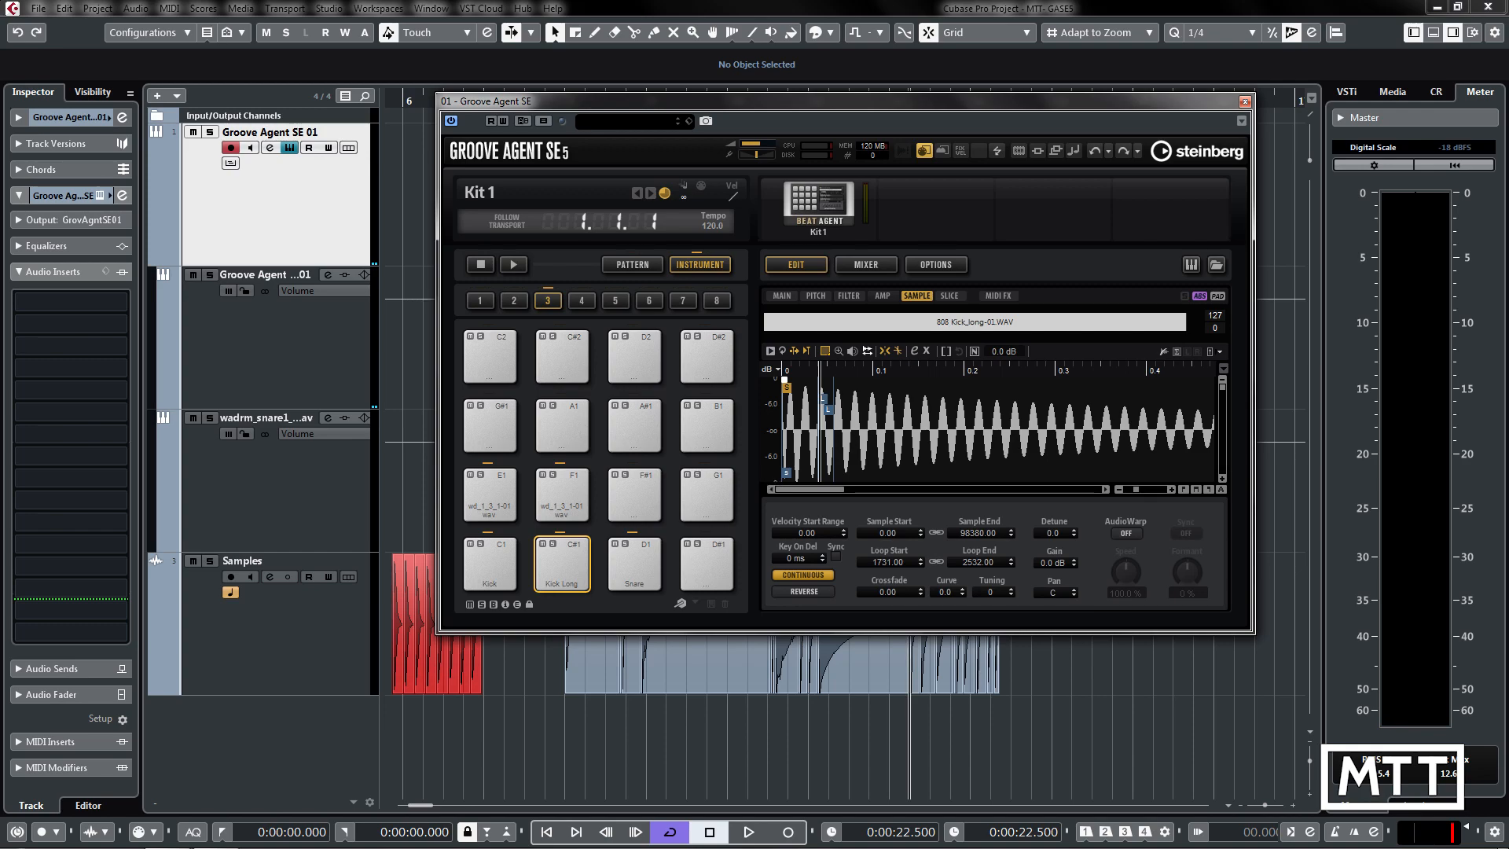
pyautogui.moveTo(816, 295)
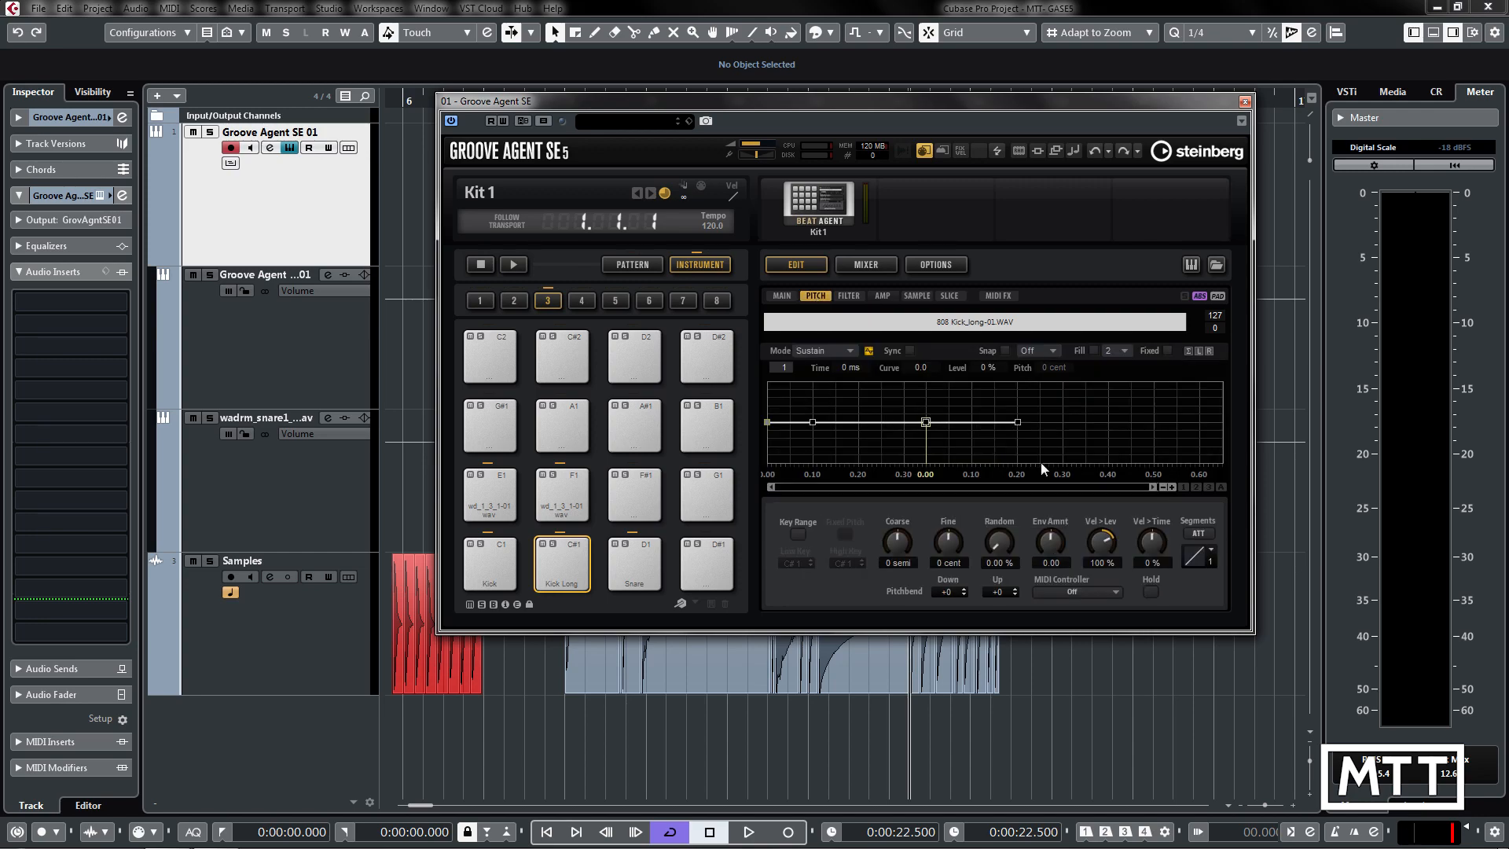
pyautogui.moveTo(1004, 491)
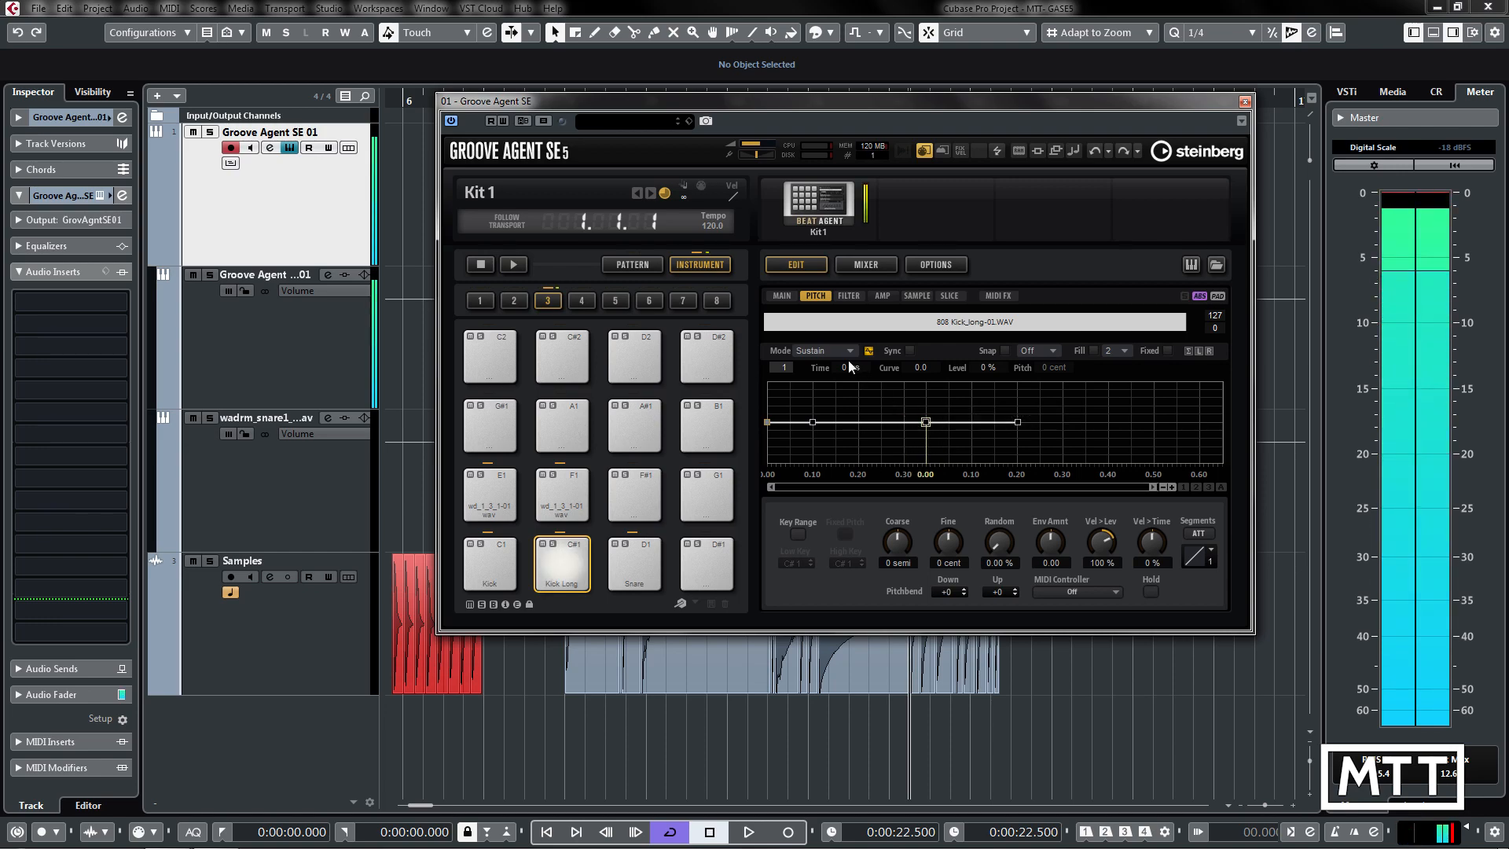
# Set the Kick Long pitch envelope to One Shot, falling to -100% around 1300 ms.
pyautogui.click(847, 348)
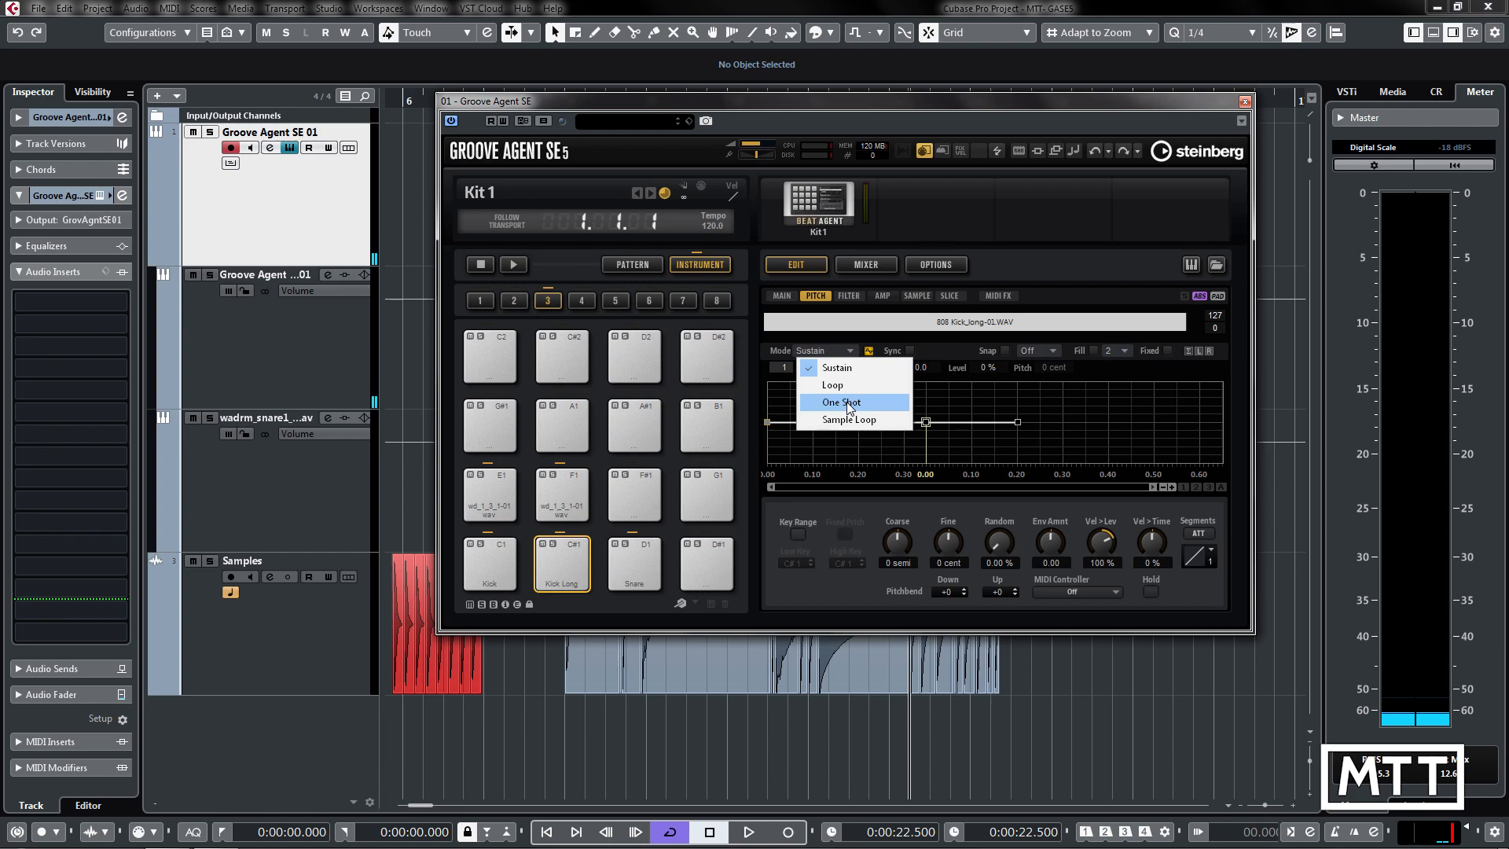
pyautogui.click(841, 400)
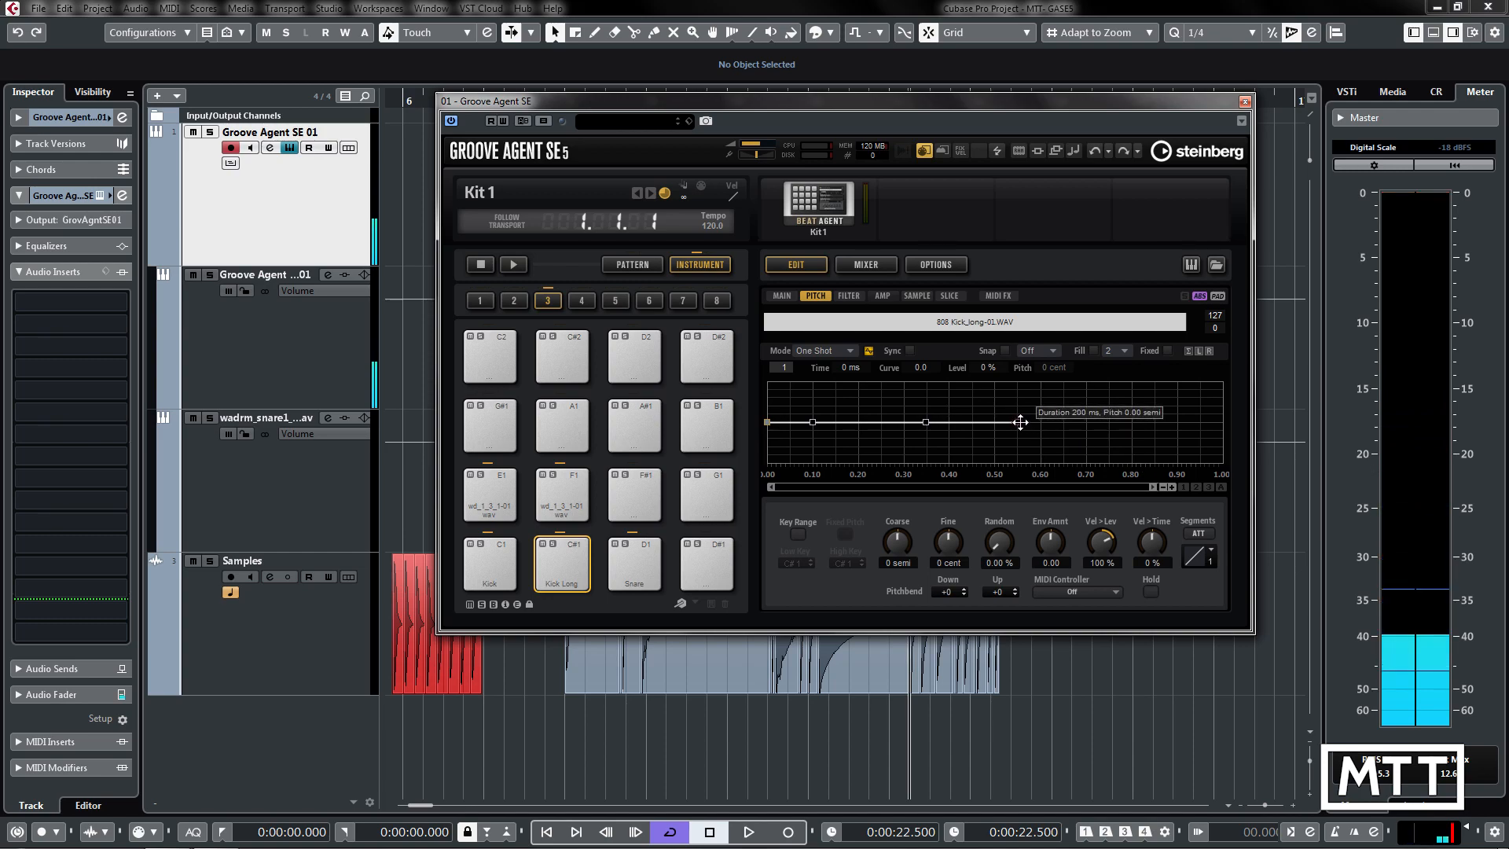
pyautogui.moveTo(1020, 421); pyautogui.dragTo(1053, 423)
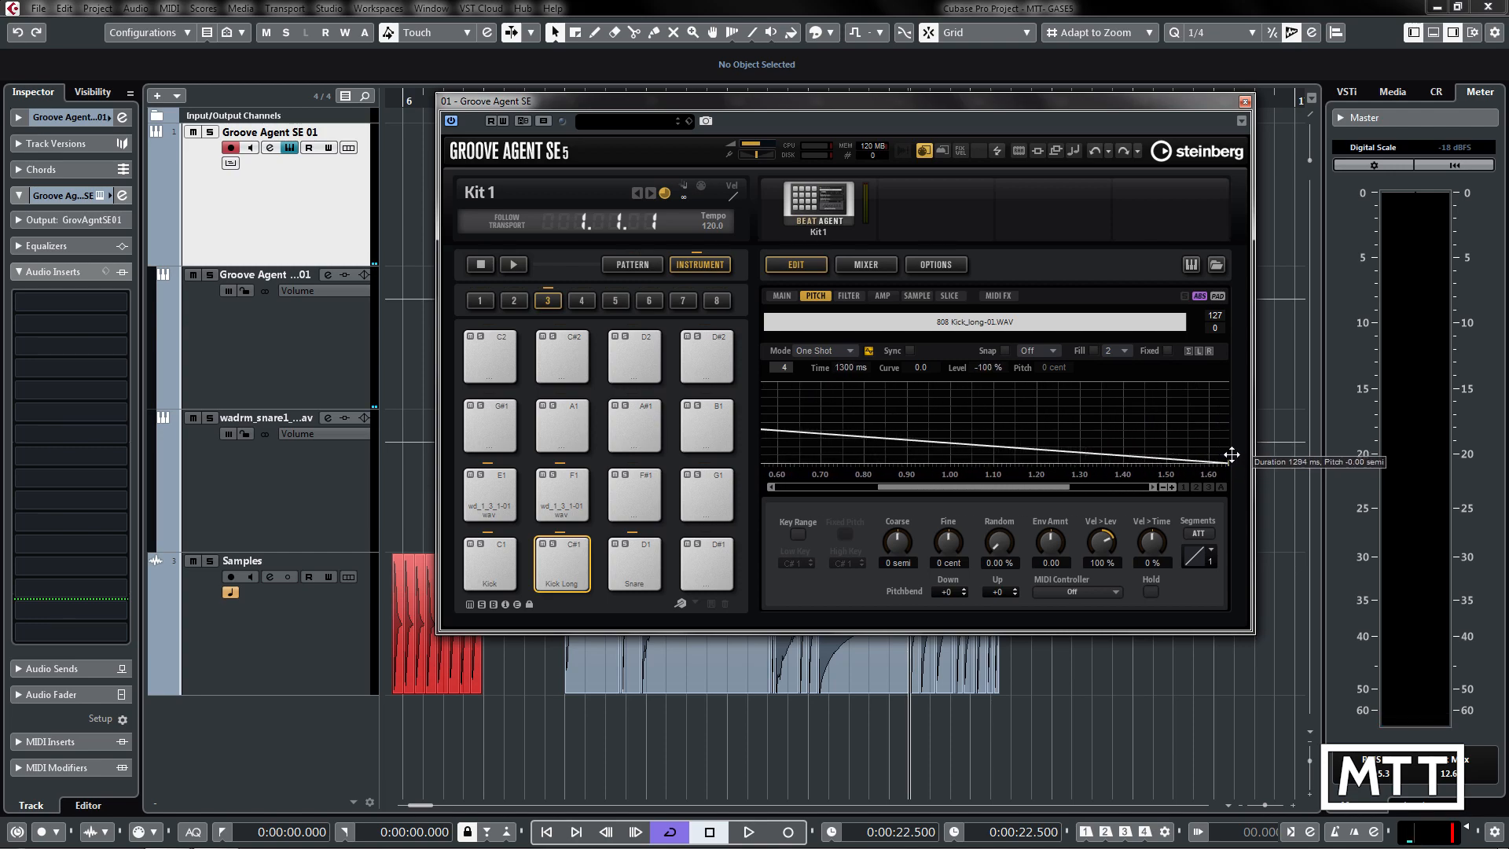
pyautogui.moveTo(1229, 454); pyautogui.dragTo(1241, 454)
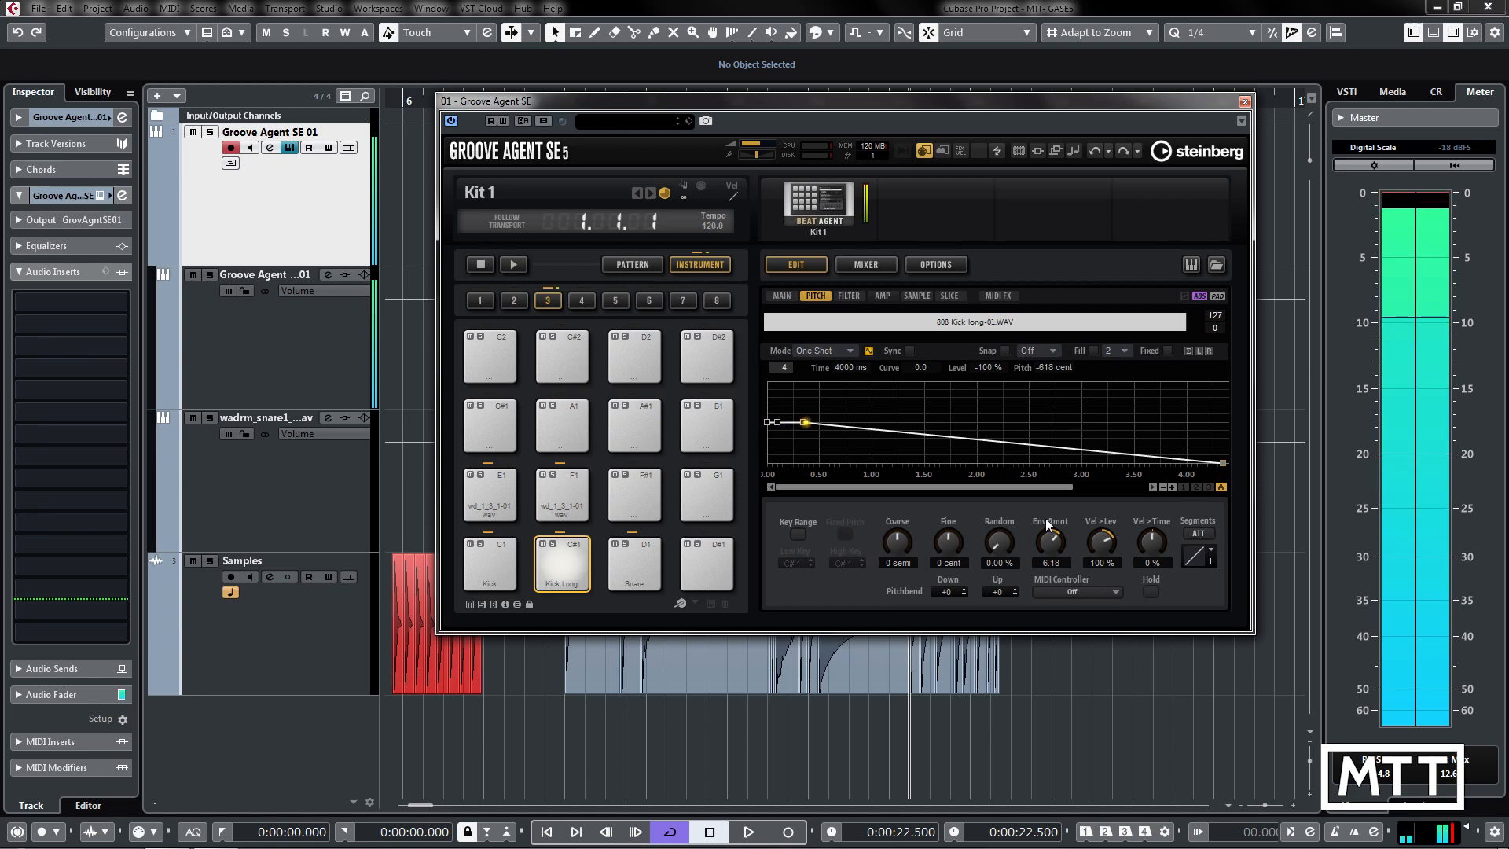
# Raise pitch Env Amnt to 14.21, end node at 4 s and early node near 105 ms.
pyautogui.moveTo(803, 421); pyautogui.dragTo(1015, 443)
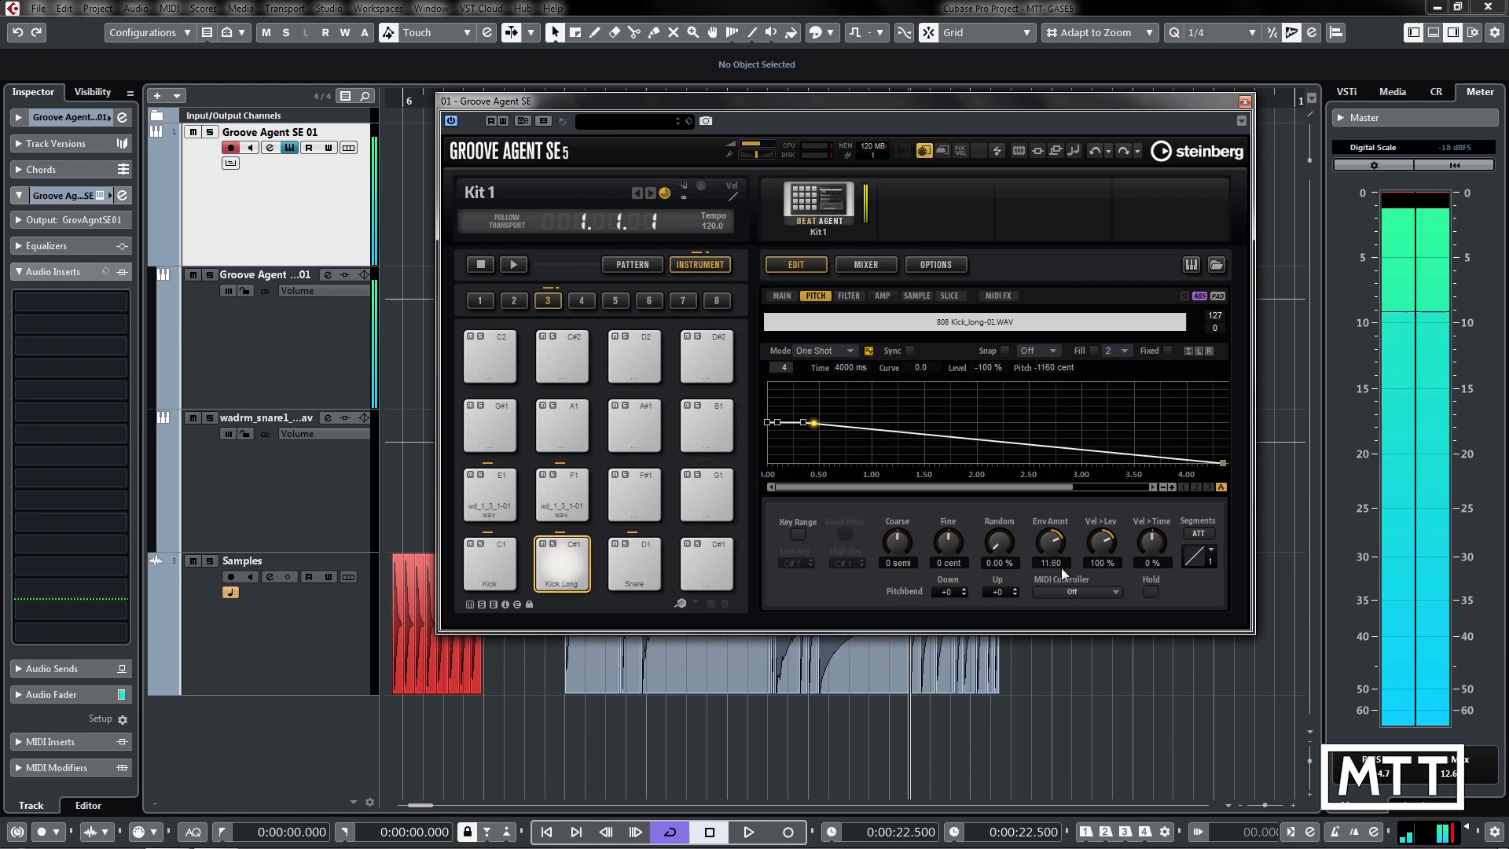
pyautogui.moveTo(812, 423); pyautogui.dragTo(1016, 443)
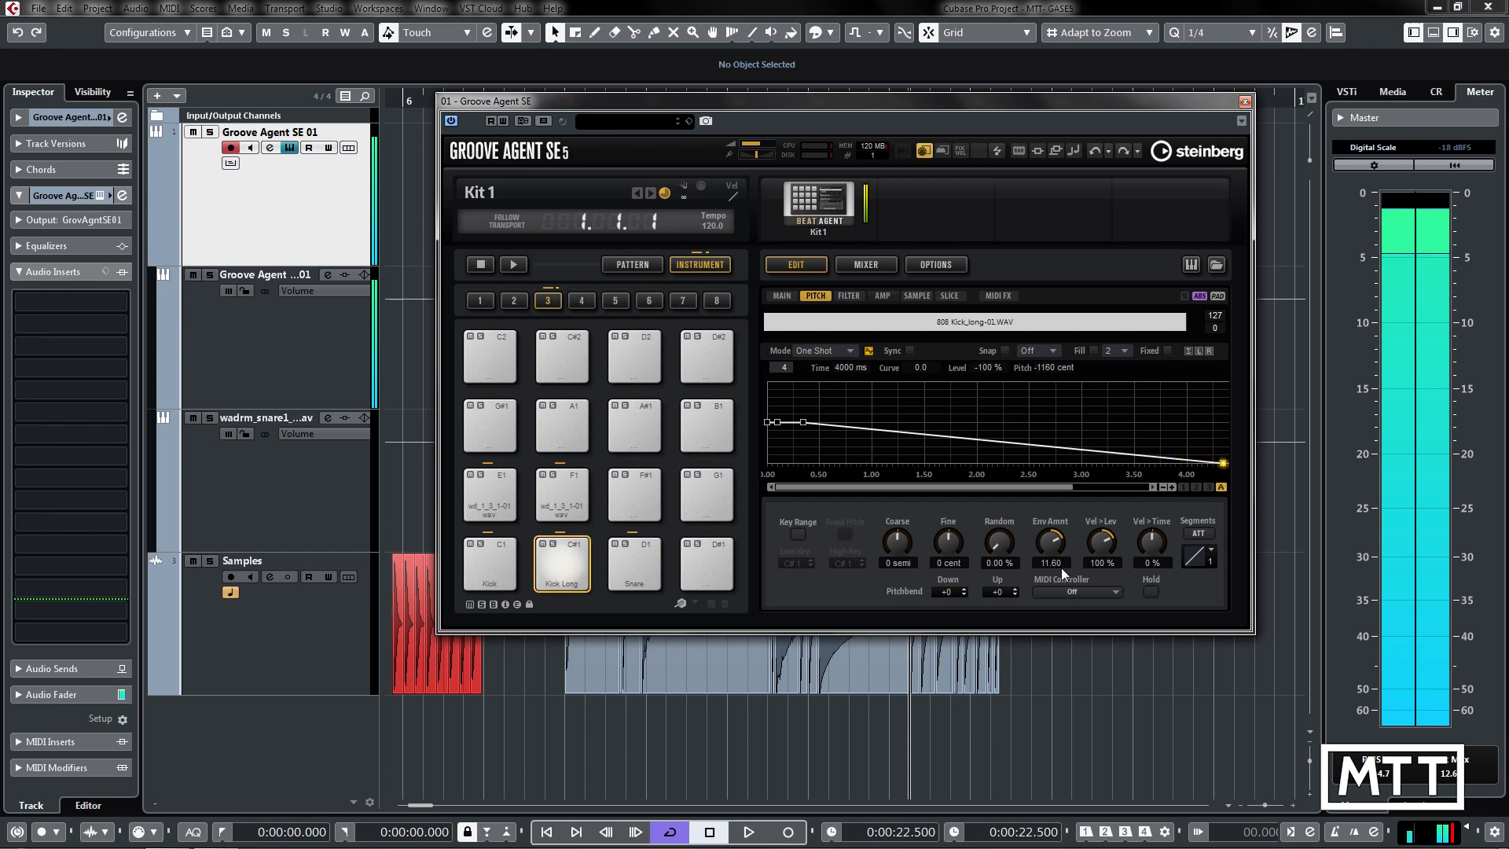
pyautogui.moveTo(1062, 572)
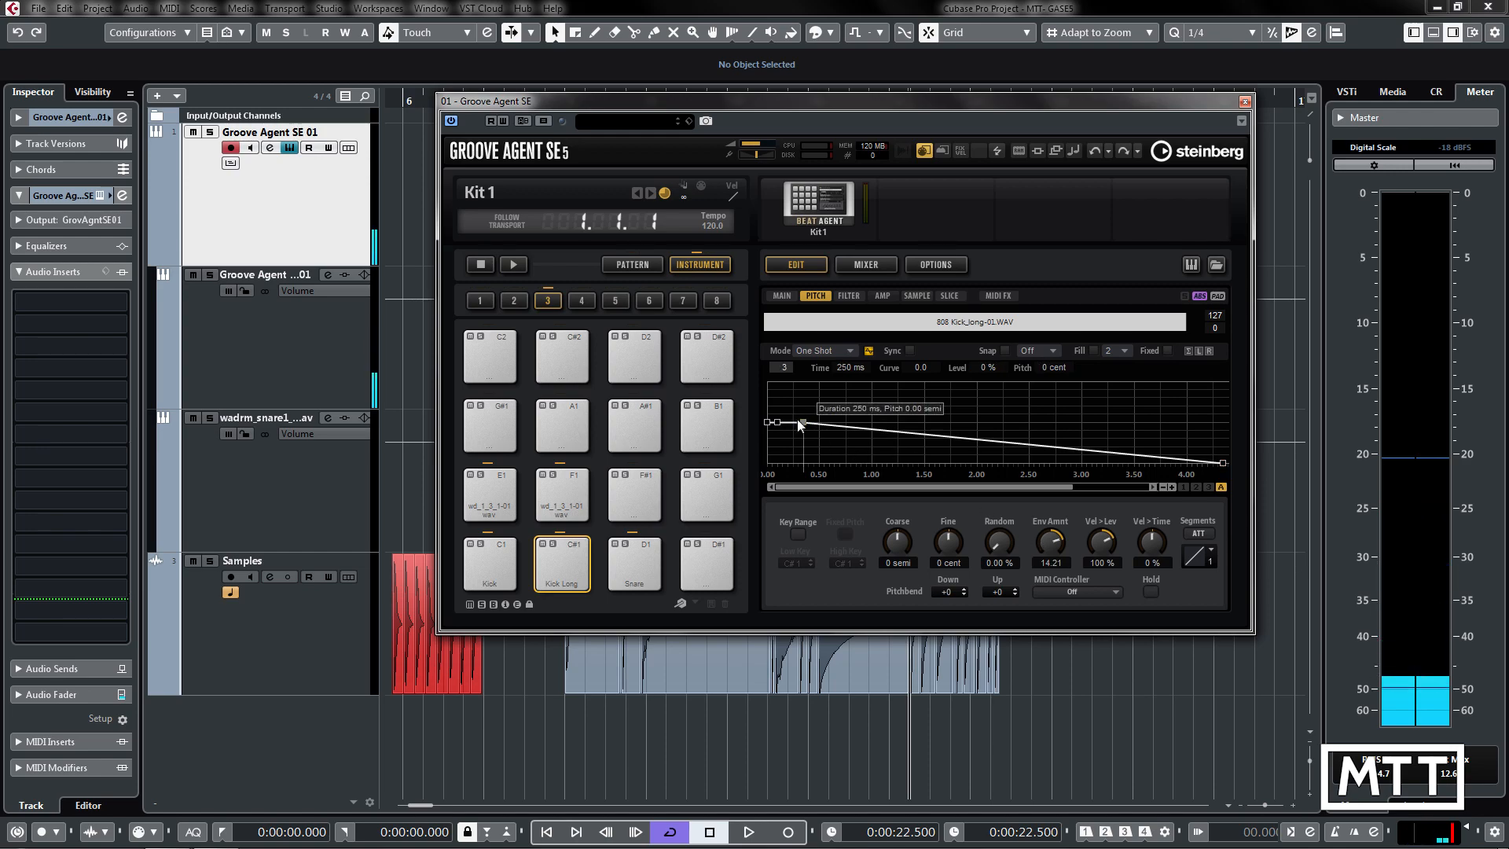
pyautogui.moveTo(798, 425); pyautogui.dragTo(830, 425)
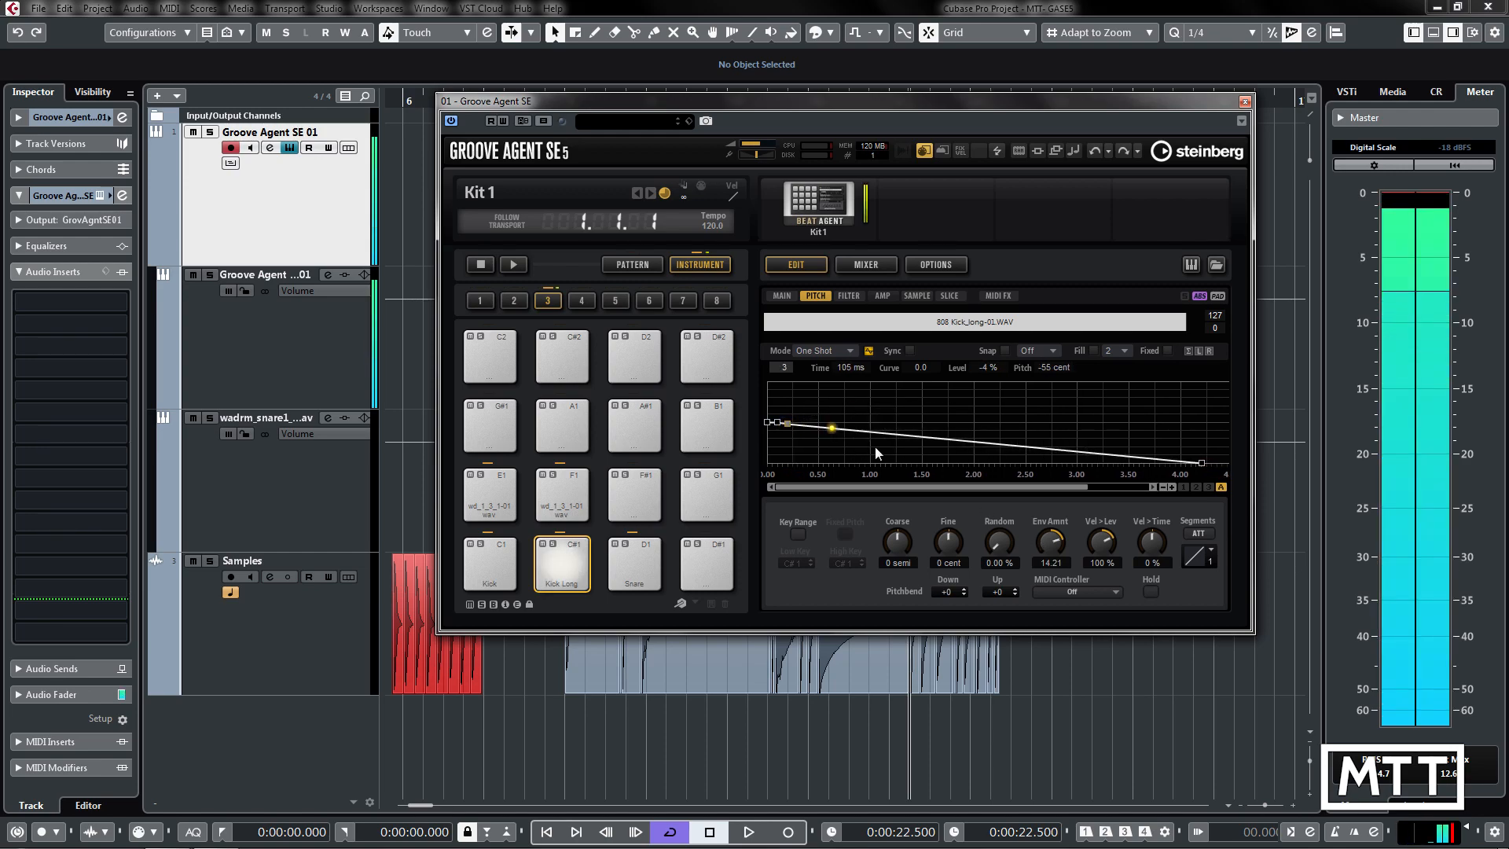
pyautogui.moveTo(830, 427); pyautogui.dragTo(1040, 447)
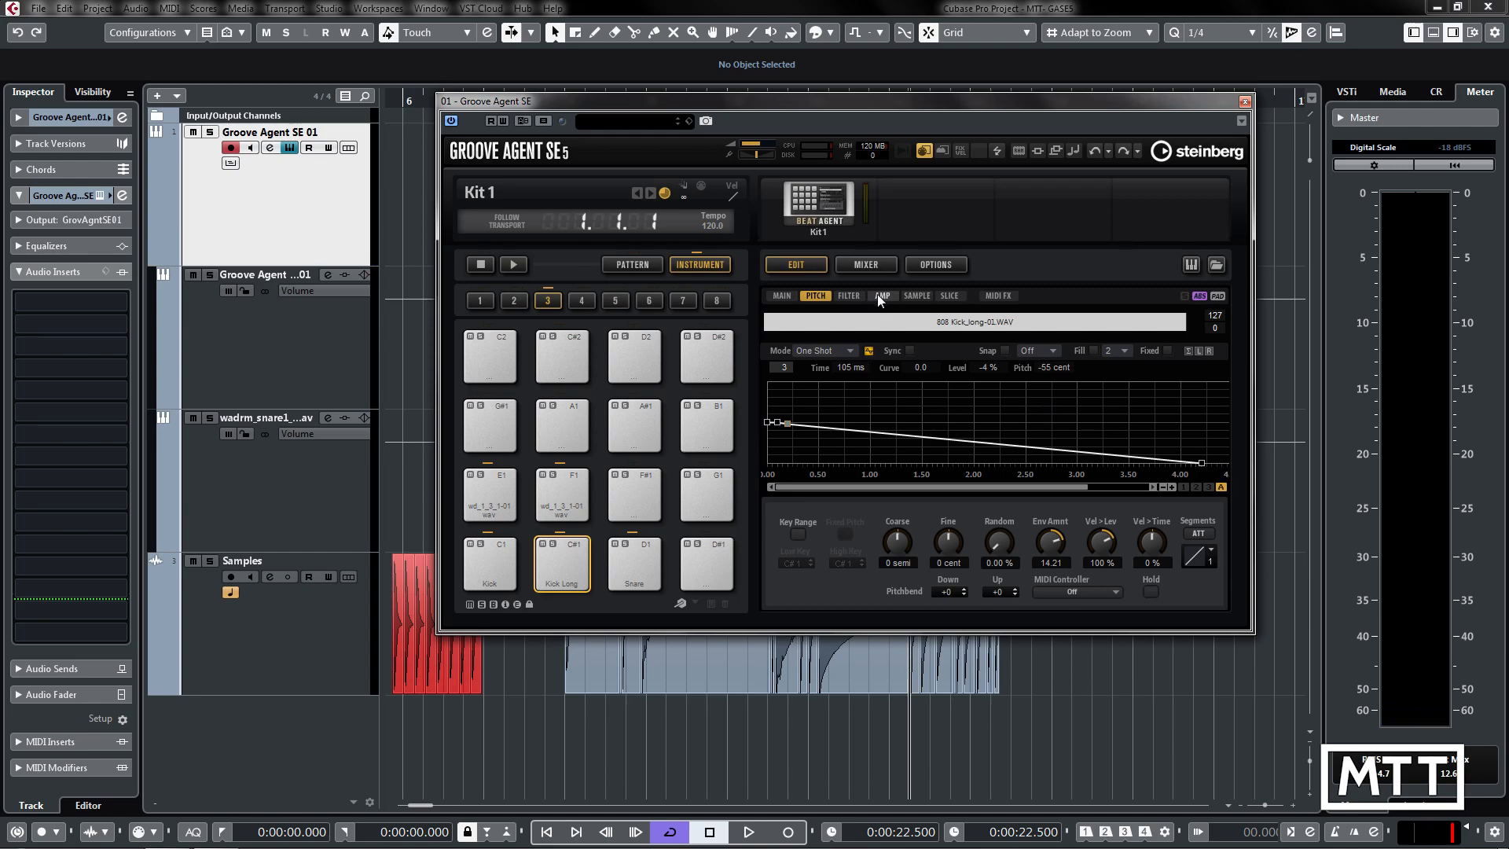
# Set the Kick Long amp envelope to One Shot over 4000 ms with curve 4.6.
pyautogui.click(881, 295)
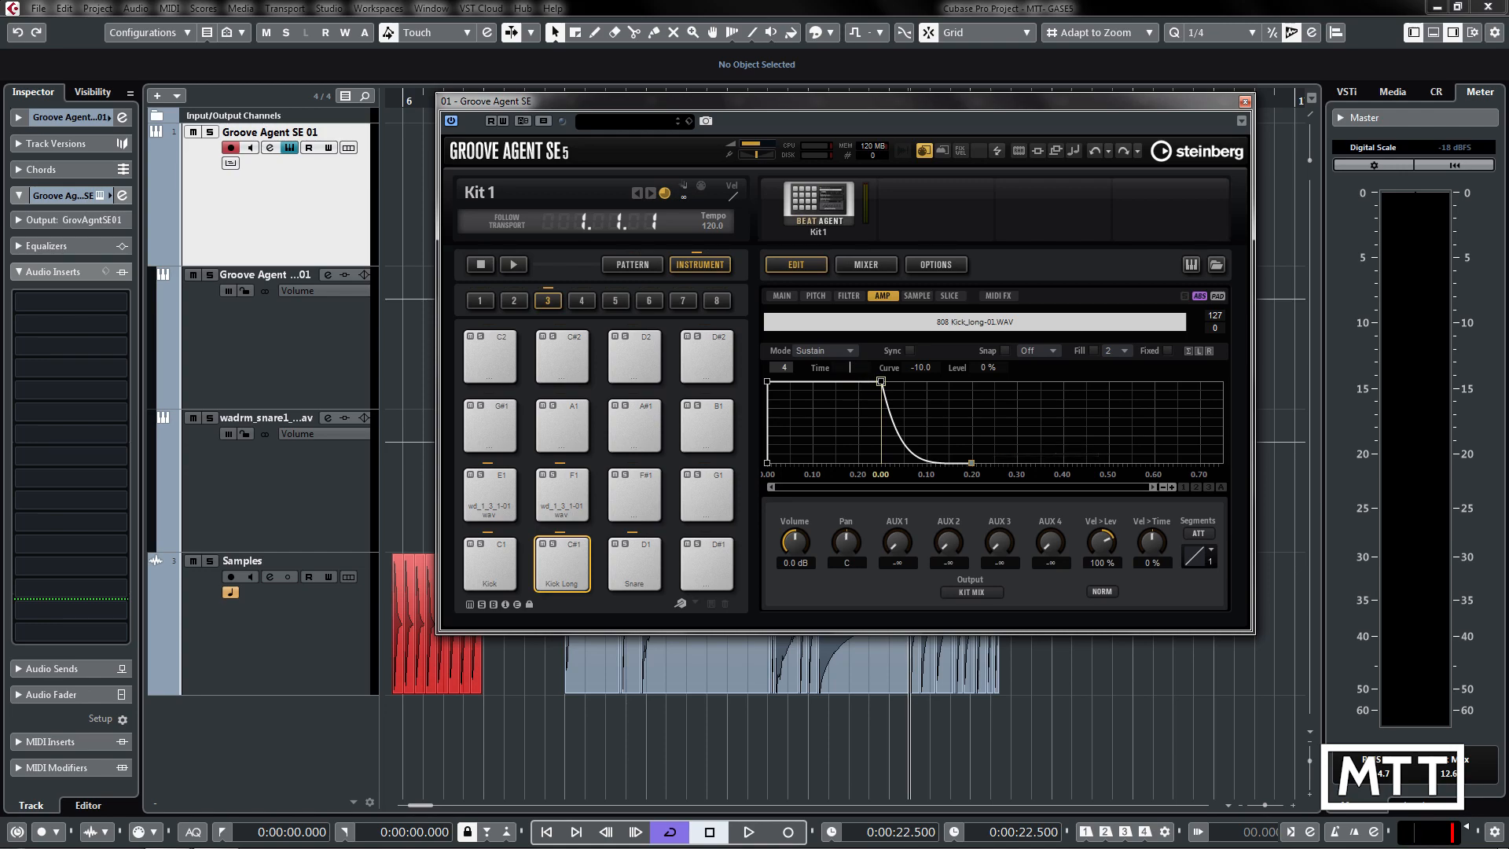
pyautogui.moveTo(975, 460); pyautogui.dragTo(1200, 443)
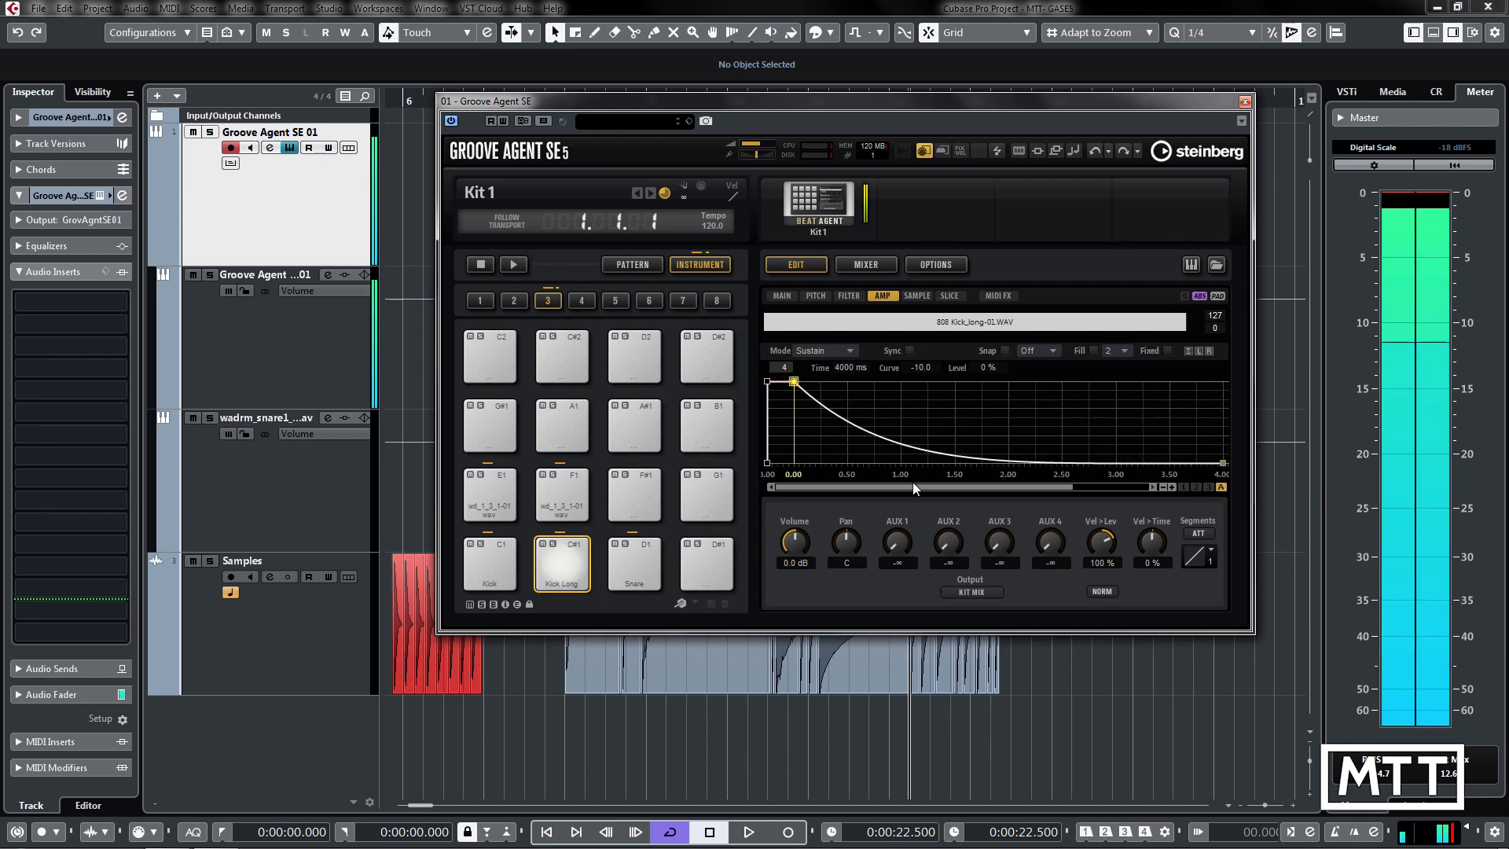
pyautogui.moveTo(825, 438)
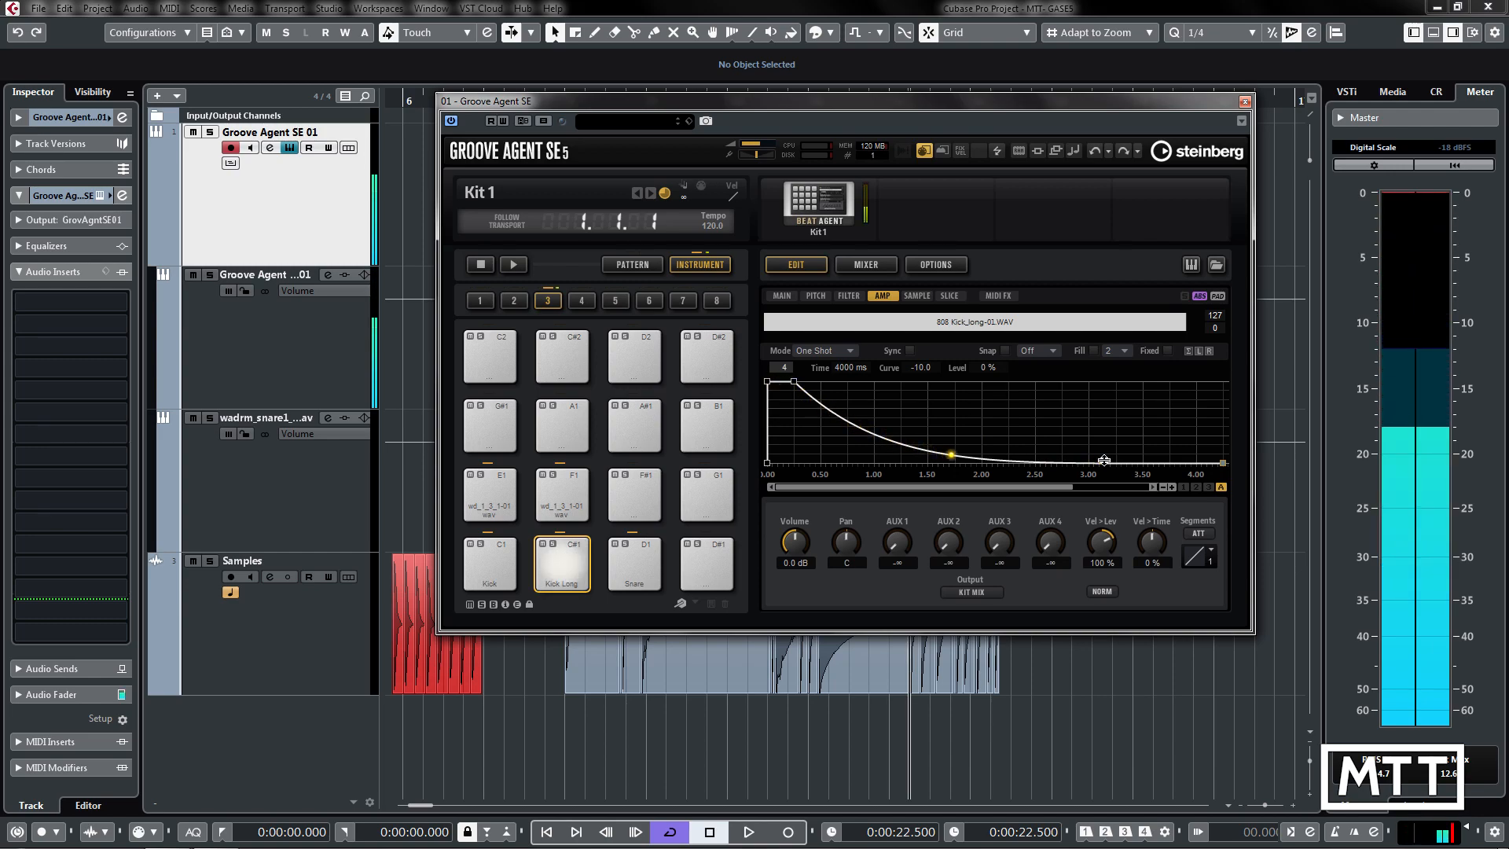
pyautogui.moveTo(950, 454); pyautogui.dragTo(1165, 462)
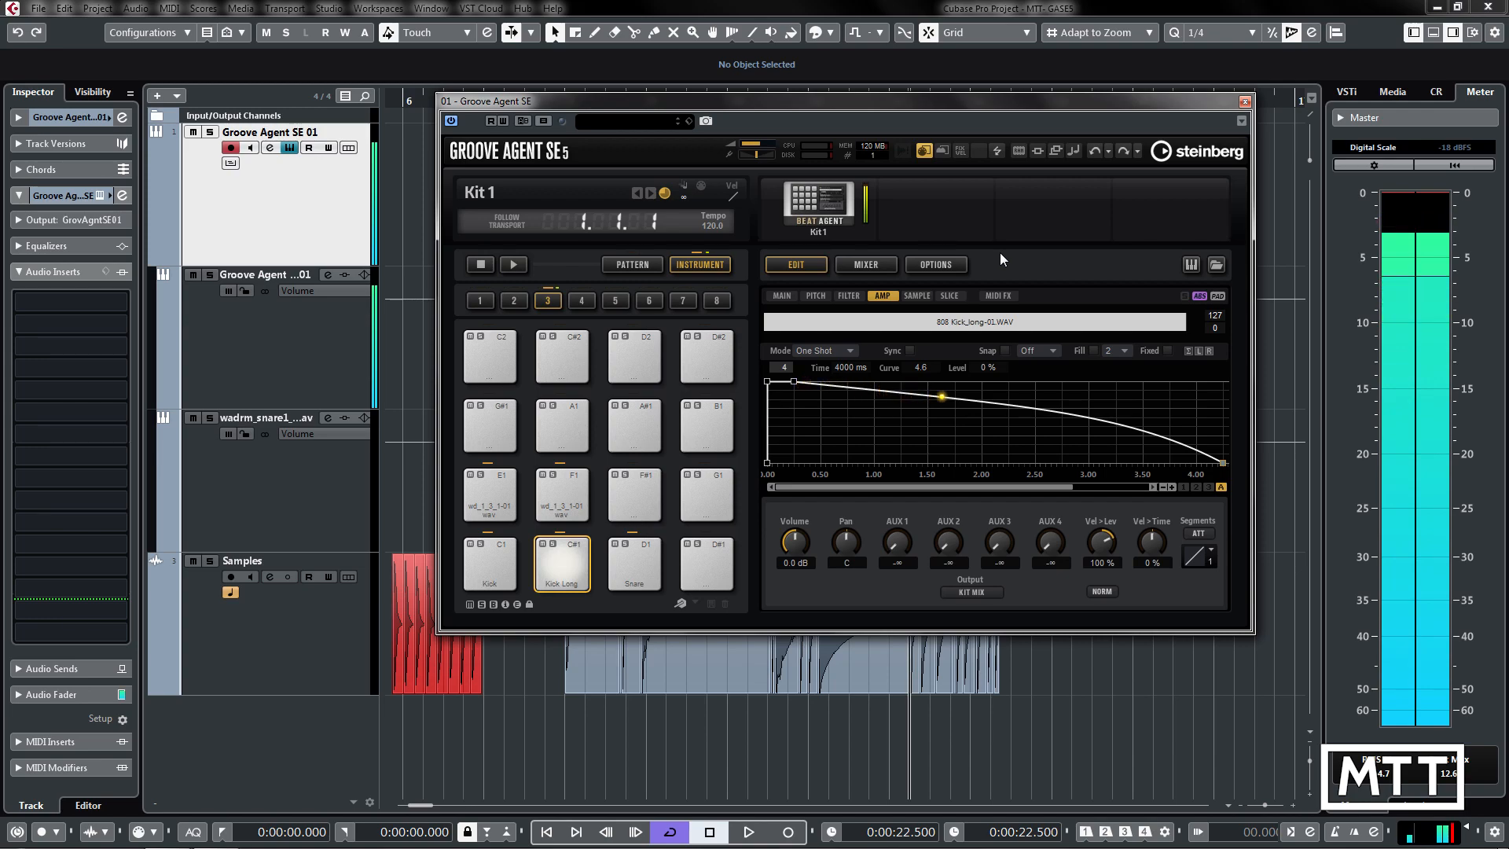
pyautogui.moveTo(942, 396); pyautogui.dragTo(1159, 436)
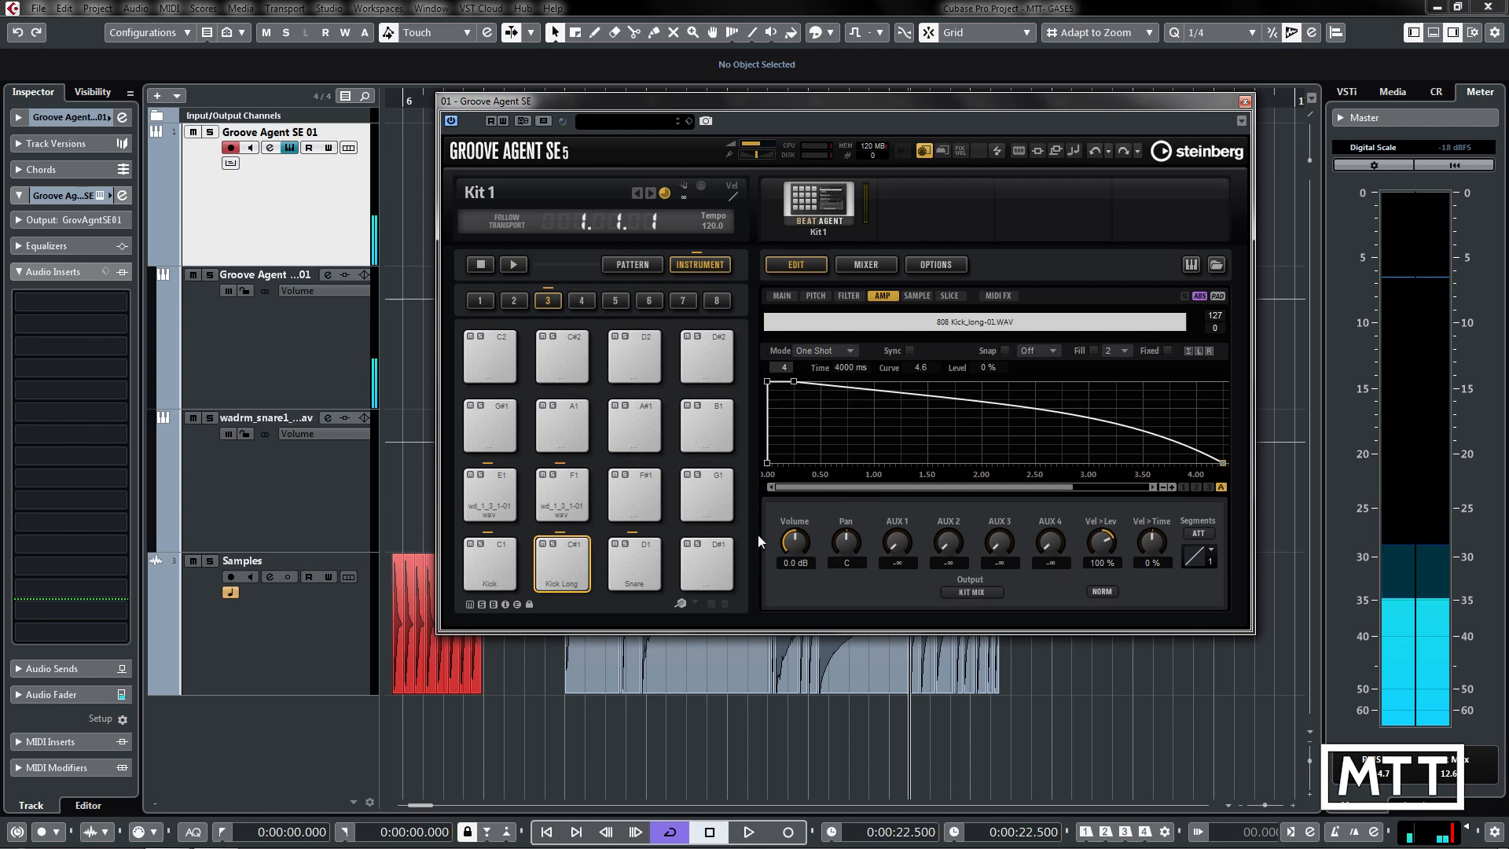
# Audition the Kick Long pad several times to hear the shaped envelope.
pyautogui.click(561, 564)
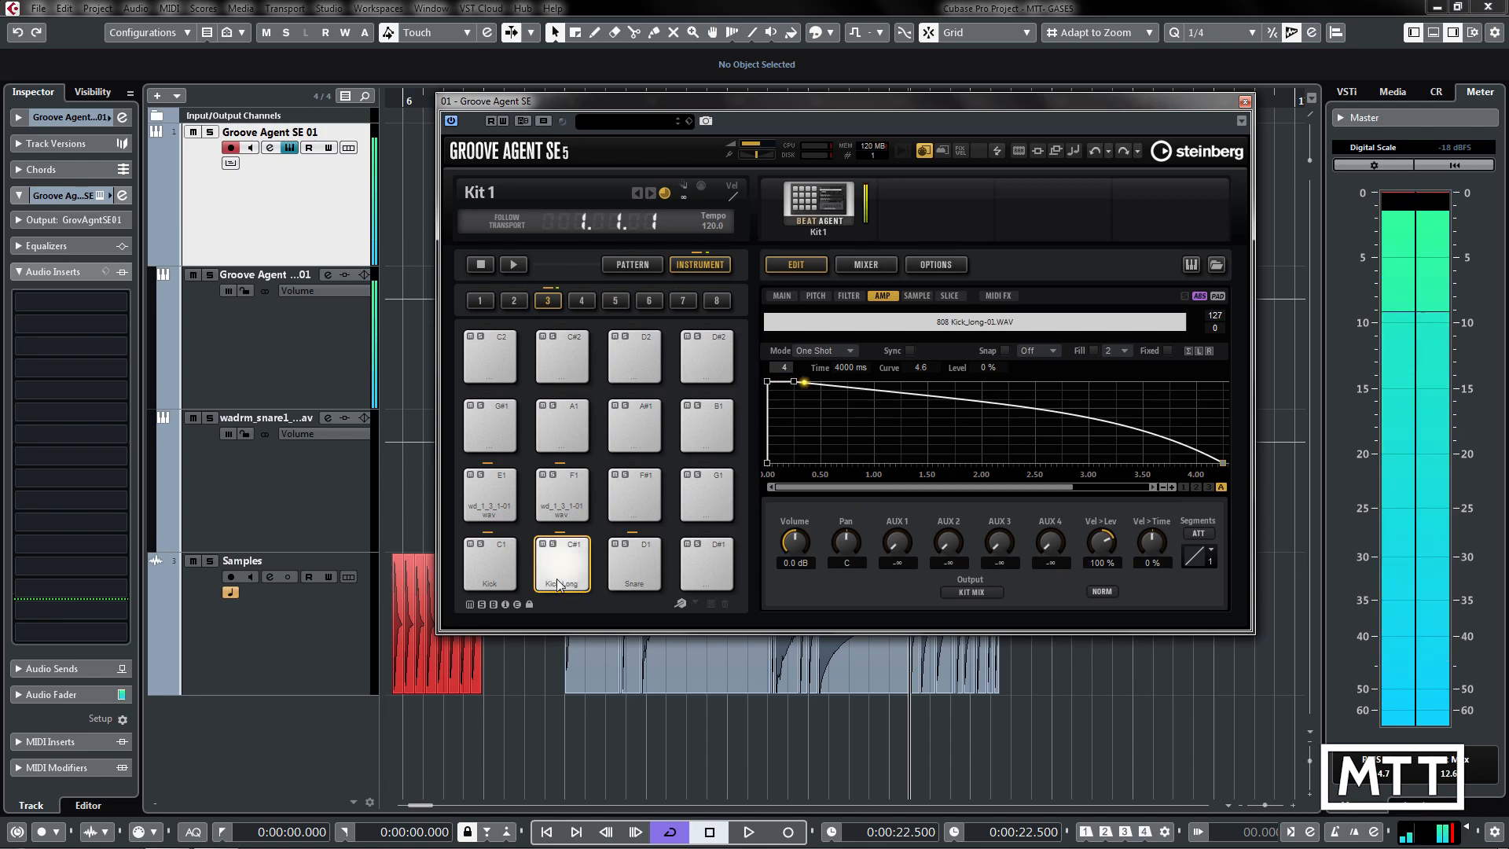
pyautogui.moveTo(803, 381); pyautogui.dragTo(947, 395)
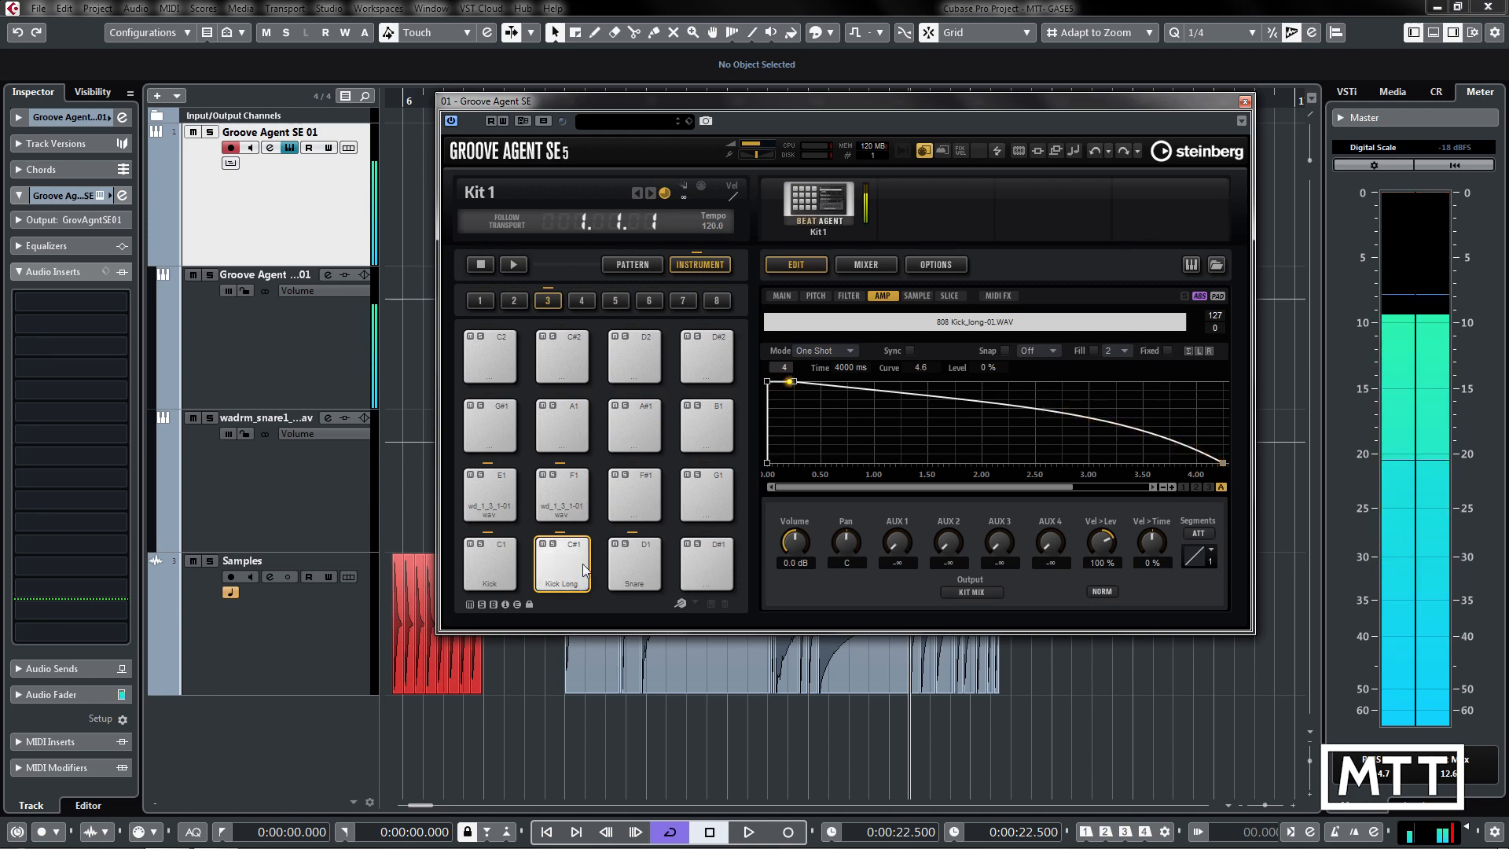
pyautogui.moveTo(789, 383); pyautogui.dragTo(914, 393)
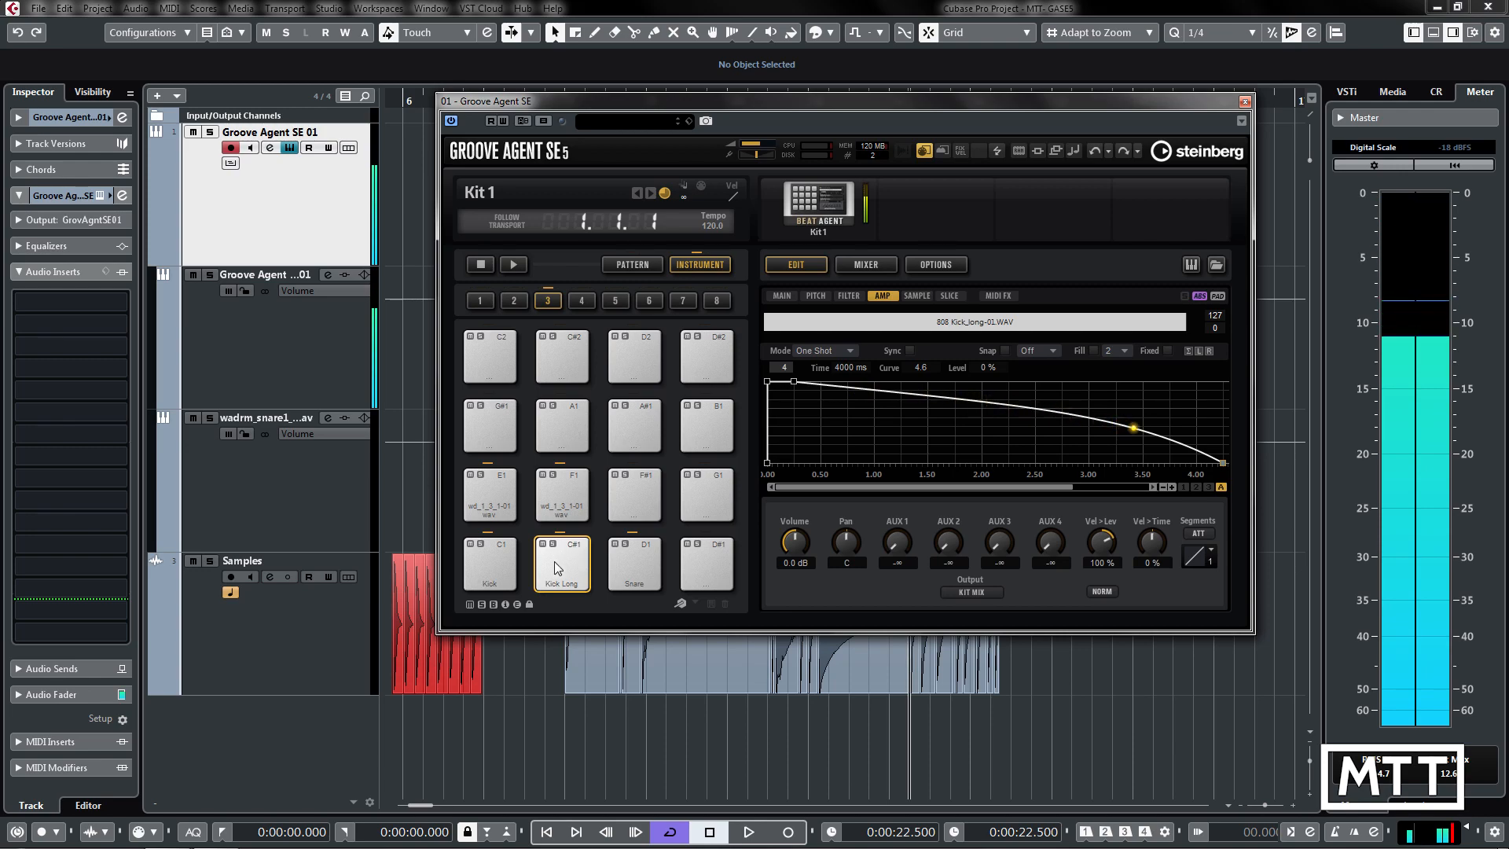
pyautogui.click(781, 295)
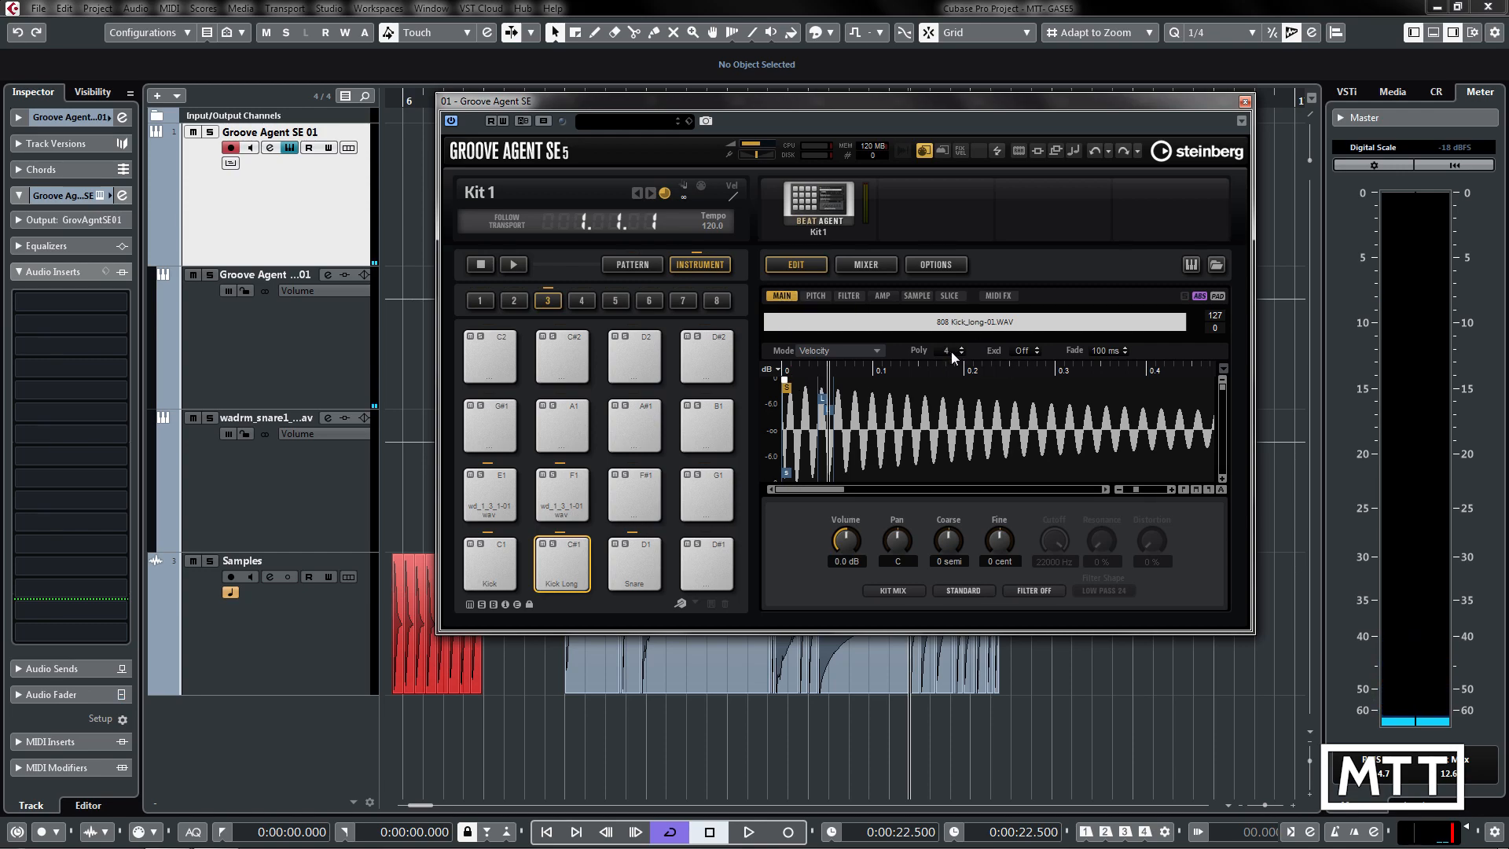
# Set Kick Long polyphony to 1 and trigger the pad to test it.
pyautogui.click(959, 349)
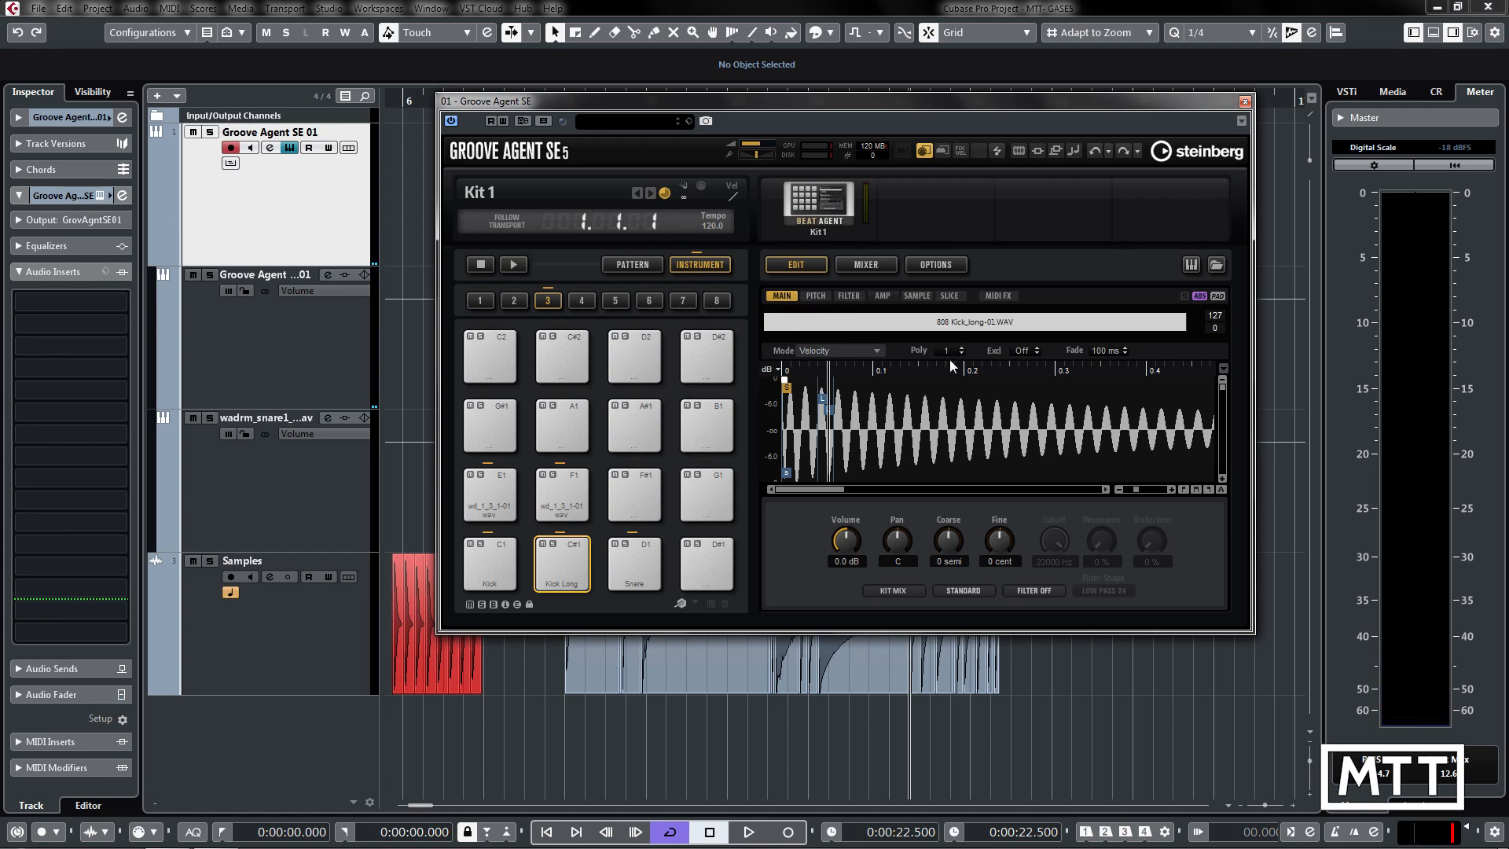
pyautogui.click(562, 564)
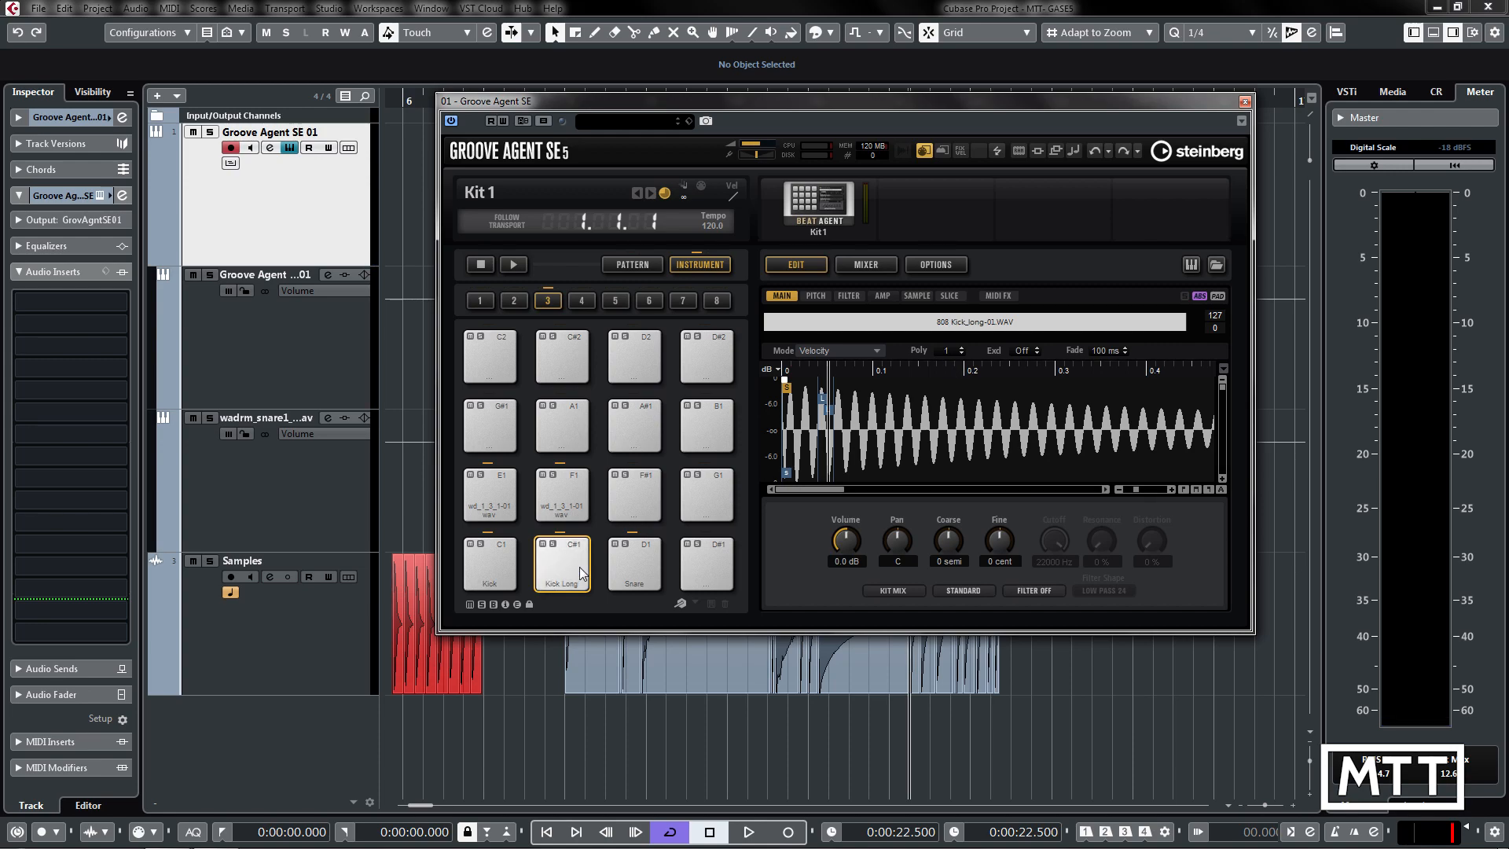
pyautogui.click(562, 563)
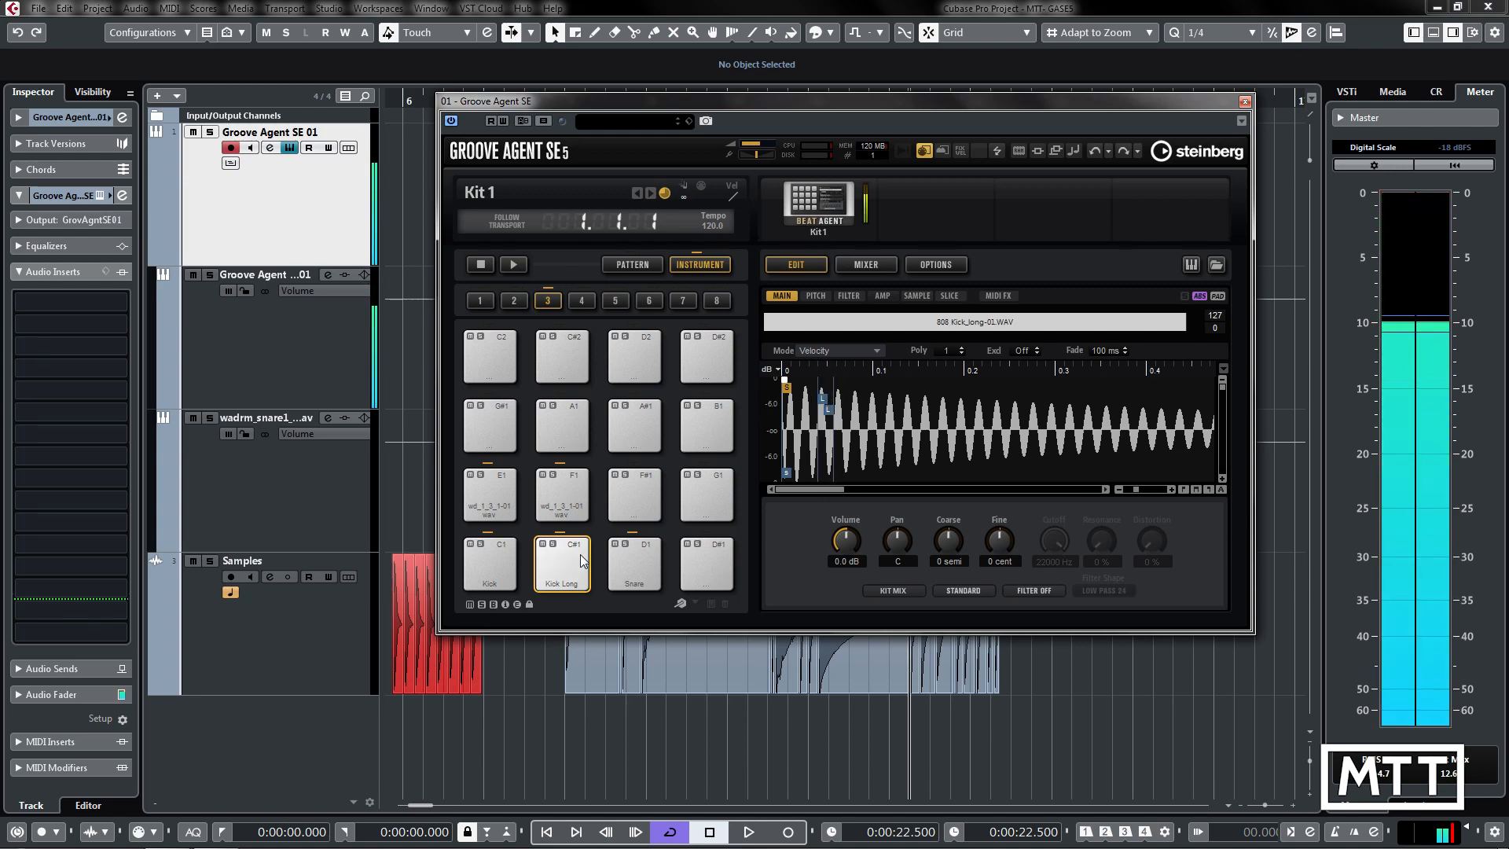
pyautogui.click(915, 295)
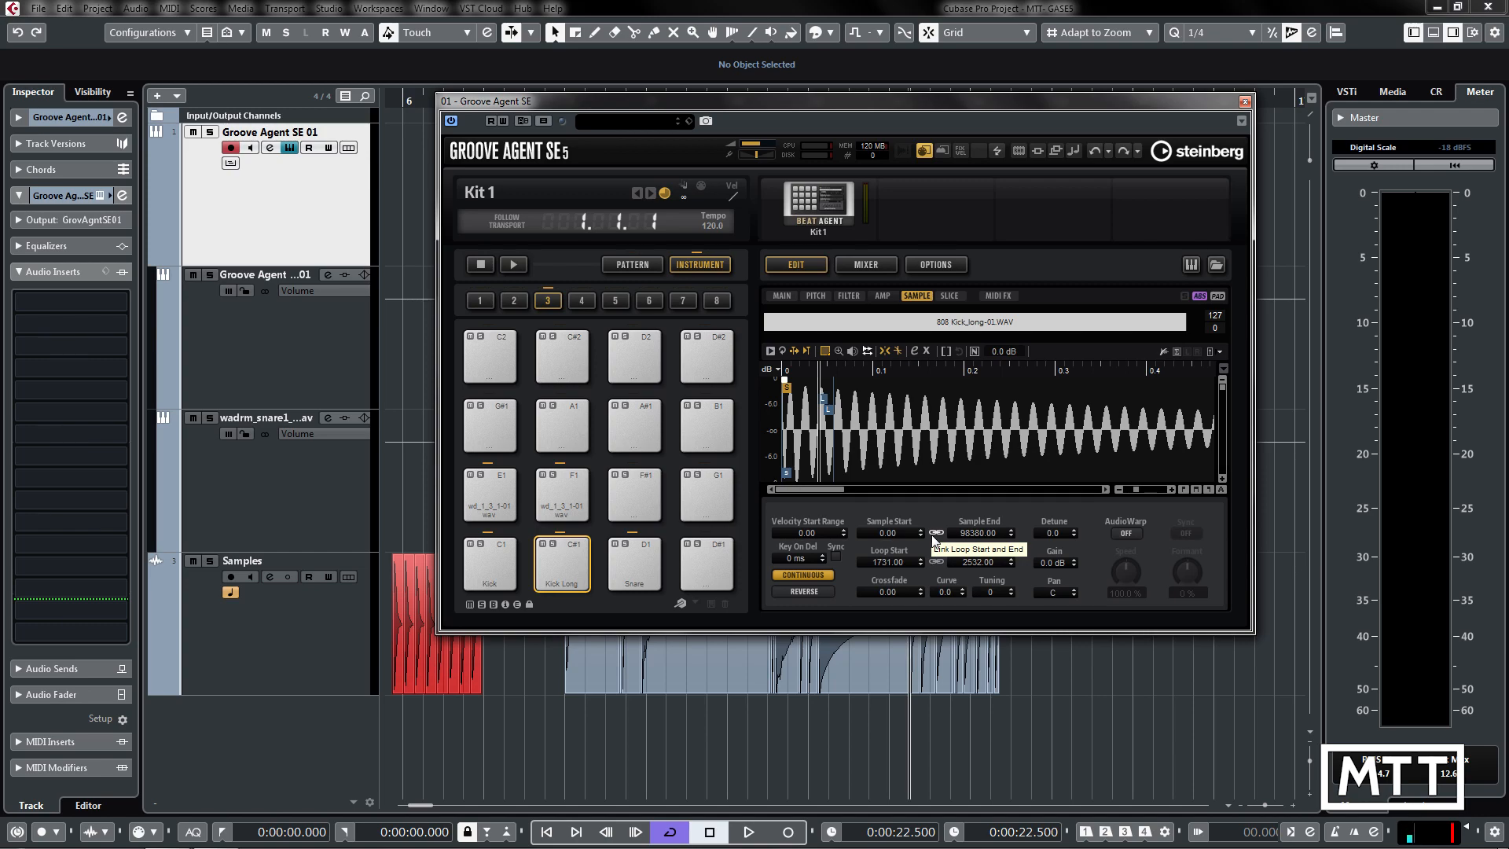
# Switch to the Snare pad and show its AudioWarp mode choices (still Off).
pyautogui.click(634, 564)
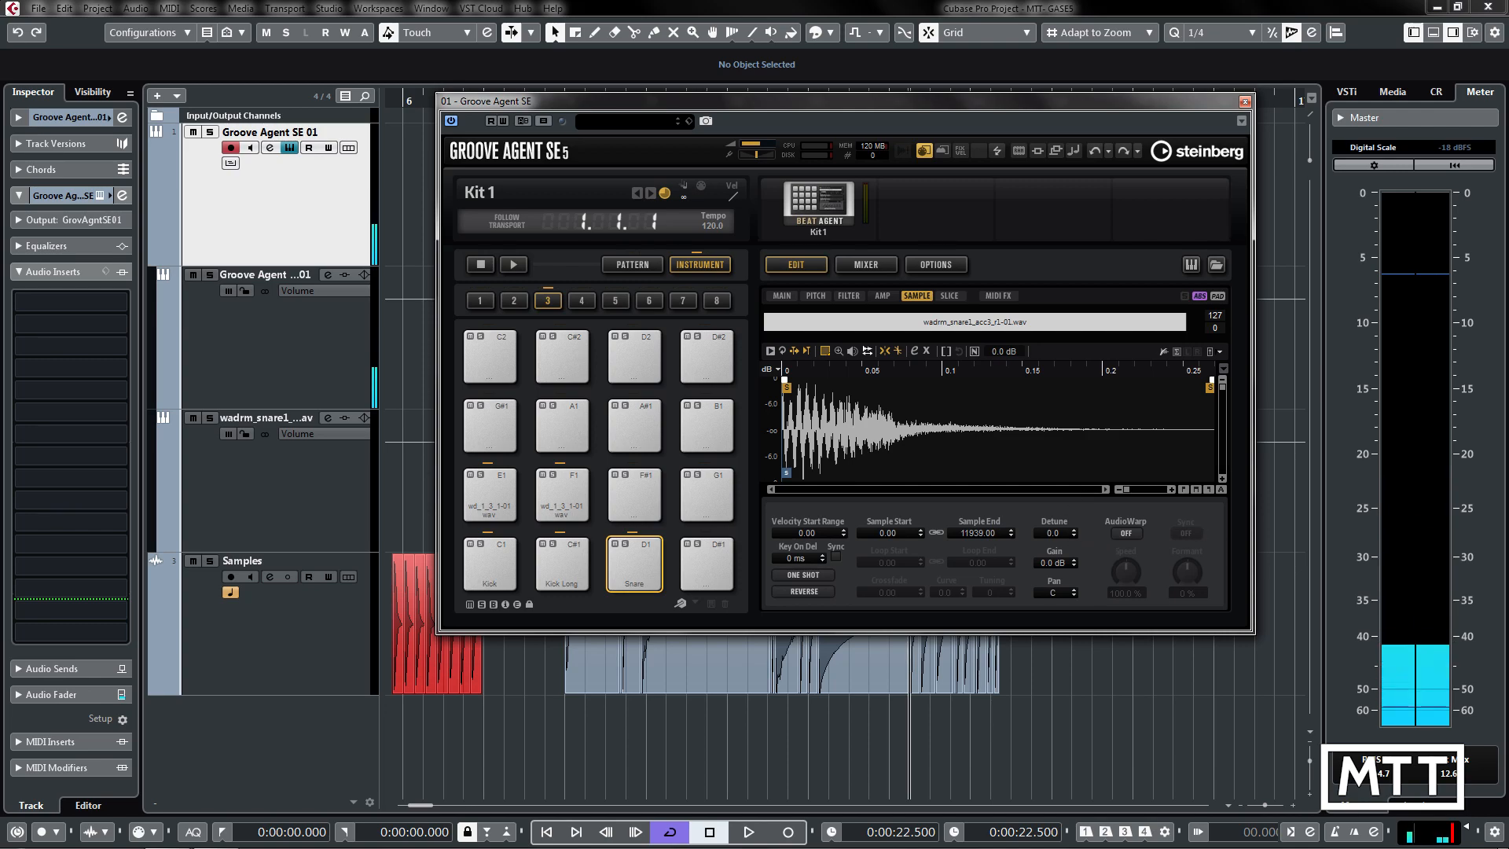
pyautogui.moveTo(1210, 385)
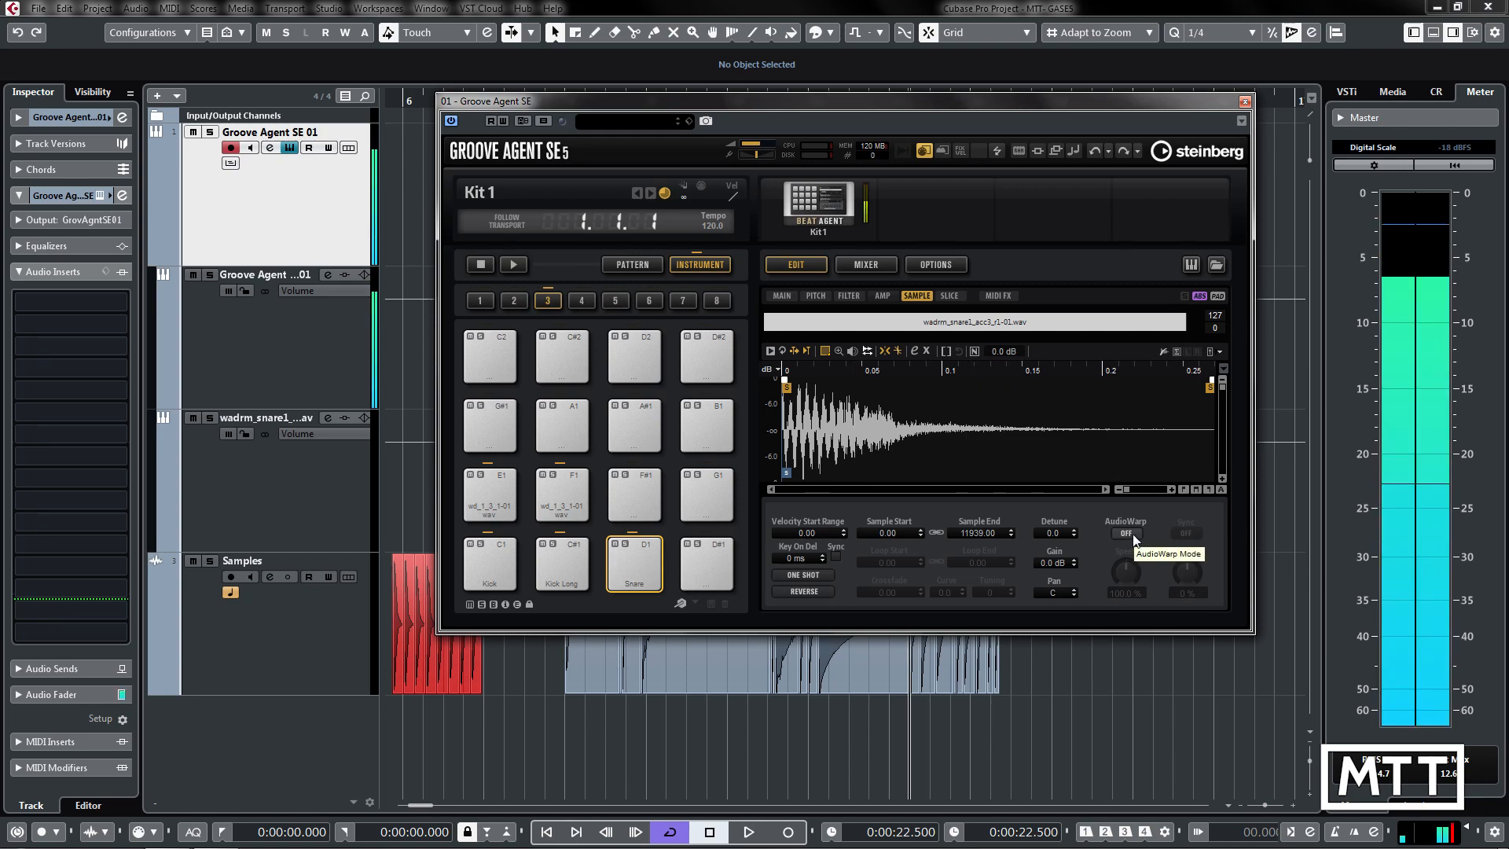
pyautogui.click(1125, 533)
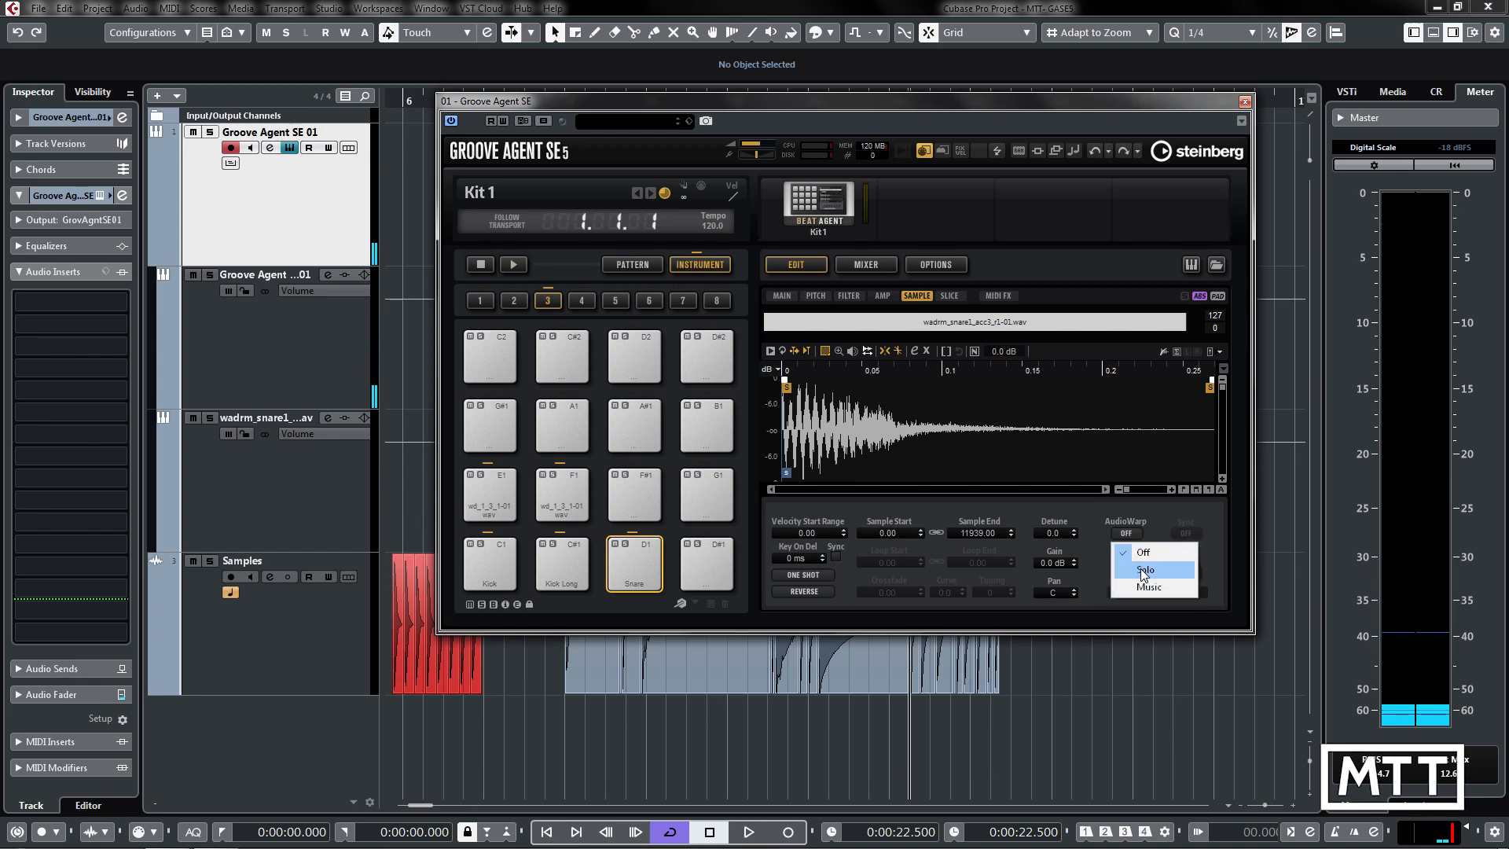
# Switch the snare's AudioWarp mode to Solo, try slower playback speeds, then return Speed to 100%.
pyautogui.click(1144, 569)
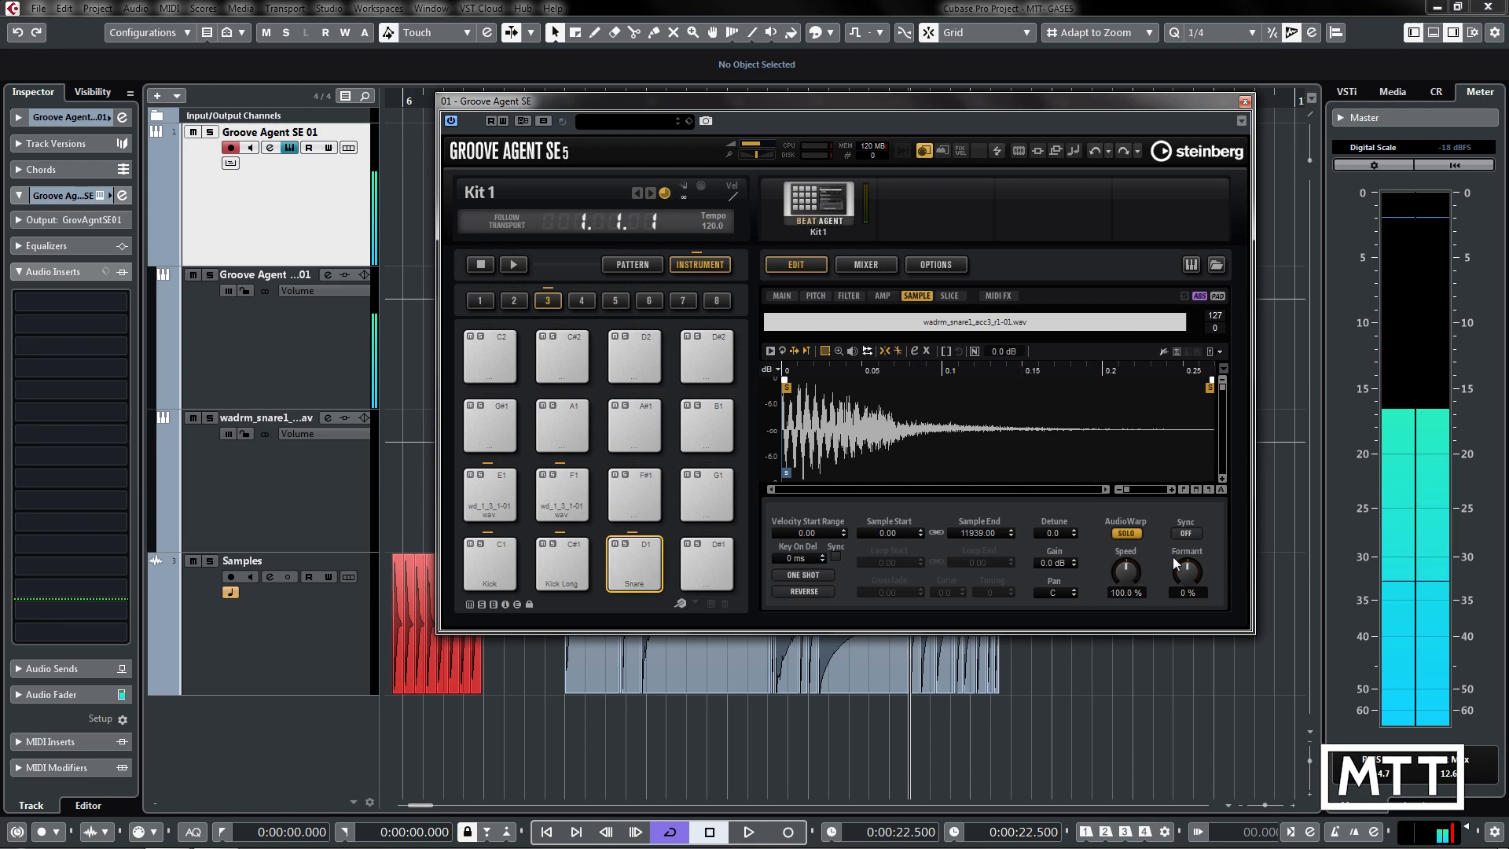
pyautogui.moveTo(1123, 572); pyautogui.dragTo(1123, 597)
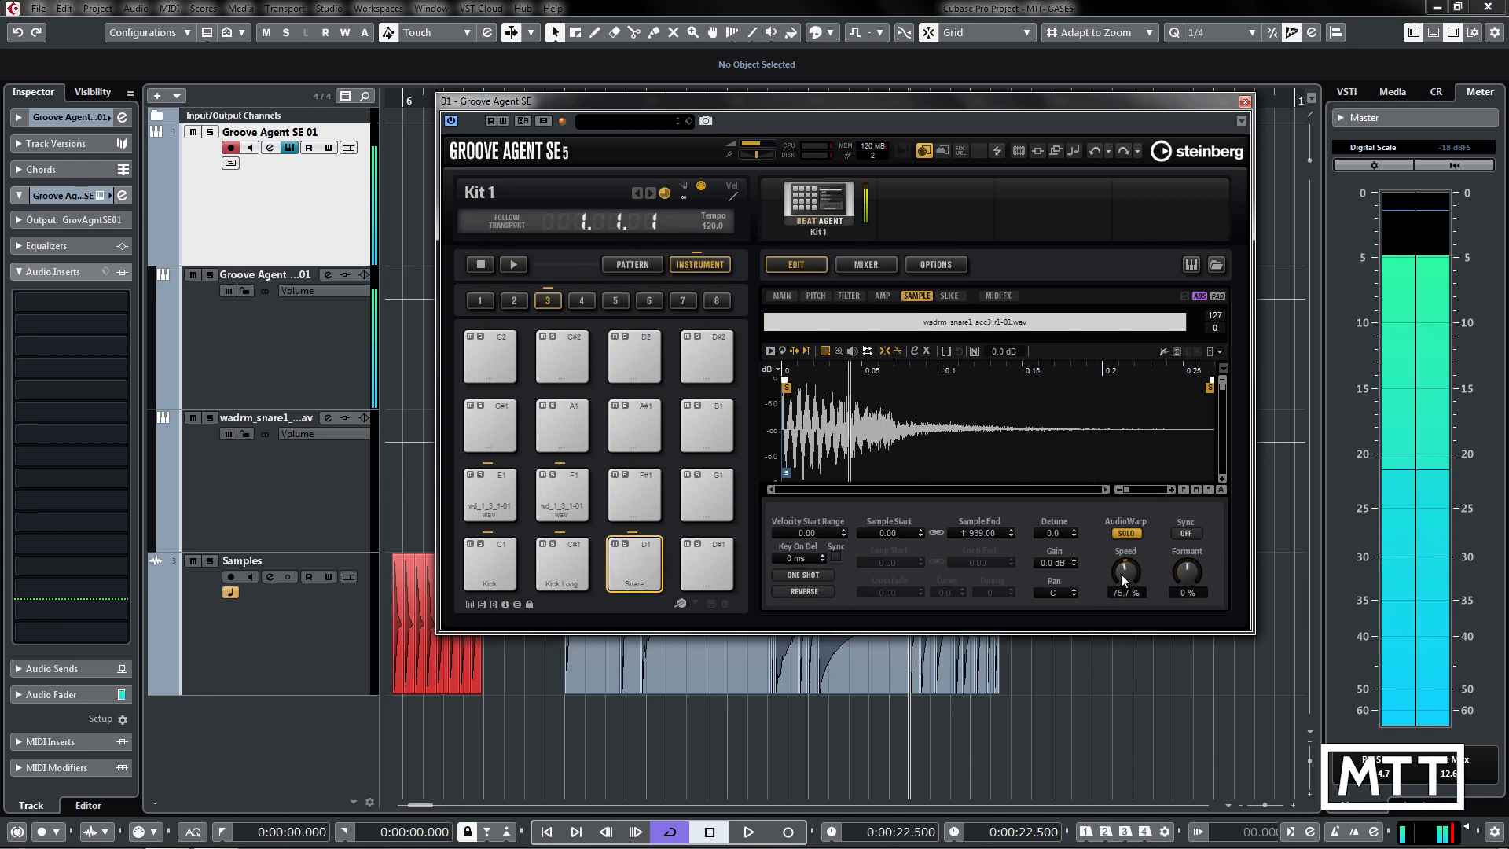
pyautogui.moveTo(1125, 576); pyautogui.dragTo(1120, 620)
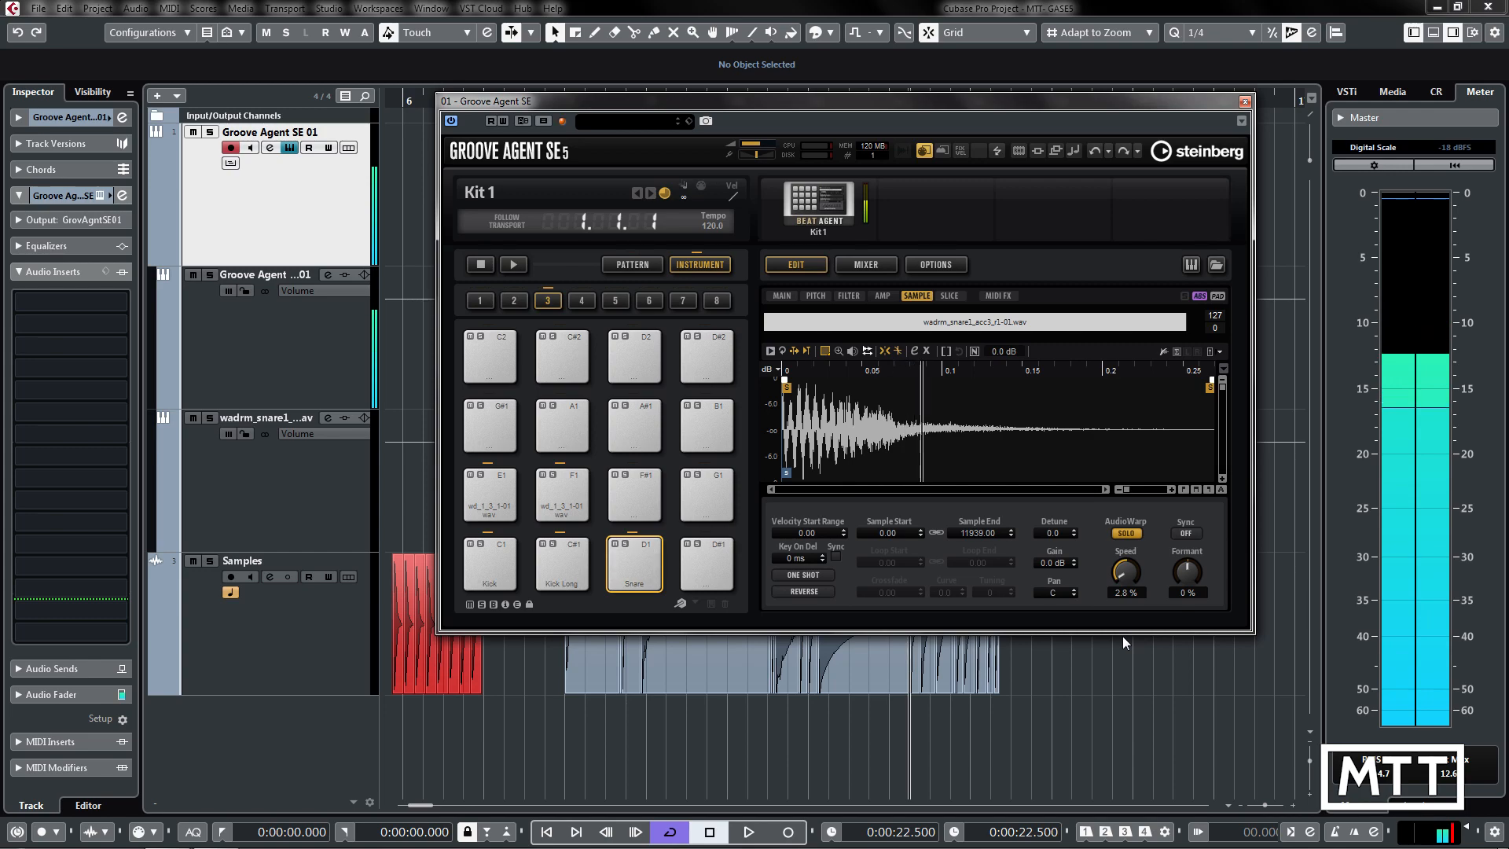
pyautogui.moveTo(1125, 577); pyautogui.dragTo(1126, 562)
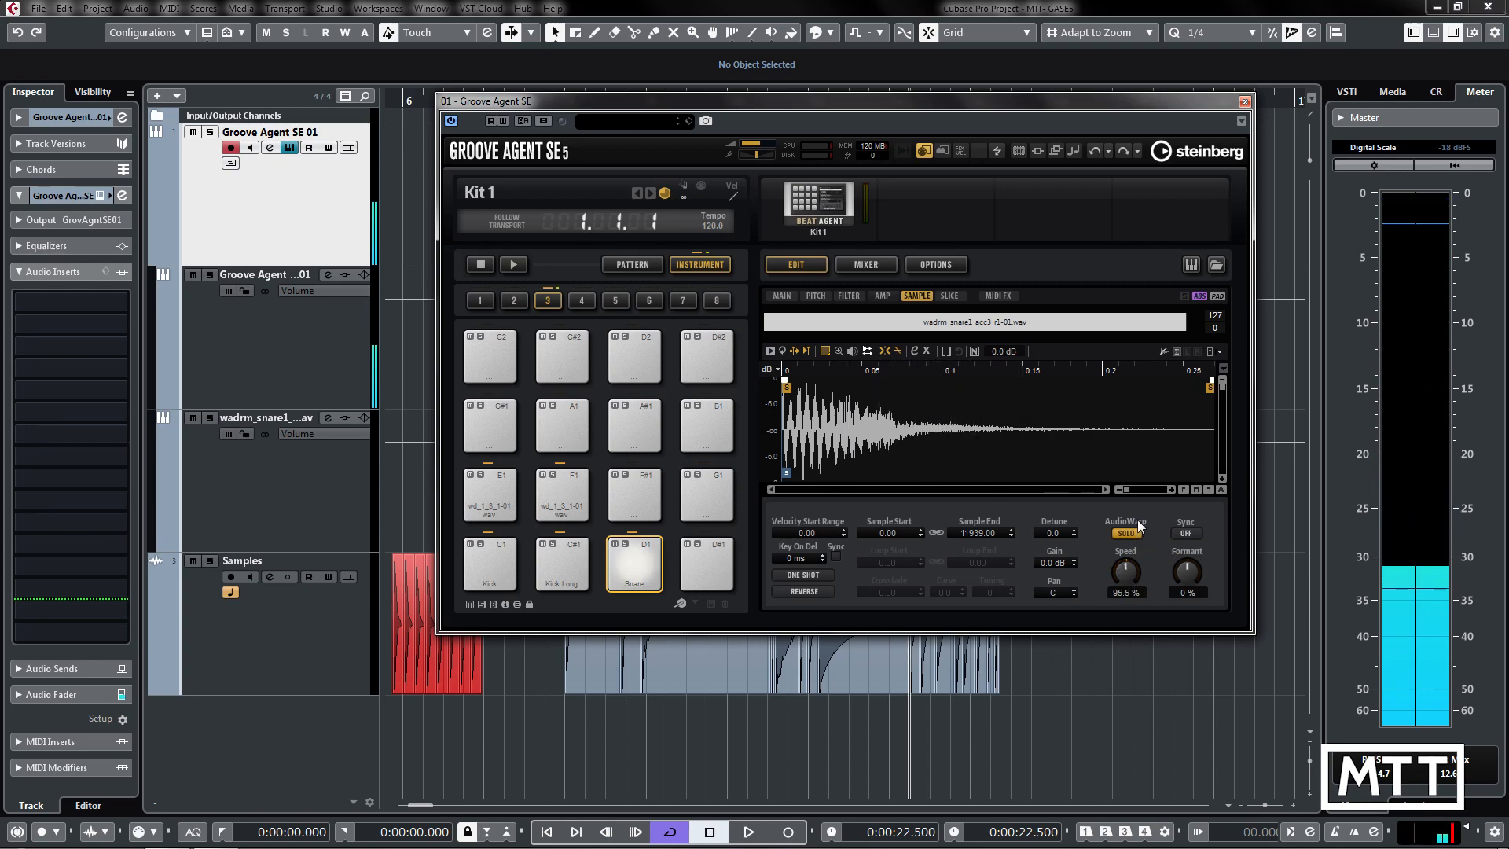
pyautogui.moveTo(1125, 573); pyautogui.dragTo(1135, 592)
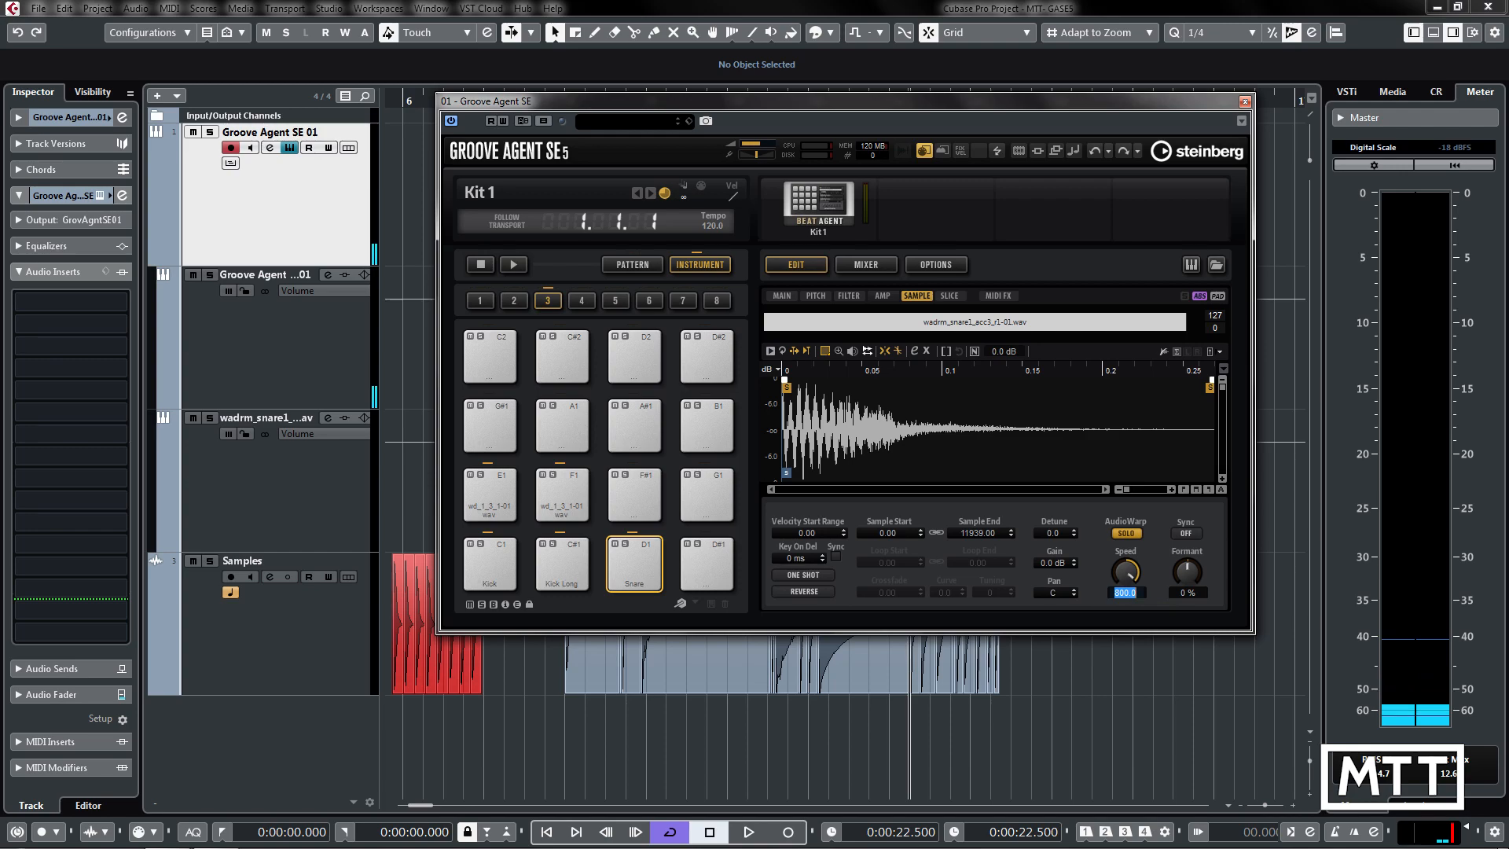
# Sweep the snare's Formant shift from -50% through -20% and -15% to settle near -1%.
pyautogui.moveTo(1125, 569); pyautogui.dragTo(1130, 597)
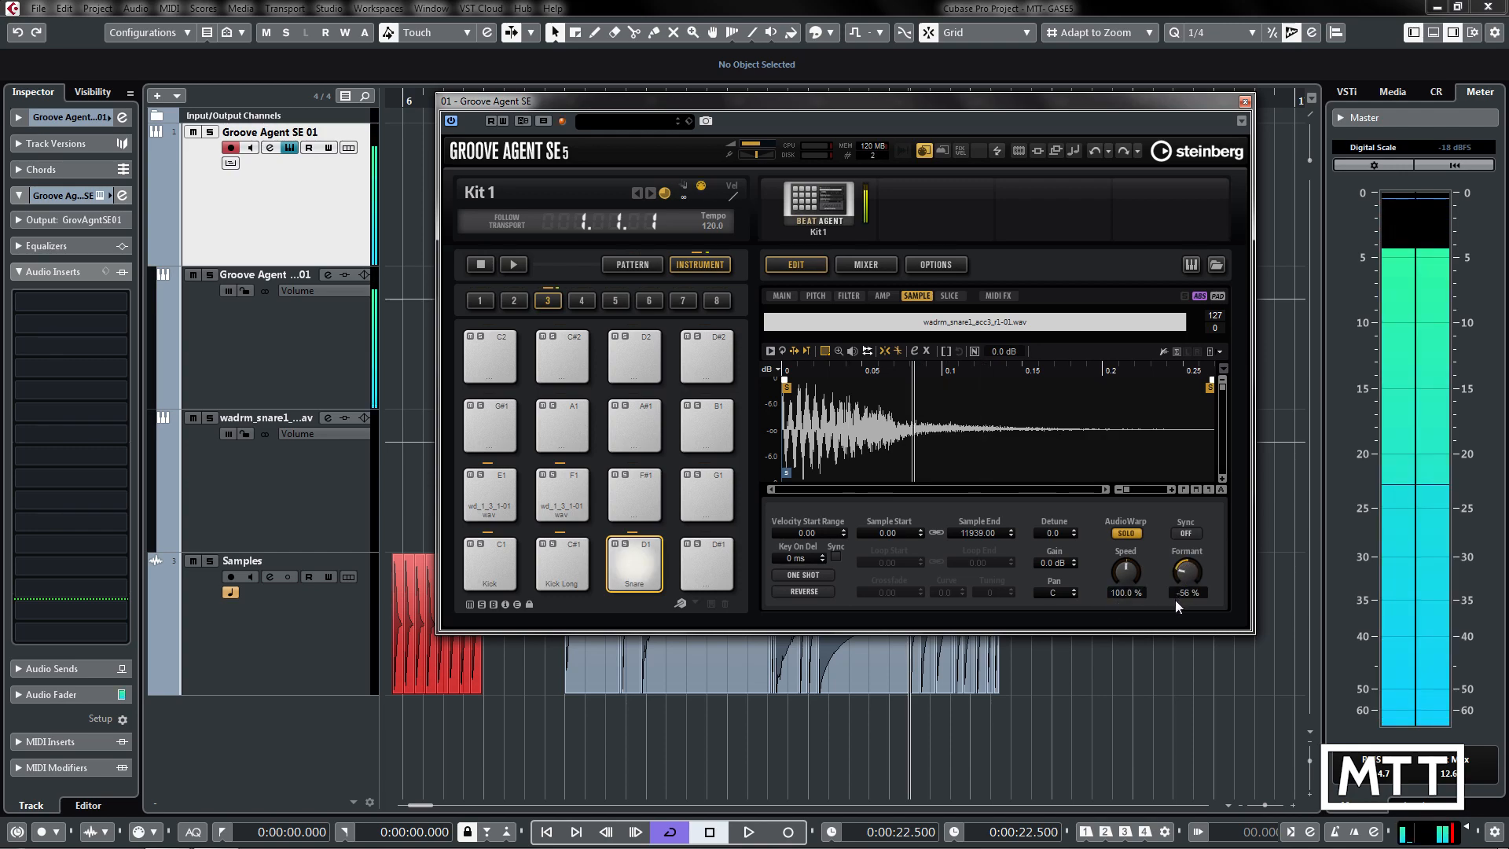
pyautogui.moveTo(1184, 566)
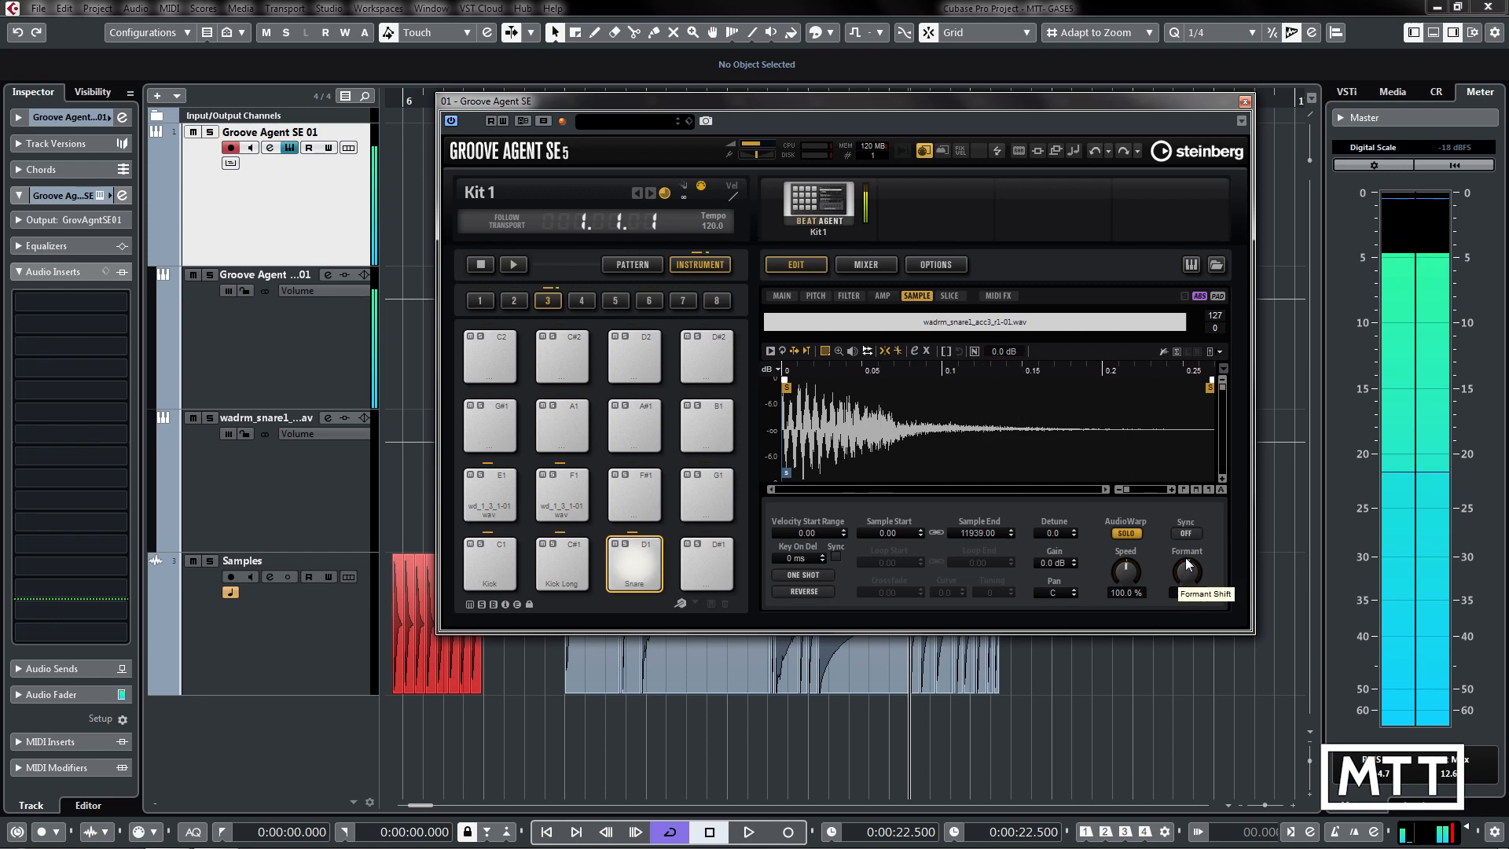
pyautogui.moveTo(1185, 572); pyautogui.dragTo(1185, 577)
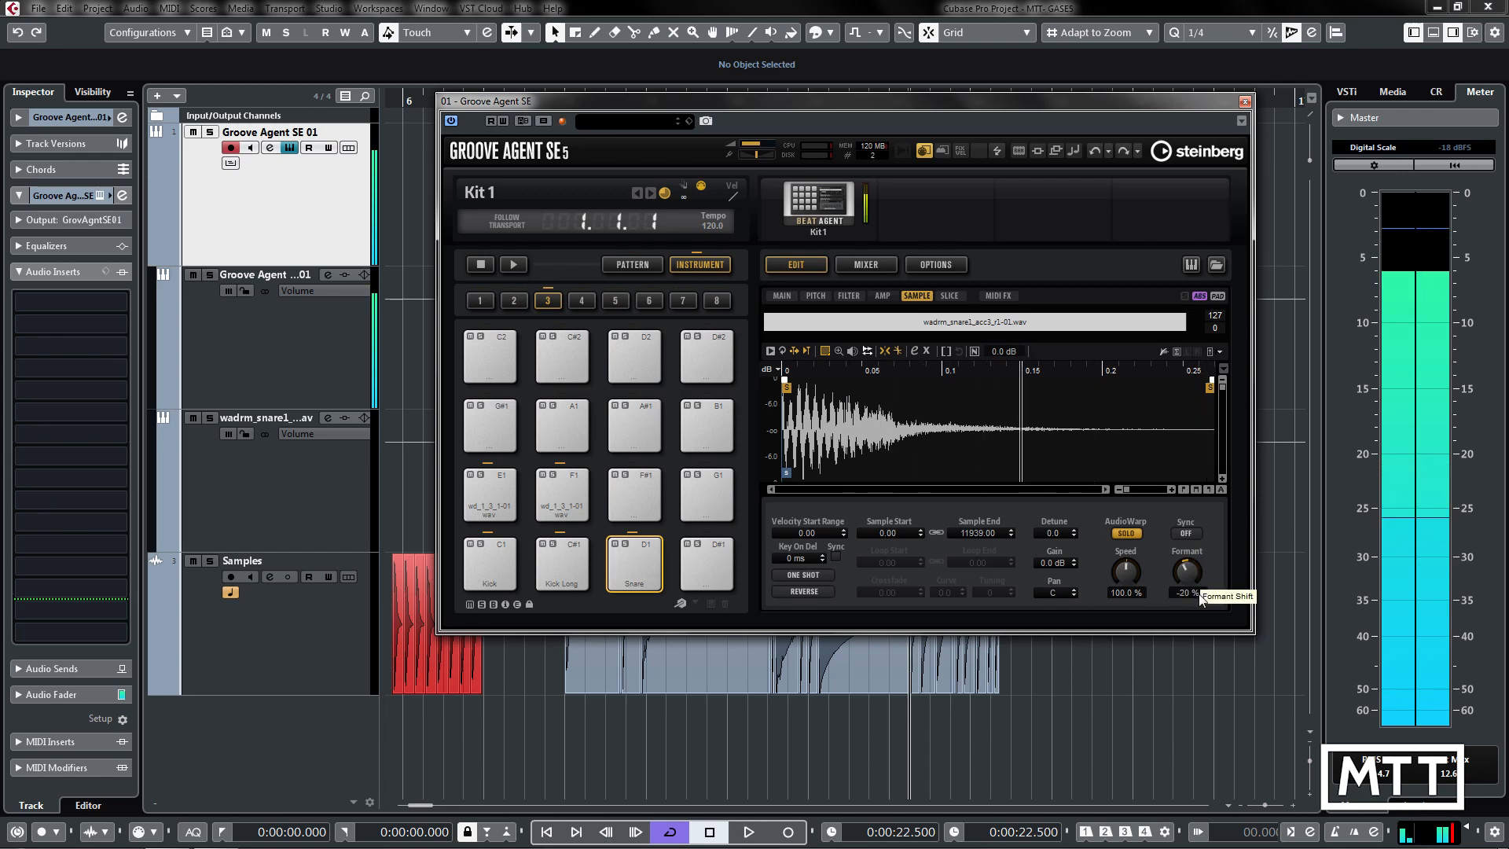
pyautogui.moveTo(1185, 575); pyautogui.dragTo(1198, 566)
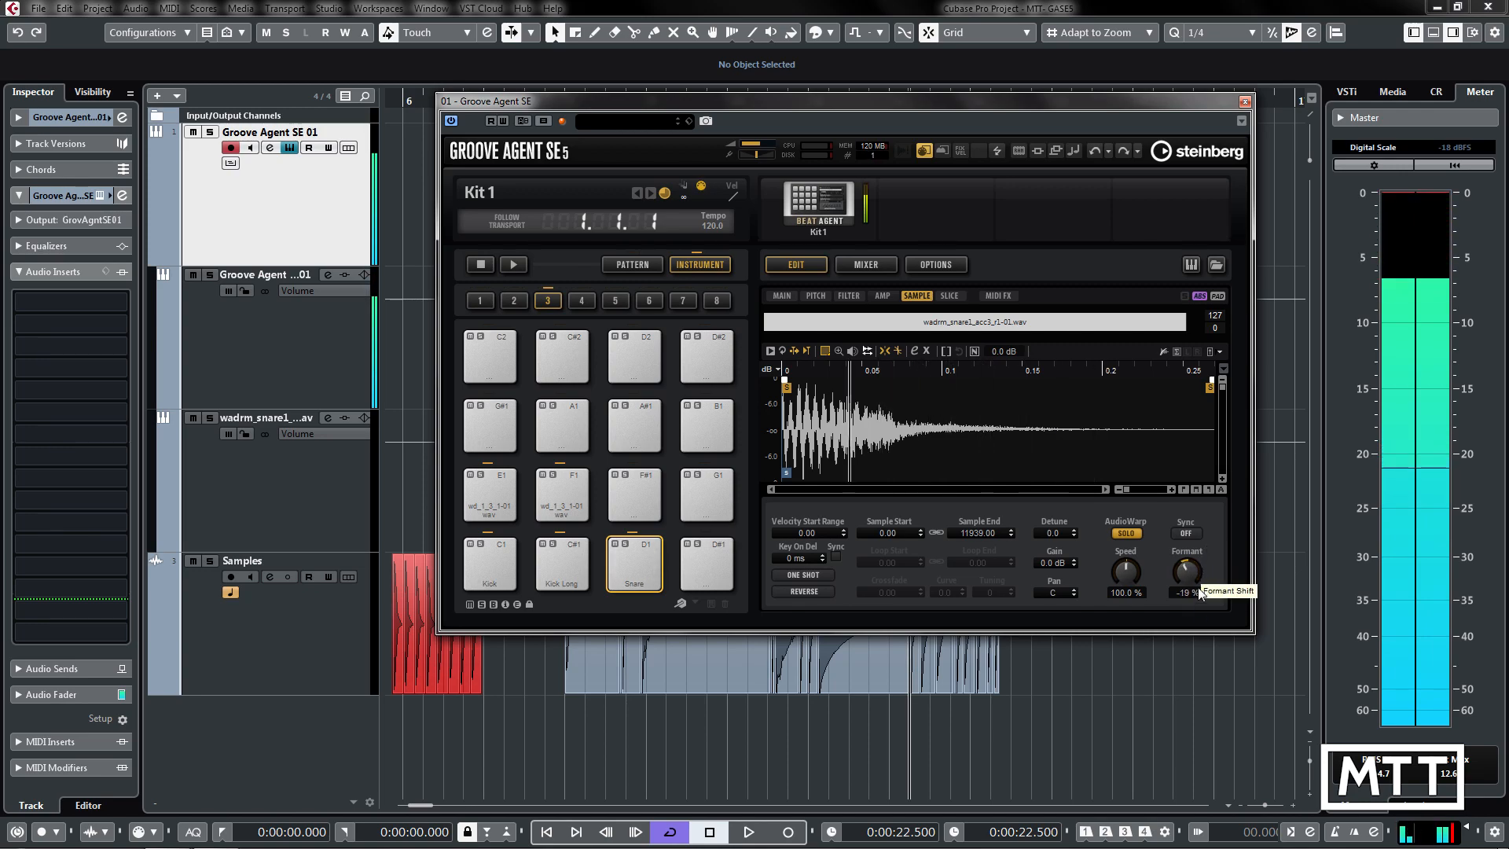
pyautogui.moveTo(1185, 577); pyautogui.dragTo(1184, 567)
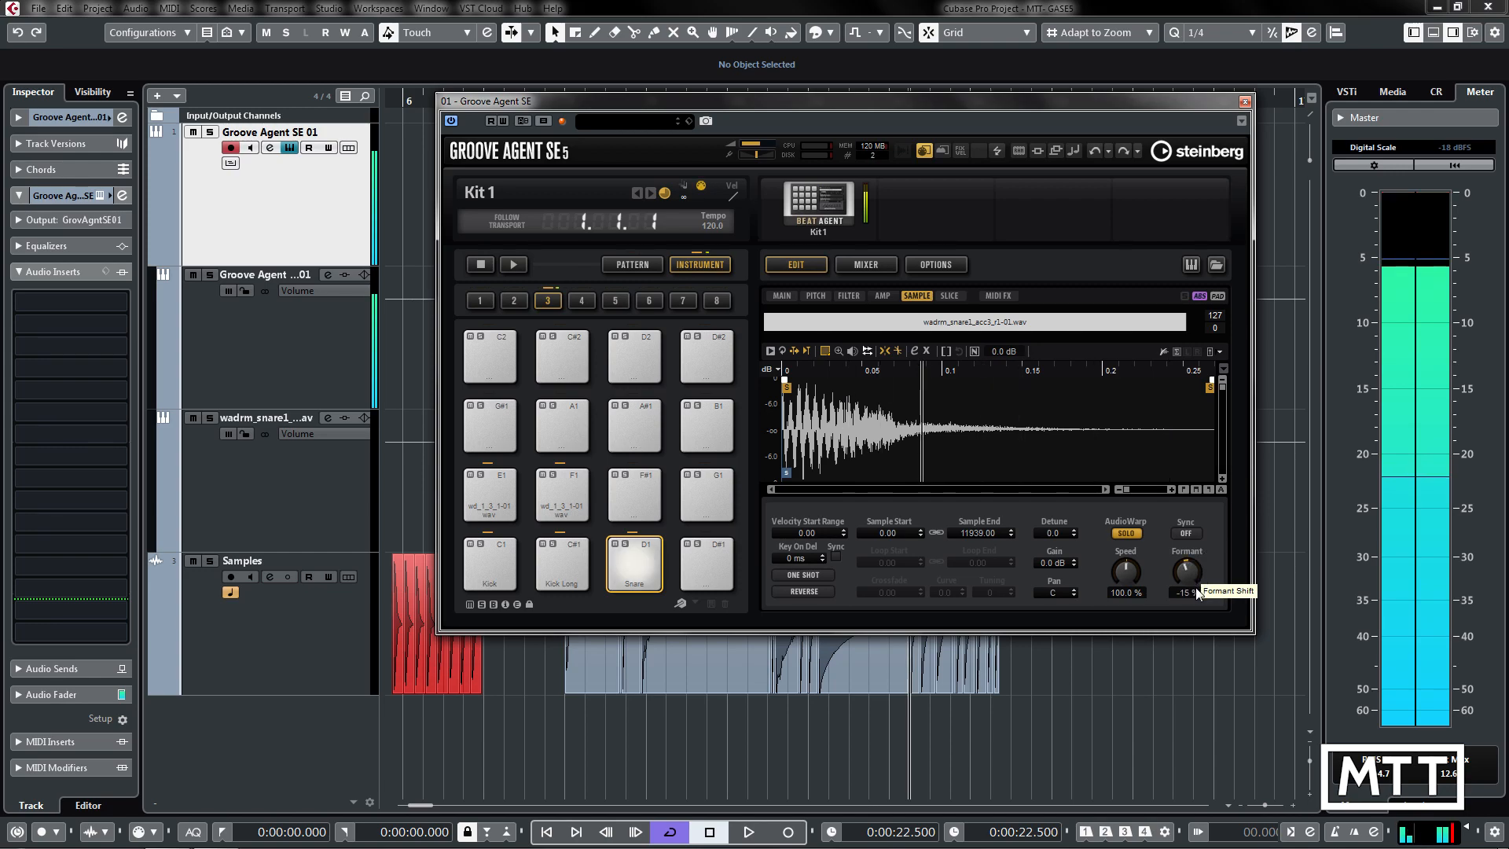
pyautogui.moveTo(1185, 572); pyautogui.dragTo(1185, 567)
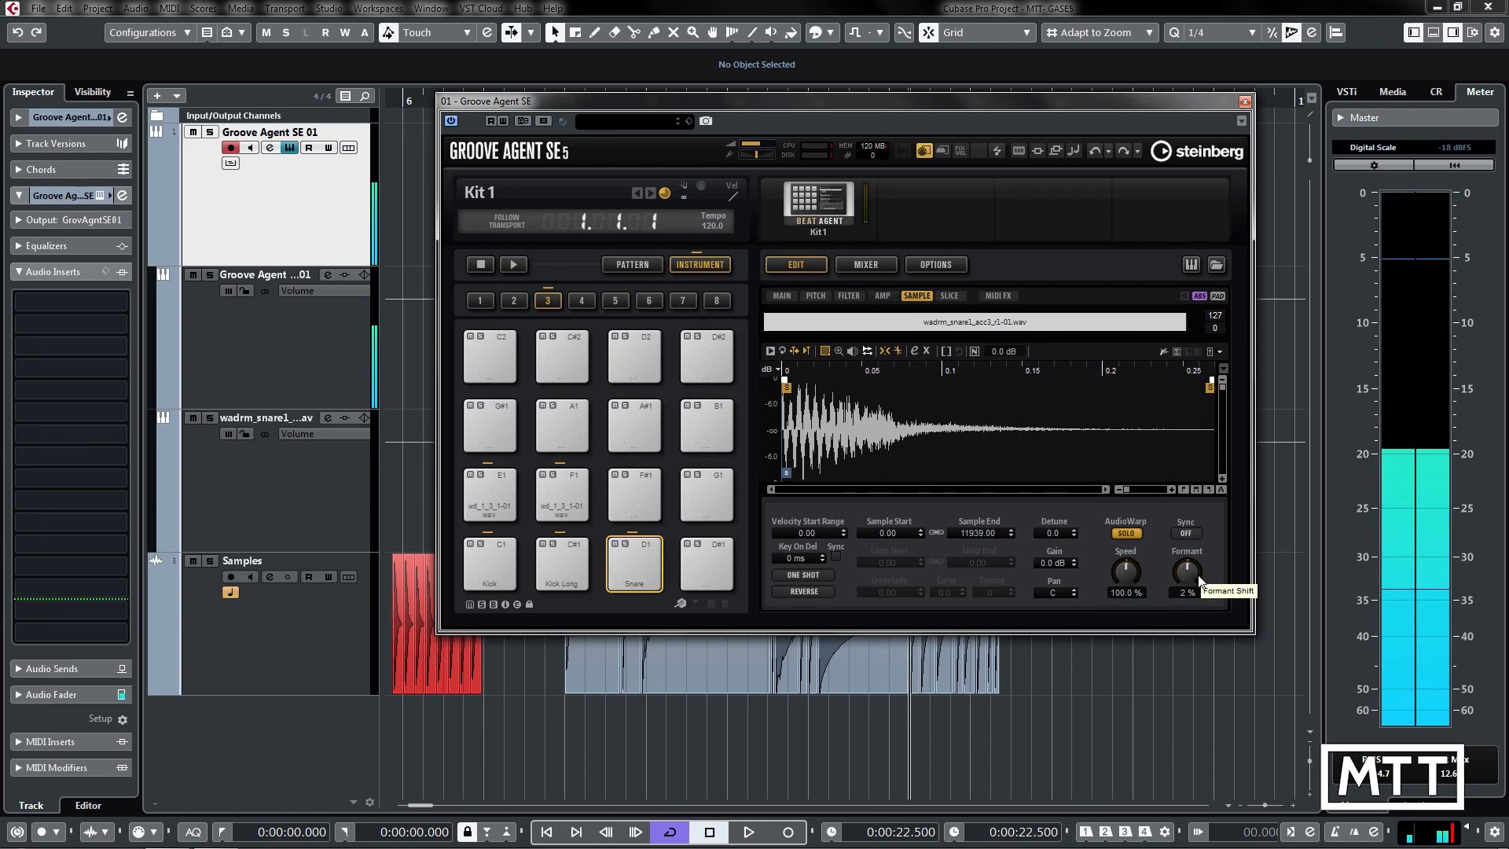
pyautogui.moveTo(1185, 575); pyautogui.dragTo(1185, 586)
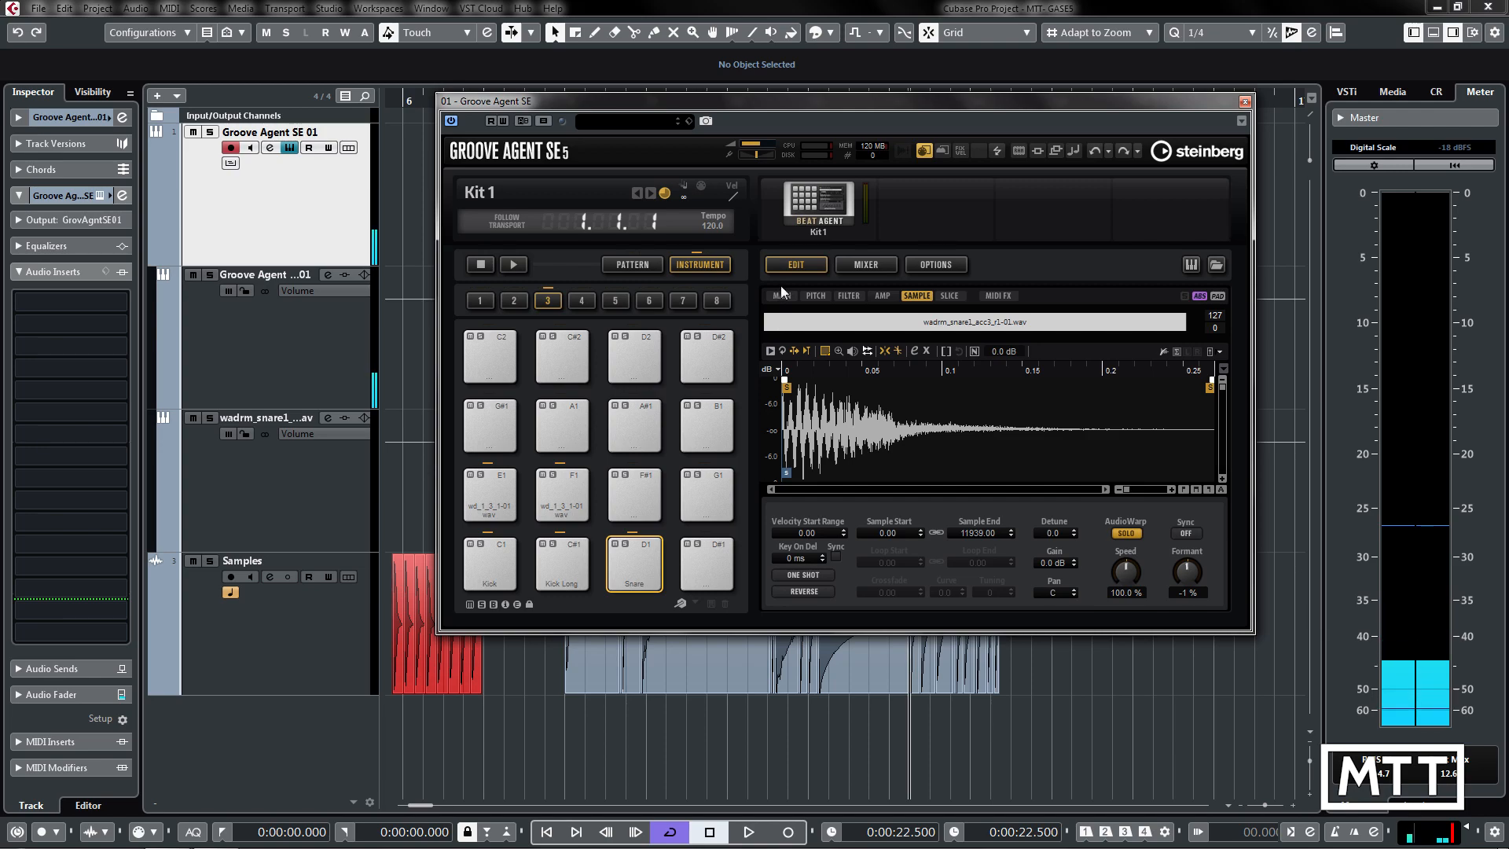
pyautogui.click(781, 295)
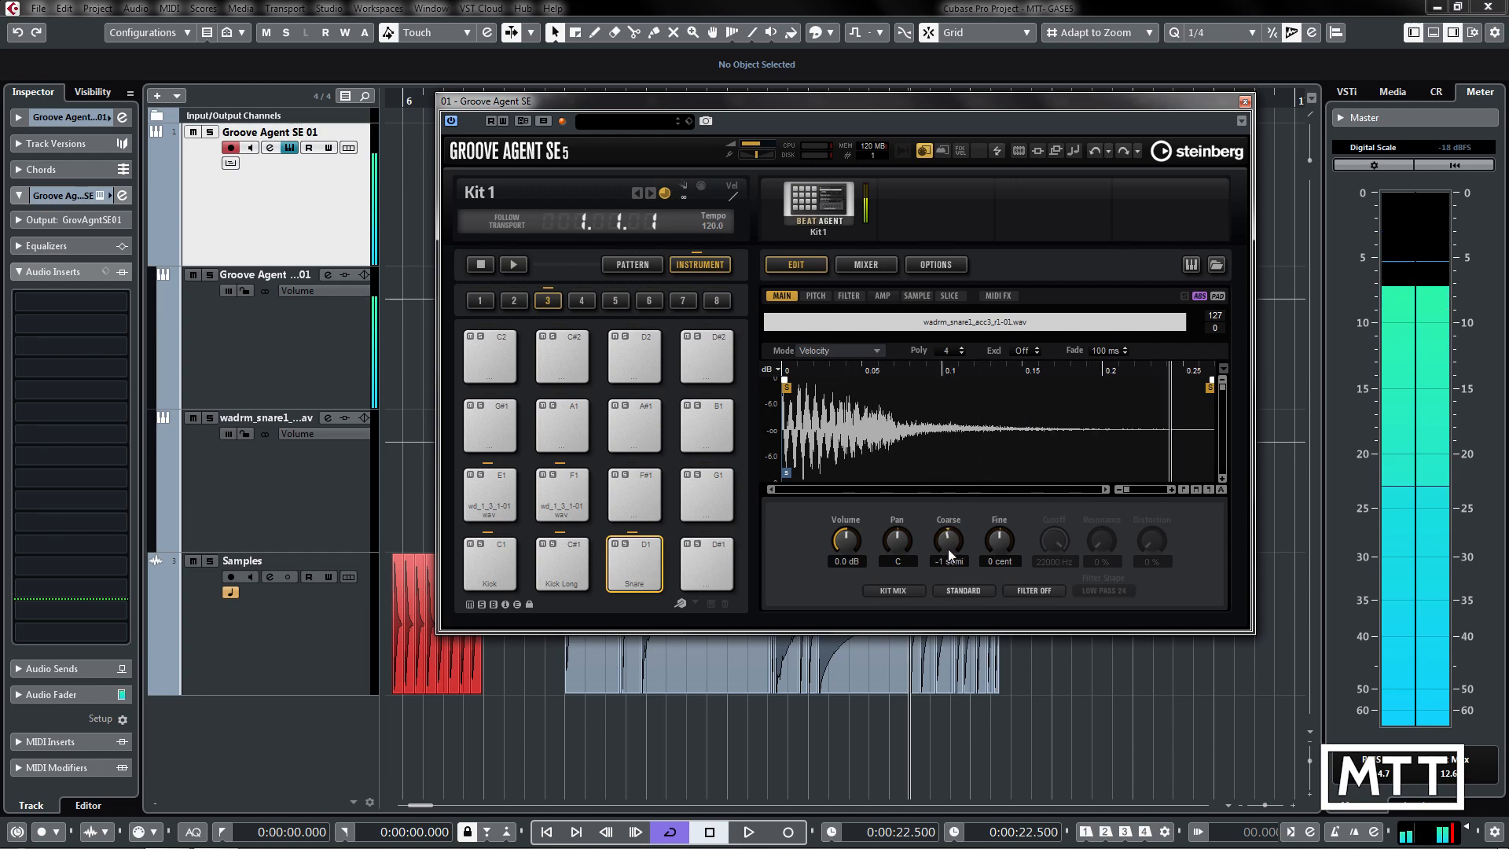
# Back on the Sample page, raise the Formant shift to about 50%, then settle it at 26%.
pyautogui.click(914, 295)
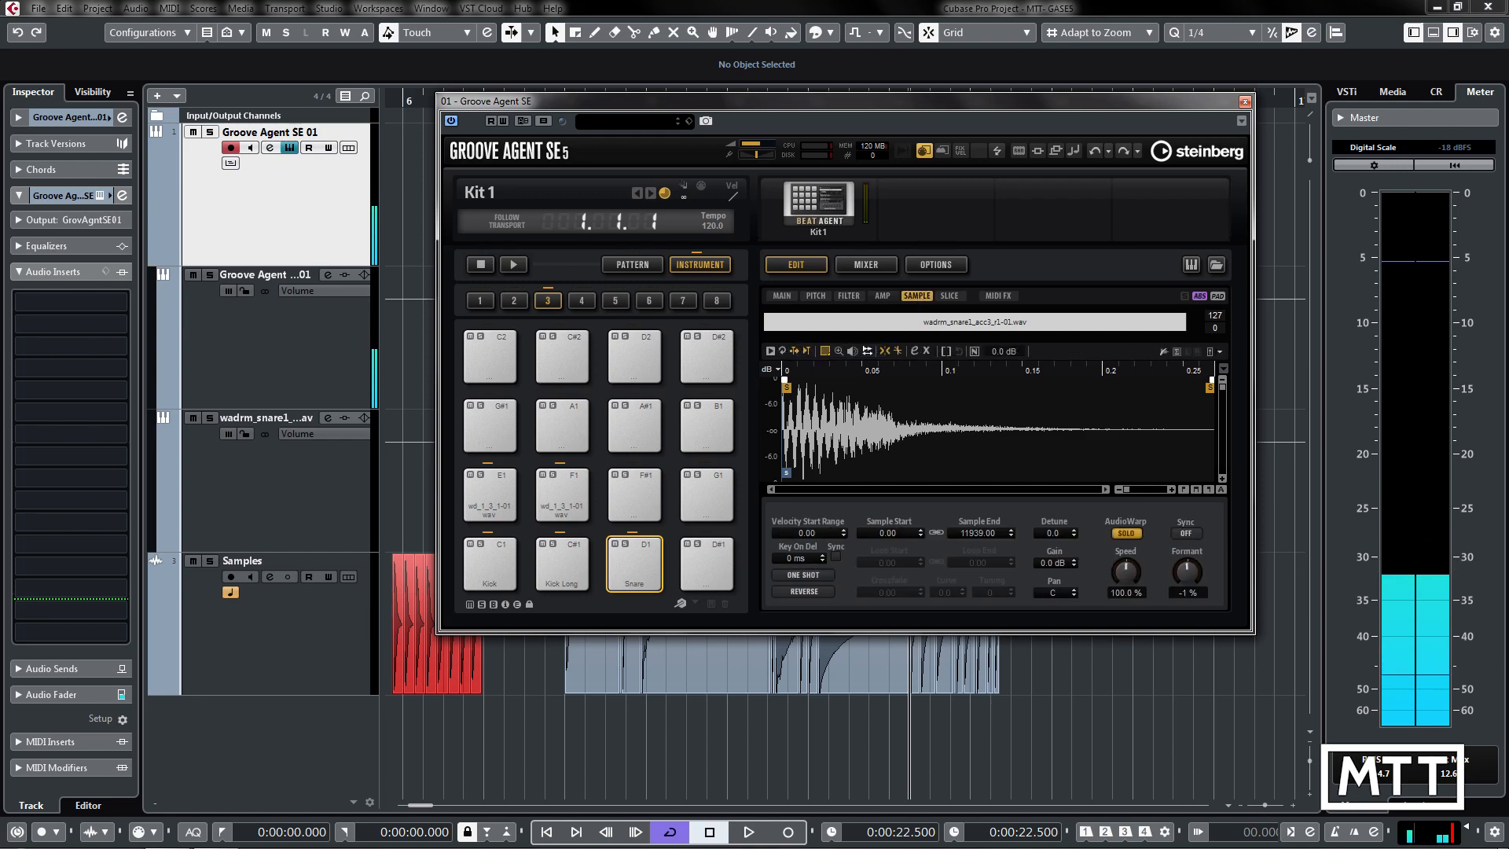
pyautogui.moveTo(1185, 572); pyautogui.dragTo(1193, 535)
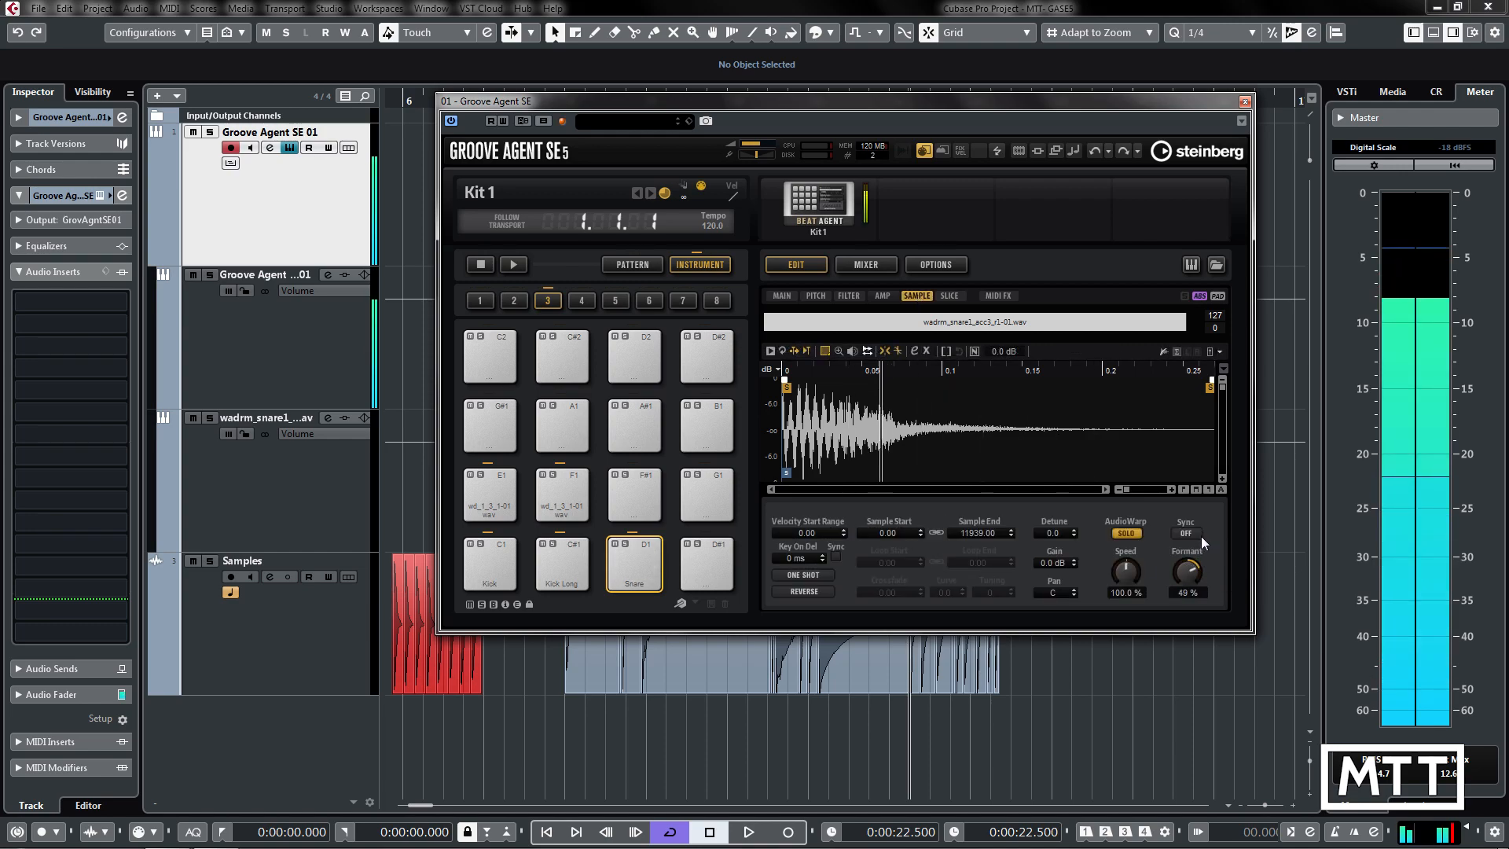
pyautogui.moveTo(1185, 568); pyautogui.dragTo(1185, 553)
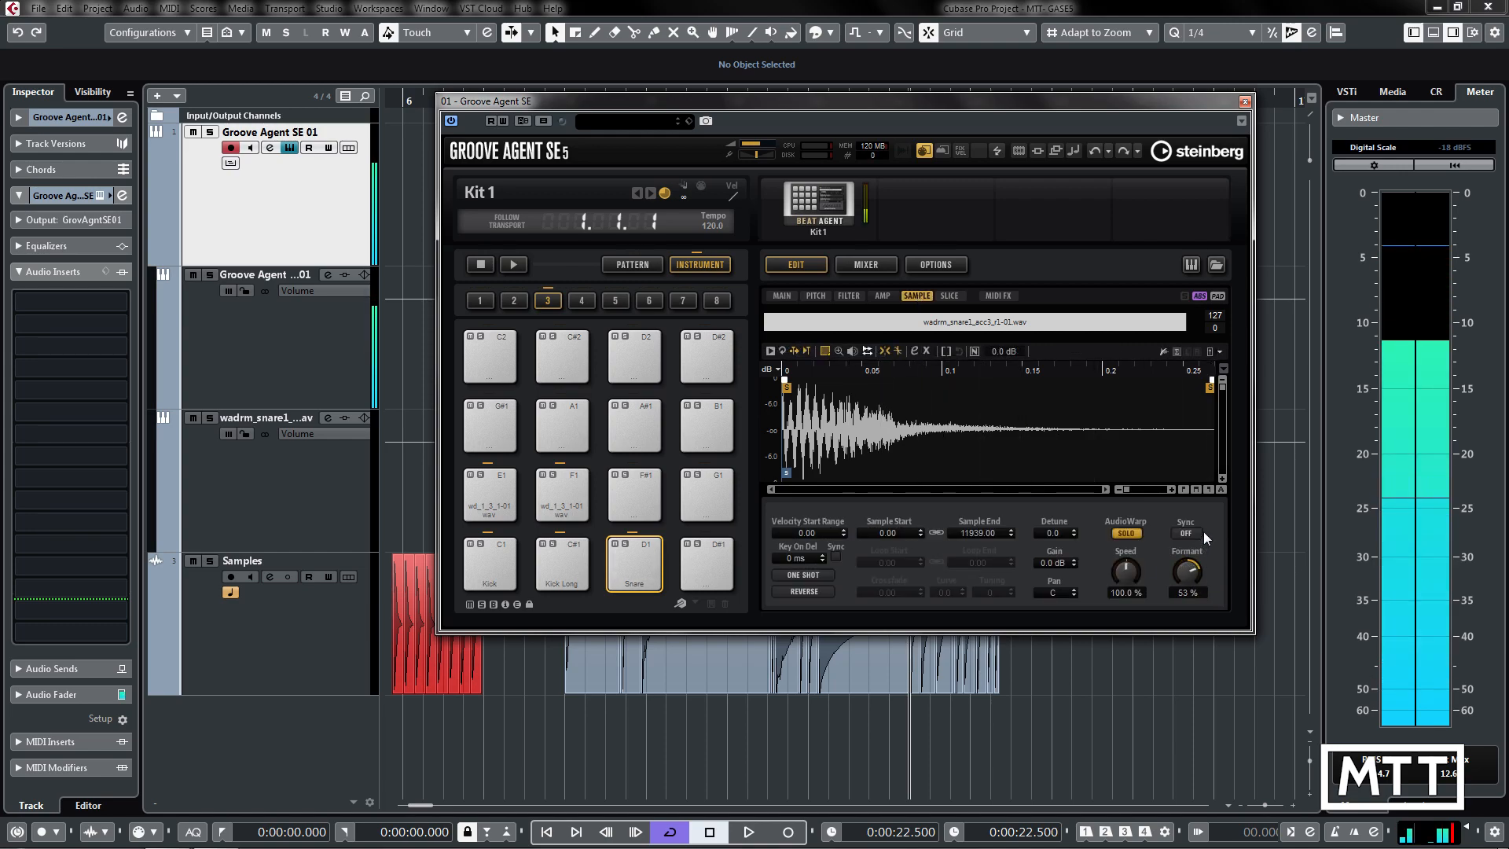
pyautogui.moveTo(1187, 571); pyautogui.dragTo(1187, 553)
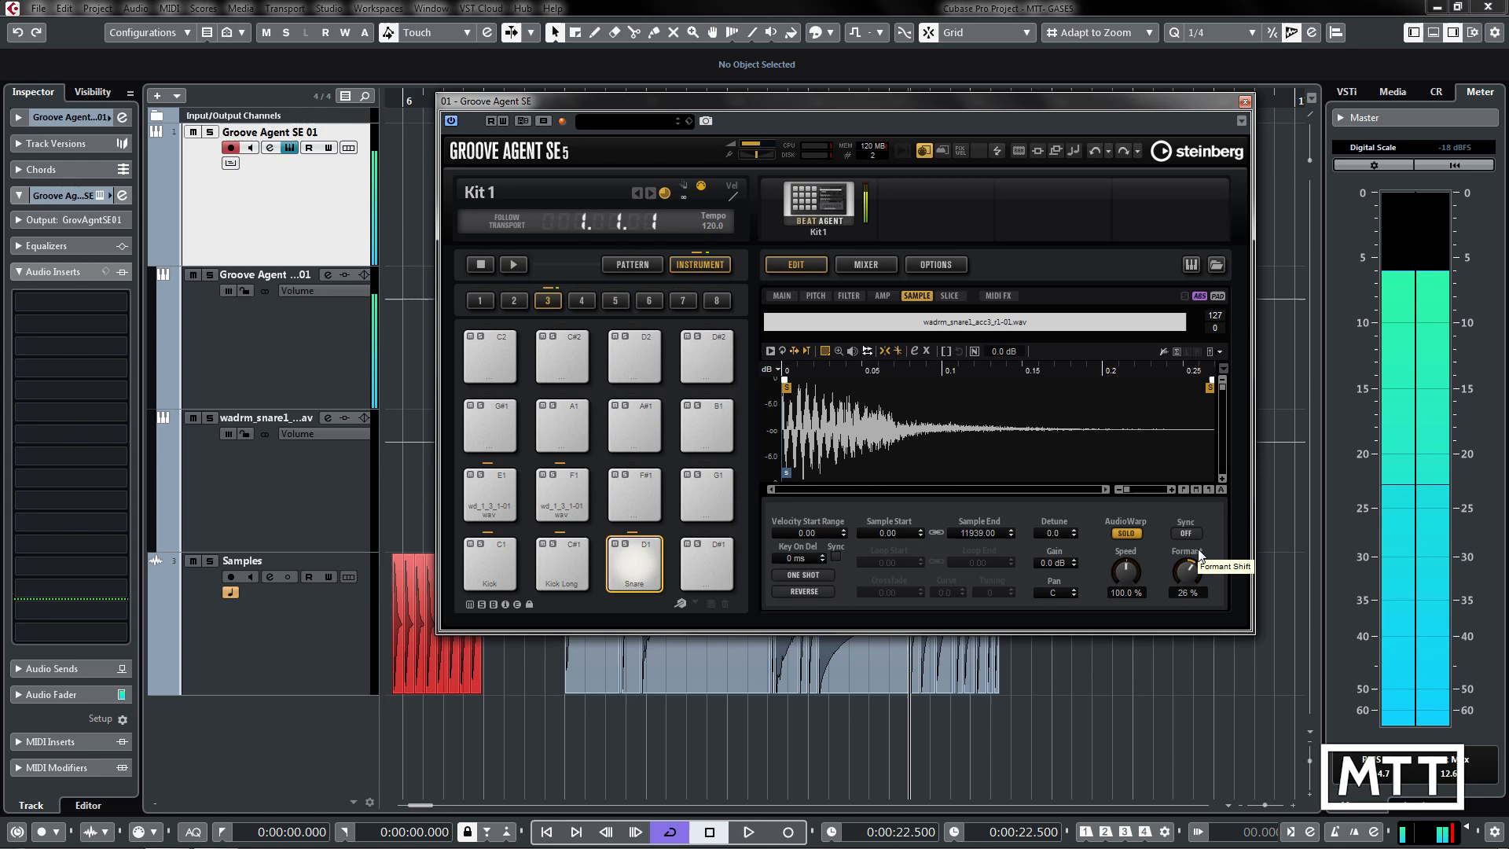
pyautogui.click(1184, 534)
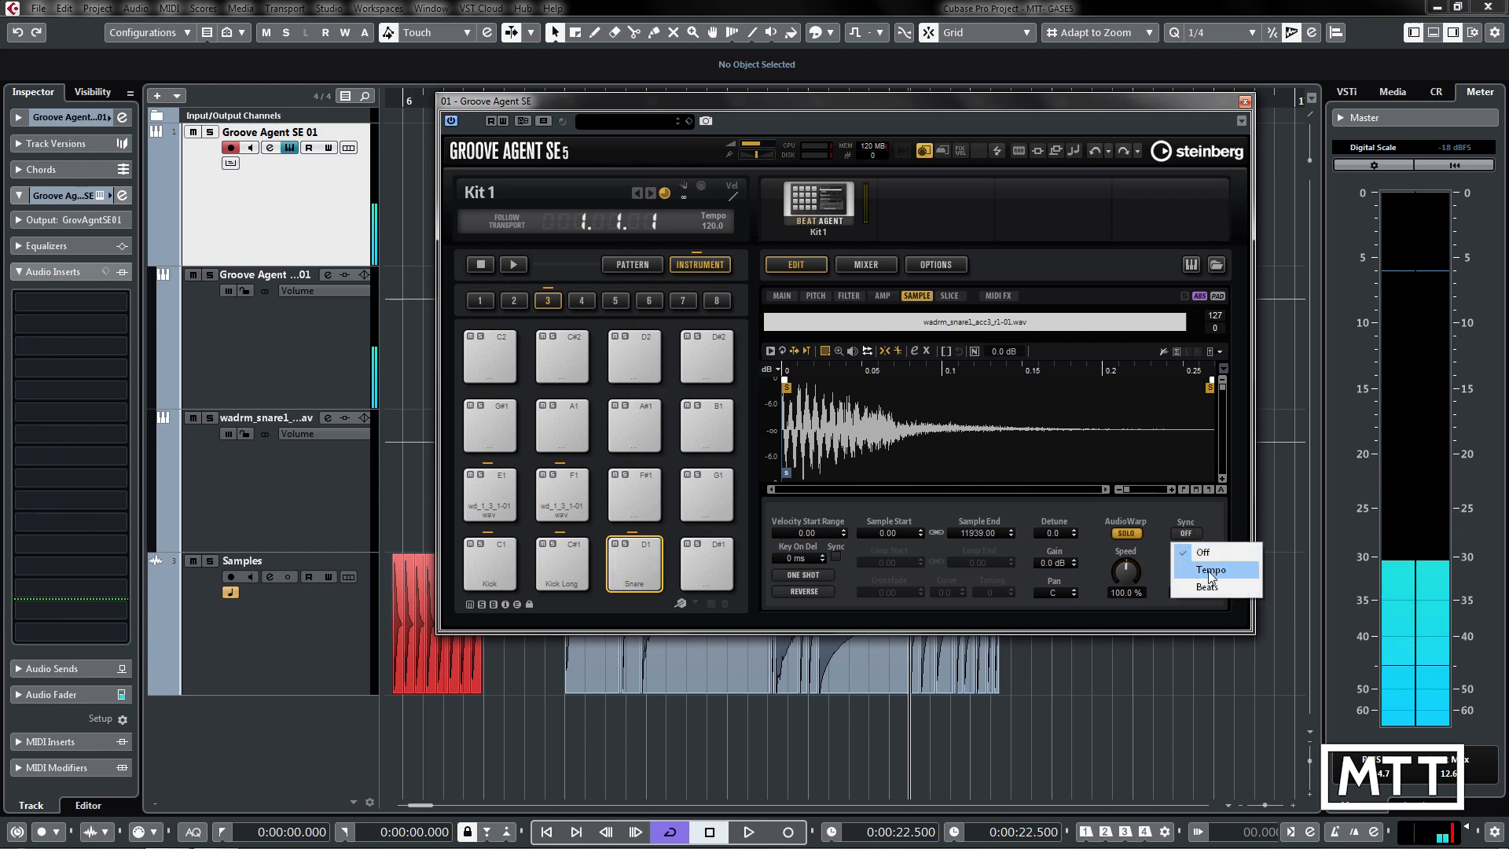
pyautogui.click(1210, 569)
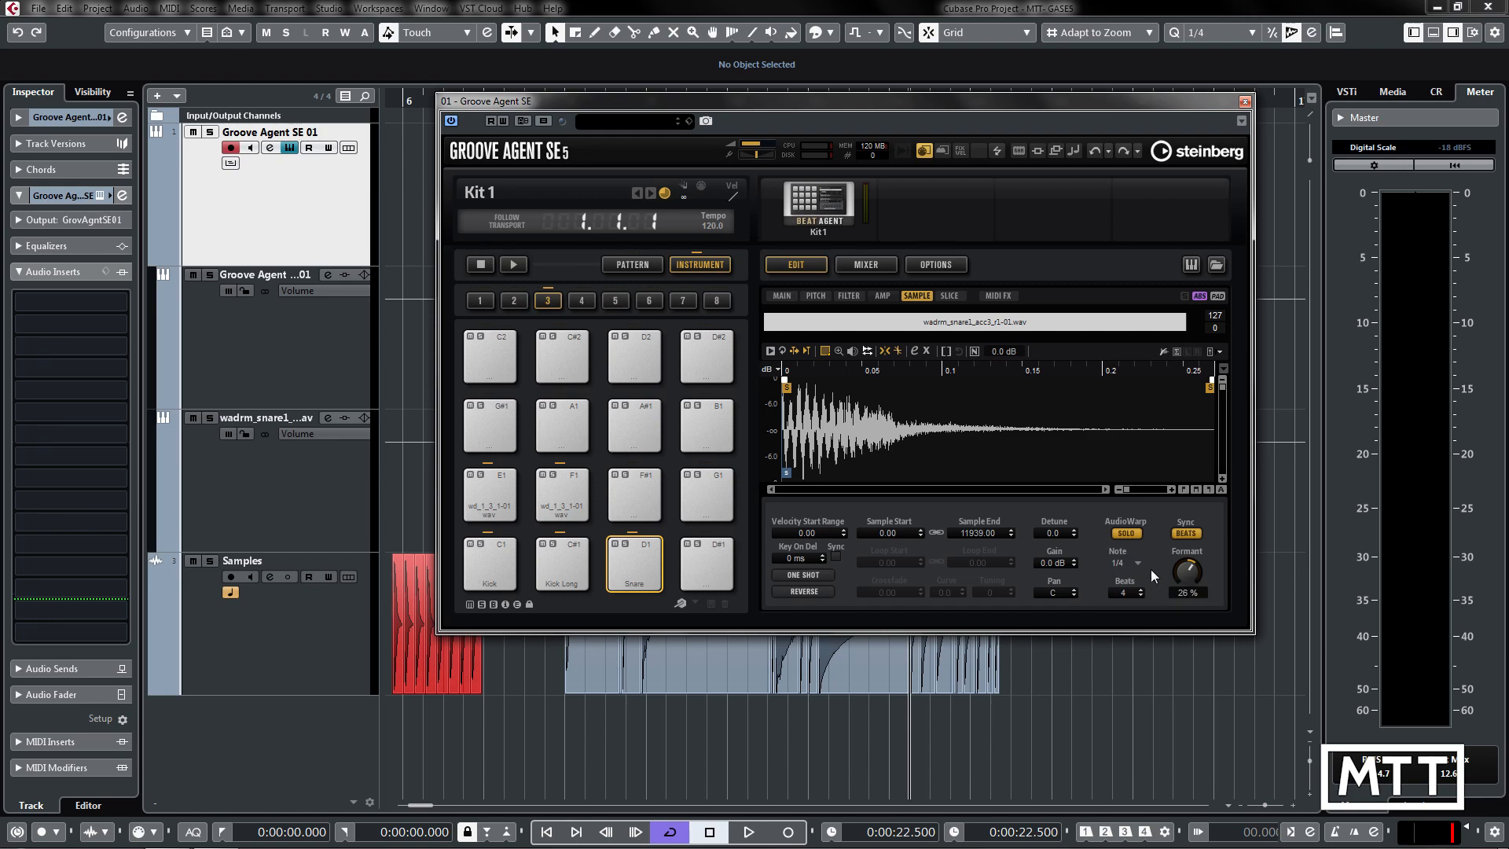
pyautogui.click(1185, 533)
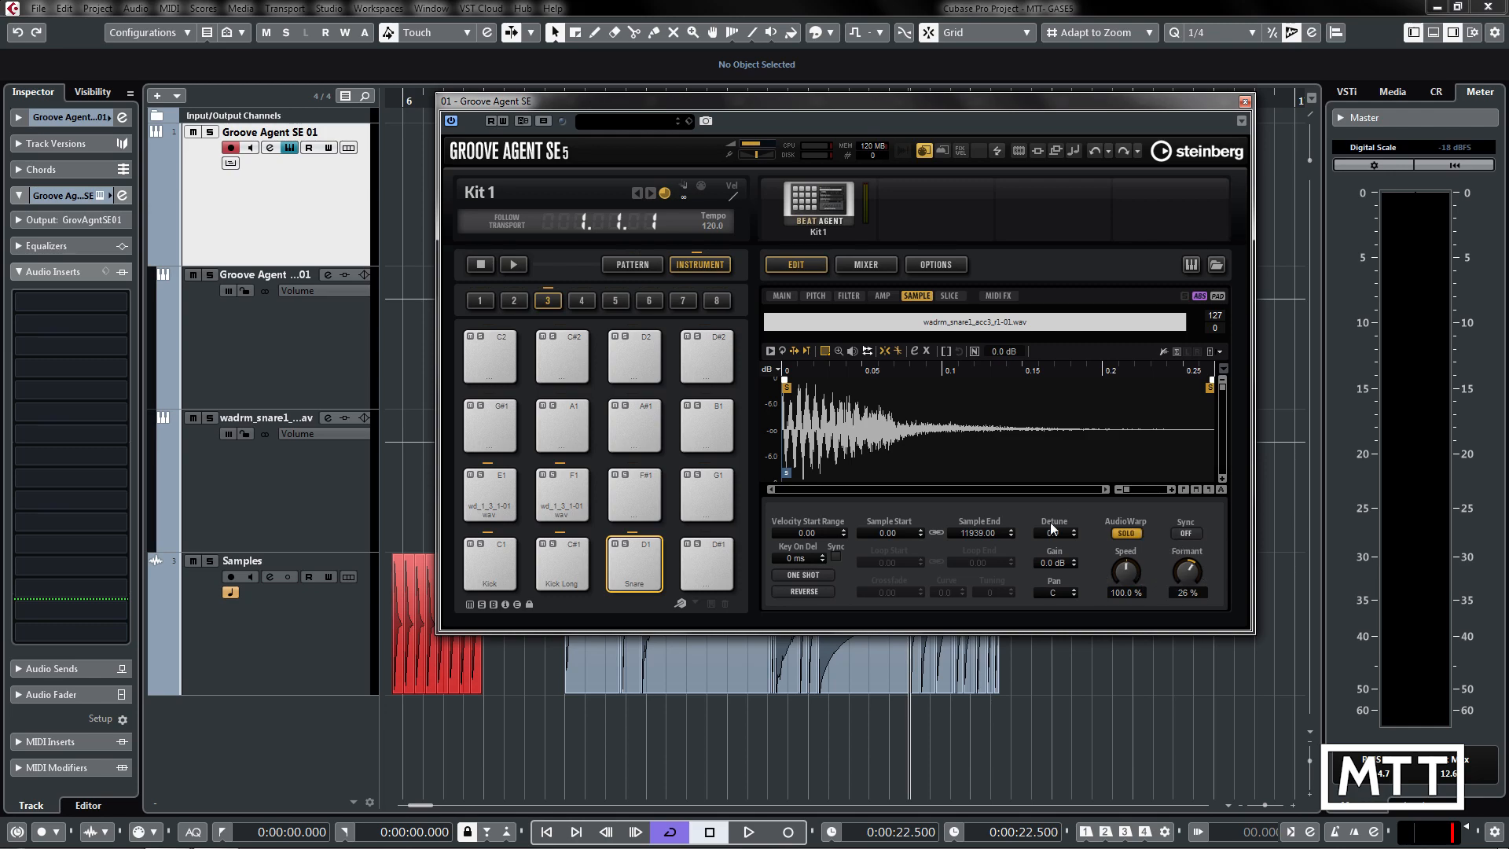
pyautogui.moveTo(1125, 532)
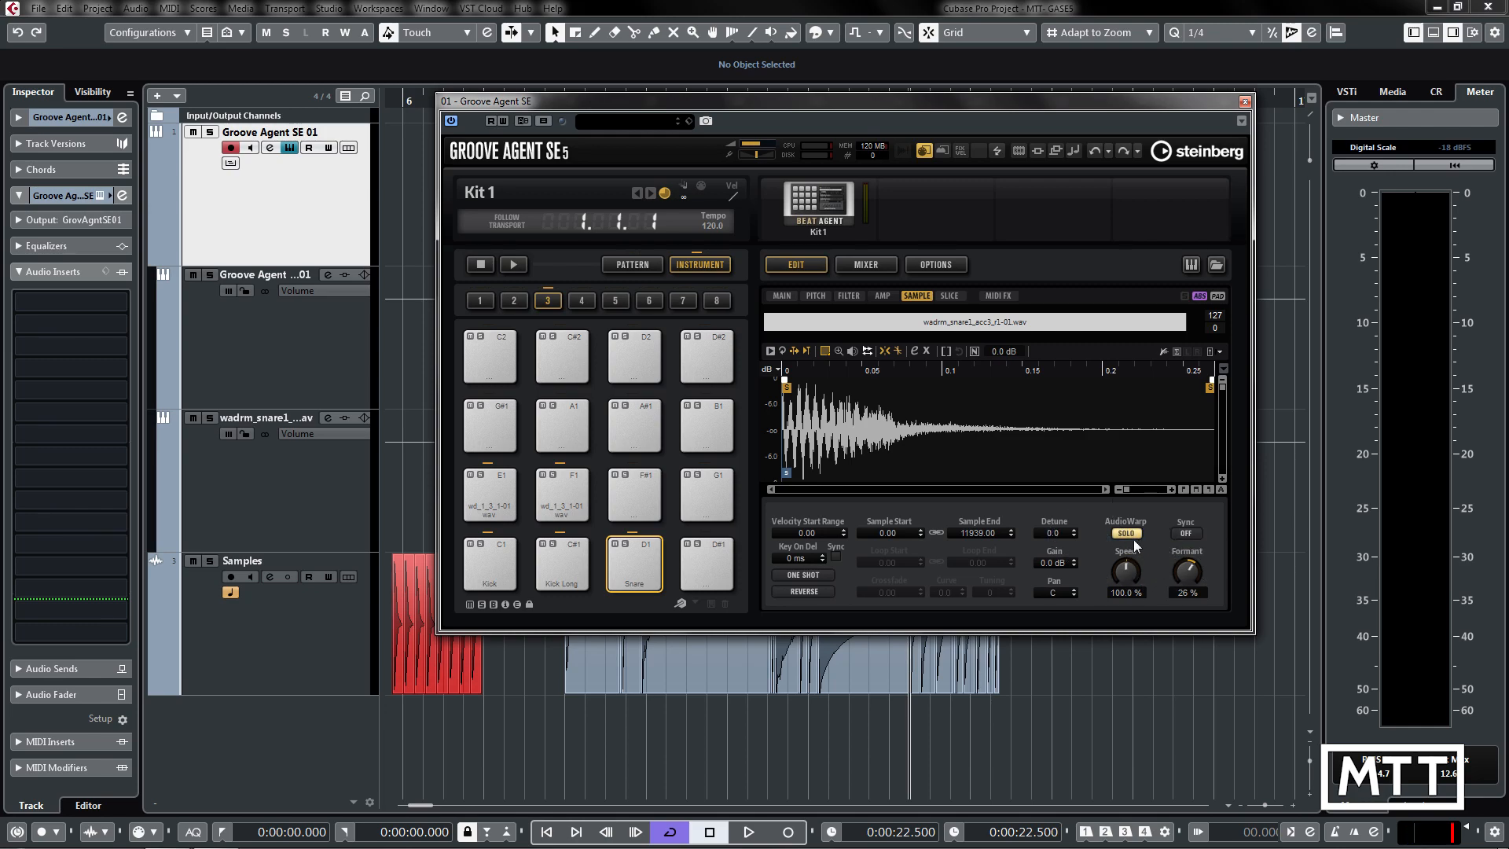
pyautogui.moveTo(1125, 568)
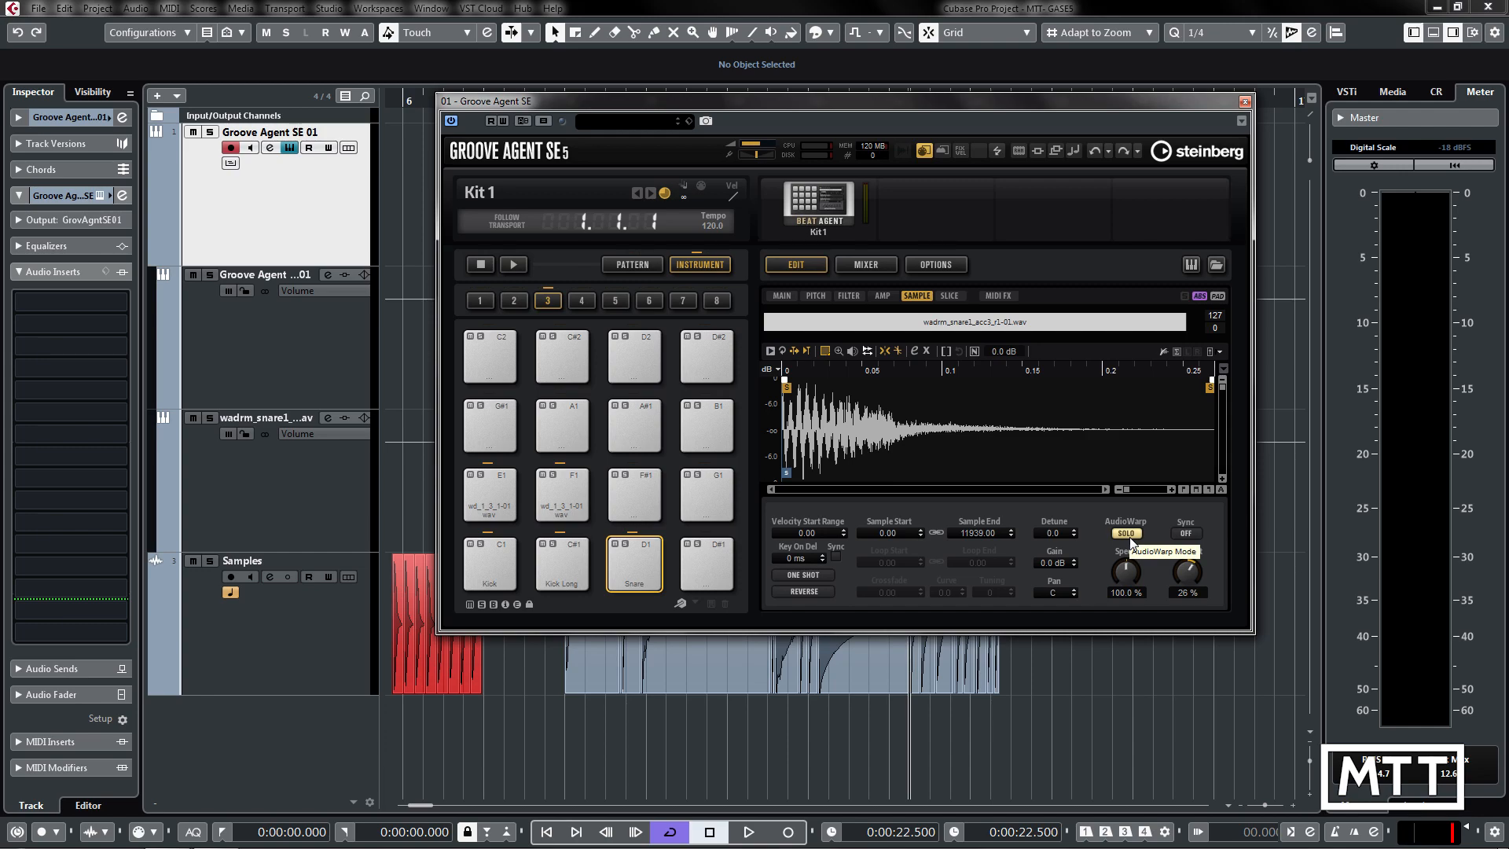
pyautogui.moveTo(1152, 525)
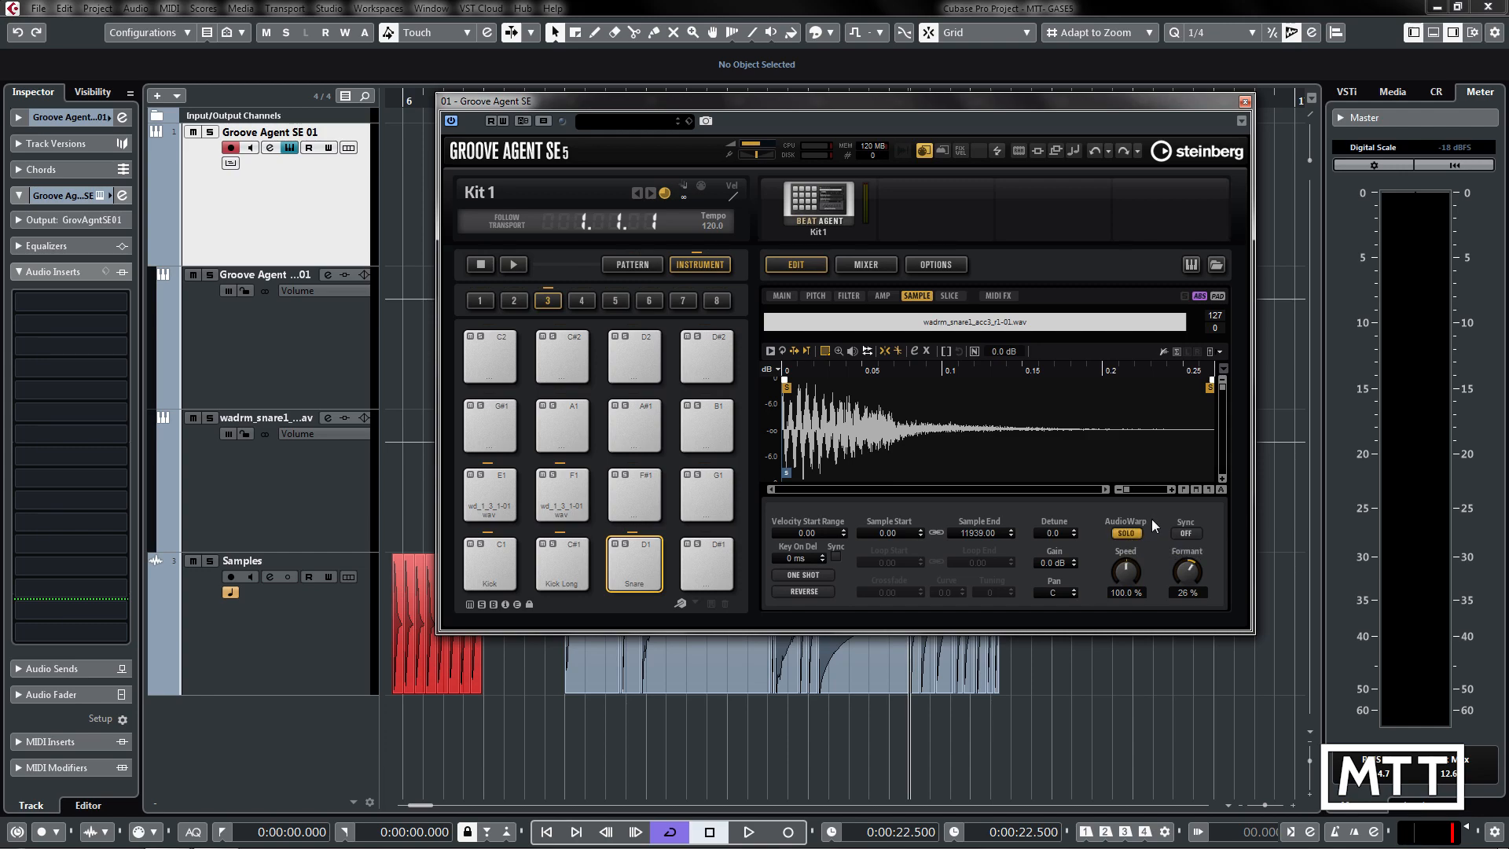
pyautogui.moveTo(1151, 534)
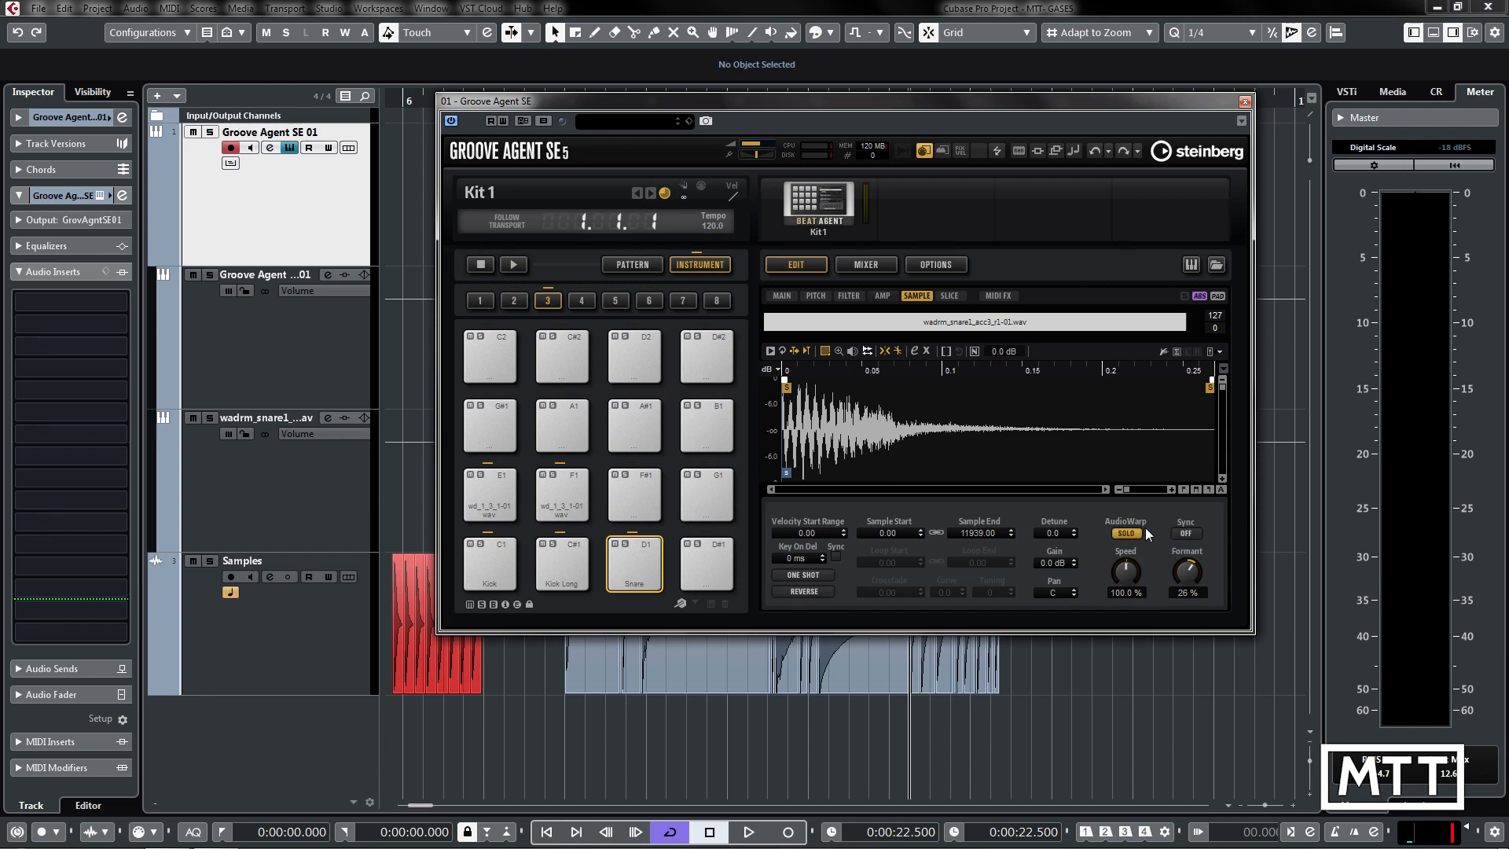